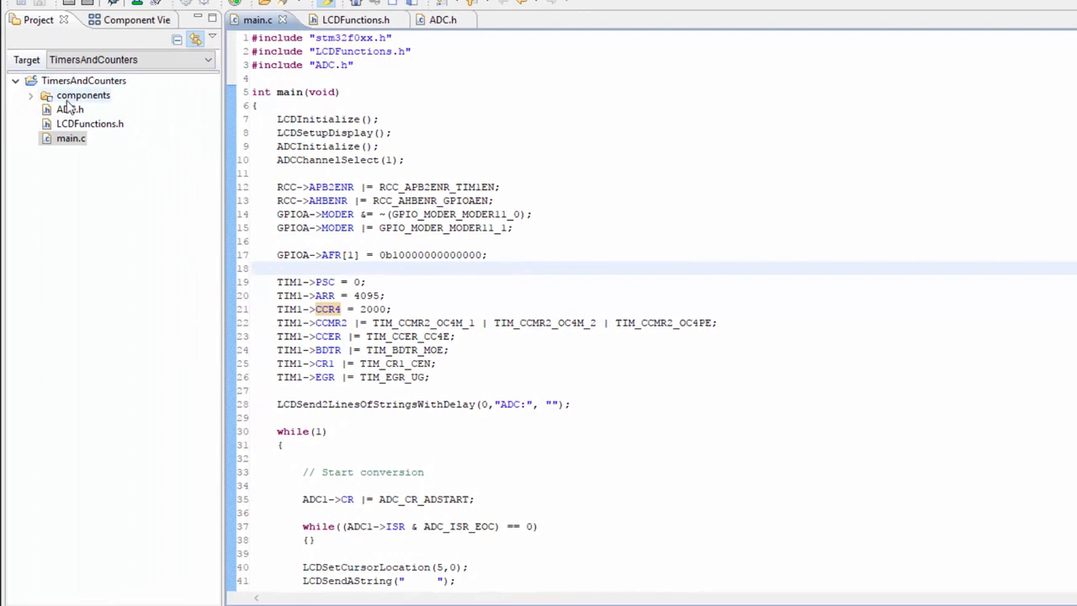
Step: Add a new header file PWMFunctions.h to the TimersAndCounters project and open it
right_click(85, 81)
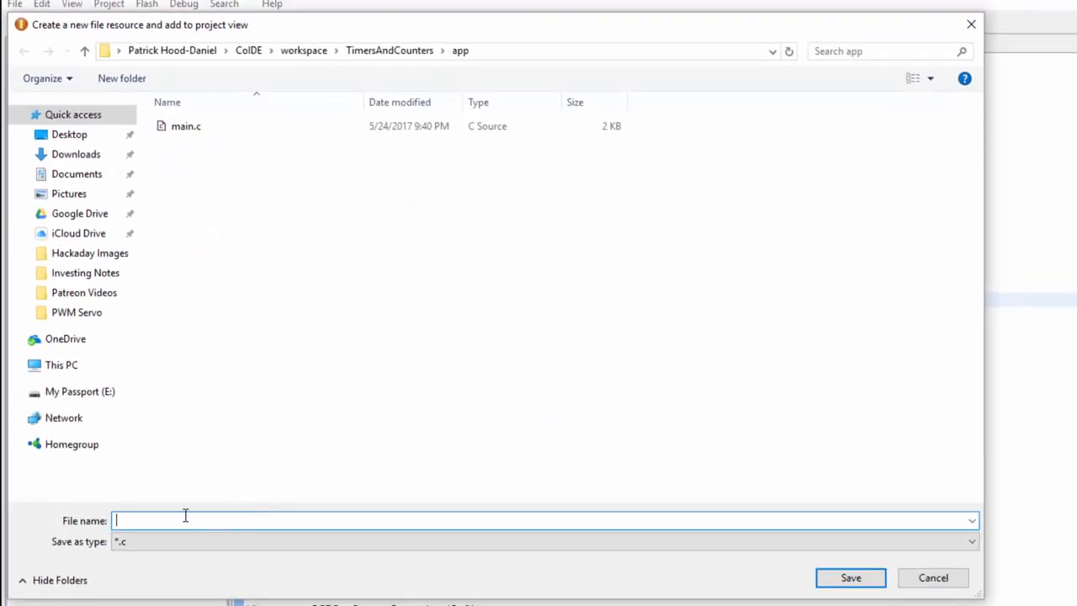
mouse_move(303, 30)
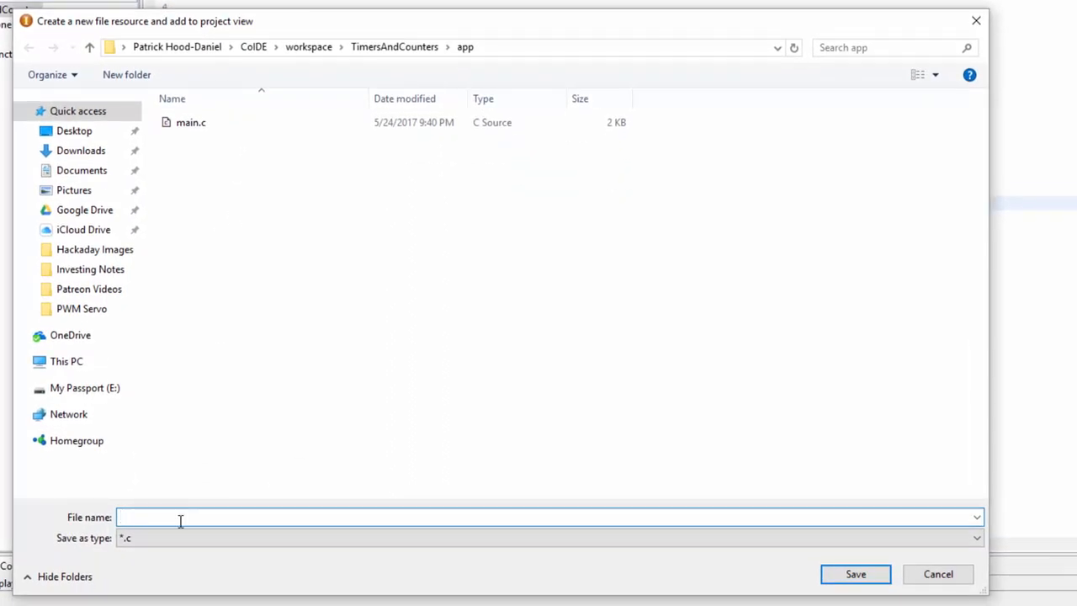
type("PWMFunctions")
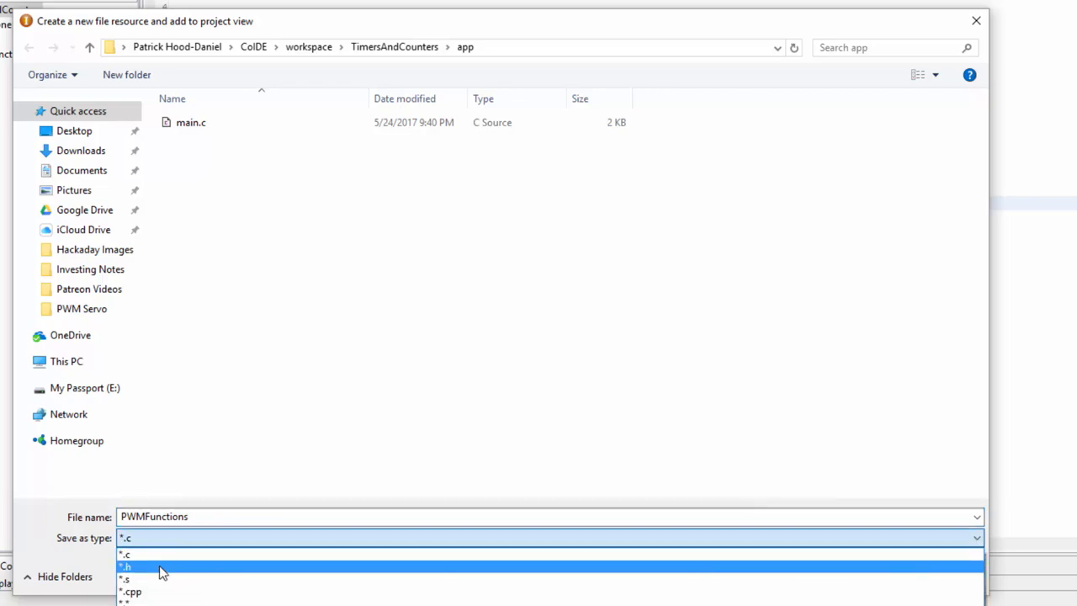
left_click(124, 565)
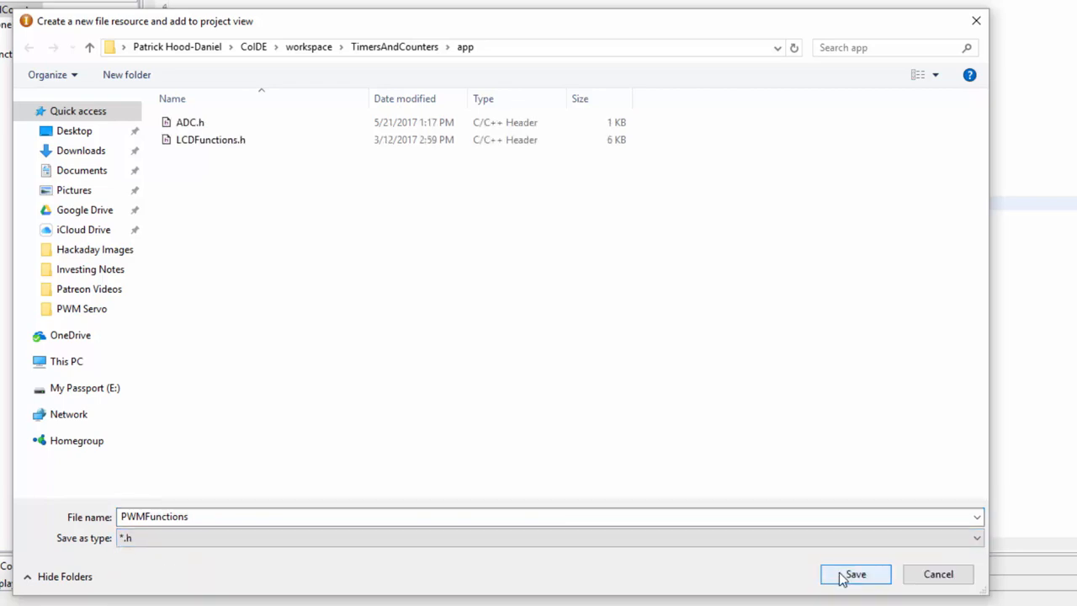
left_click(854, 574)
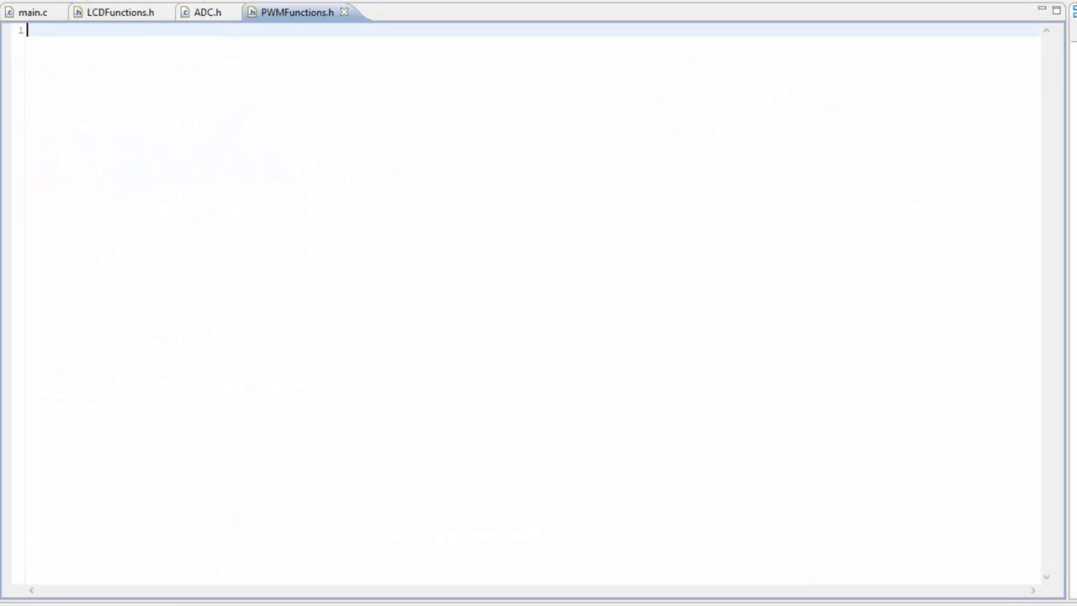
mouse_move(209, 44)
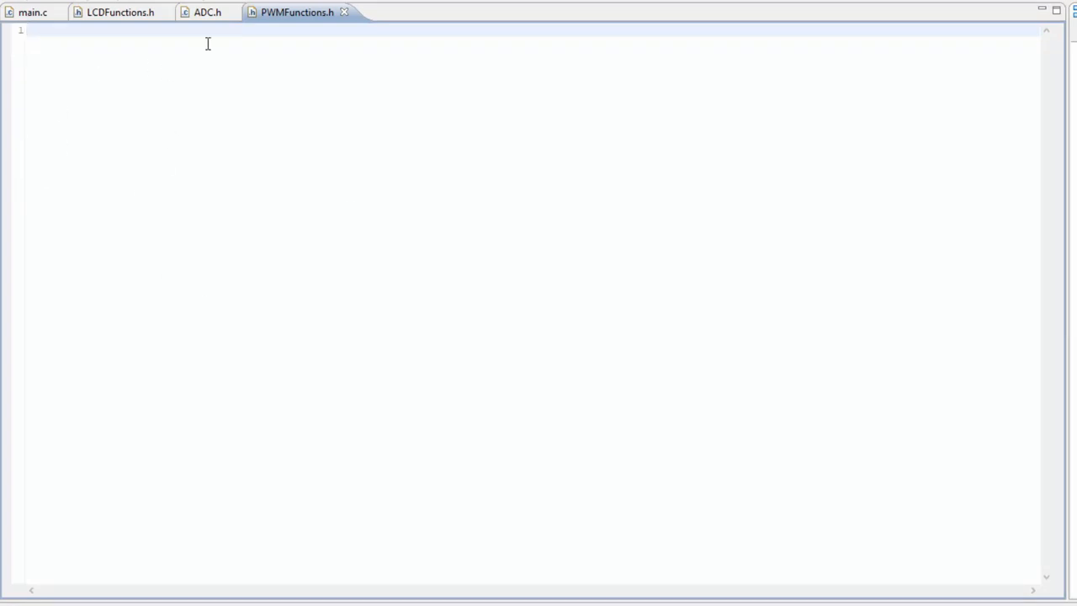
mouse_move(217, 178)
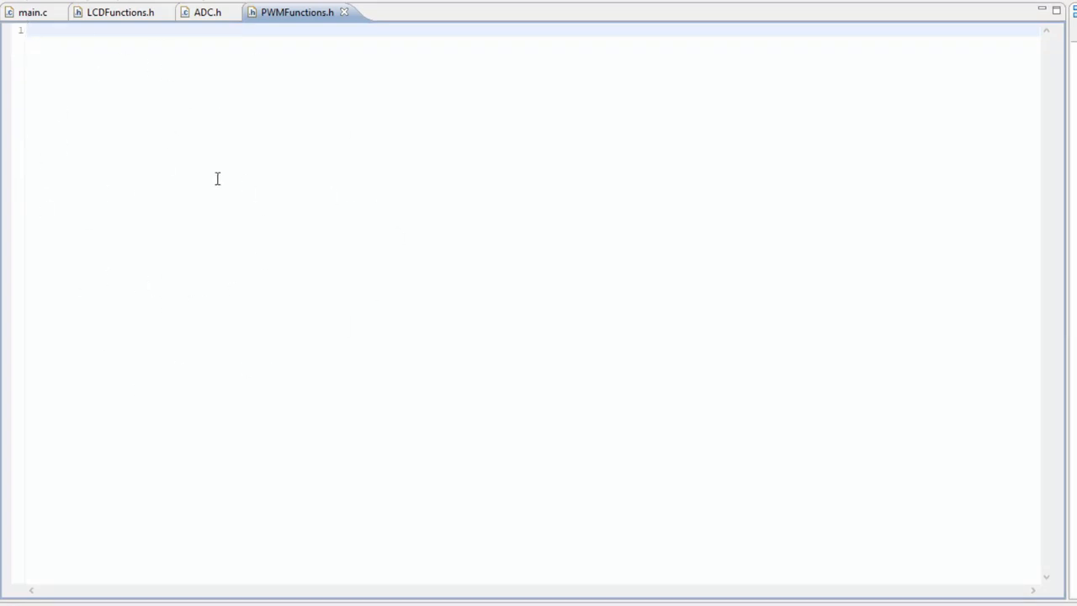
left_click(30, 30)
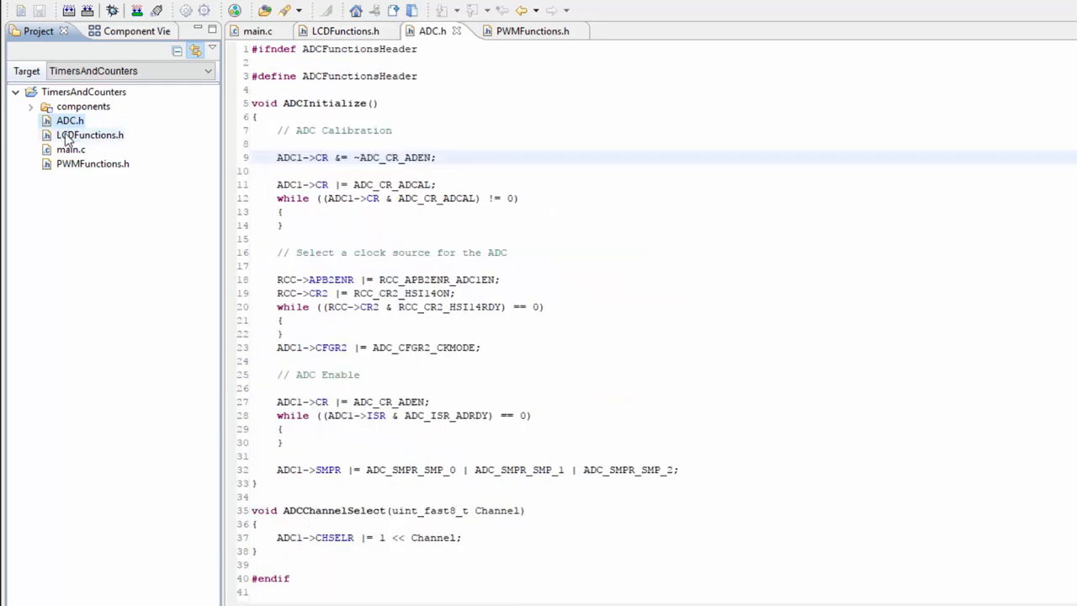
left_click(91, 134)
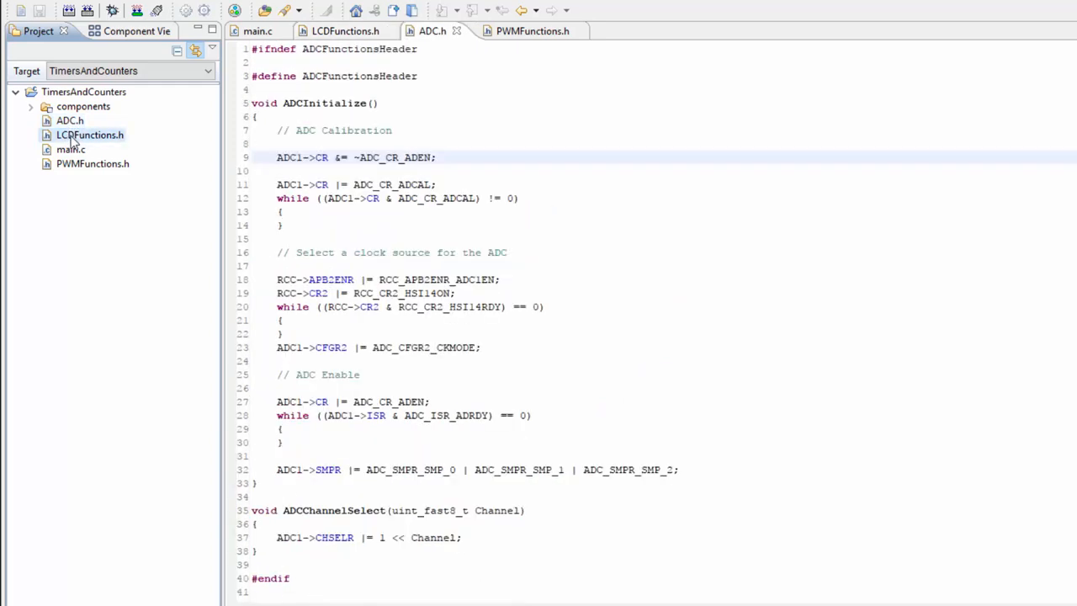
left_click(344, 30)
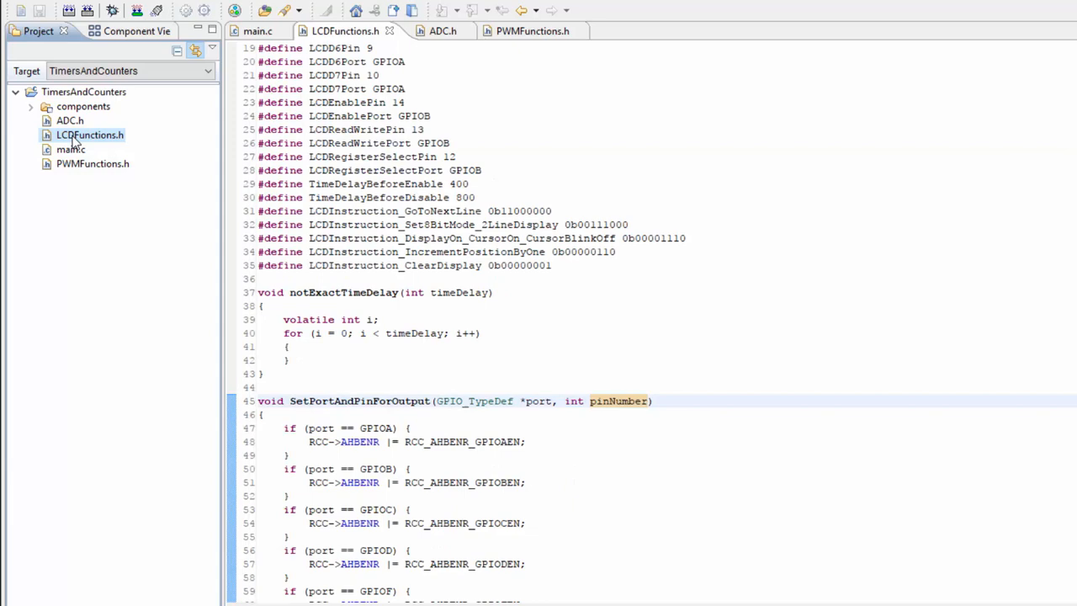
mouse_move(70, 131)
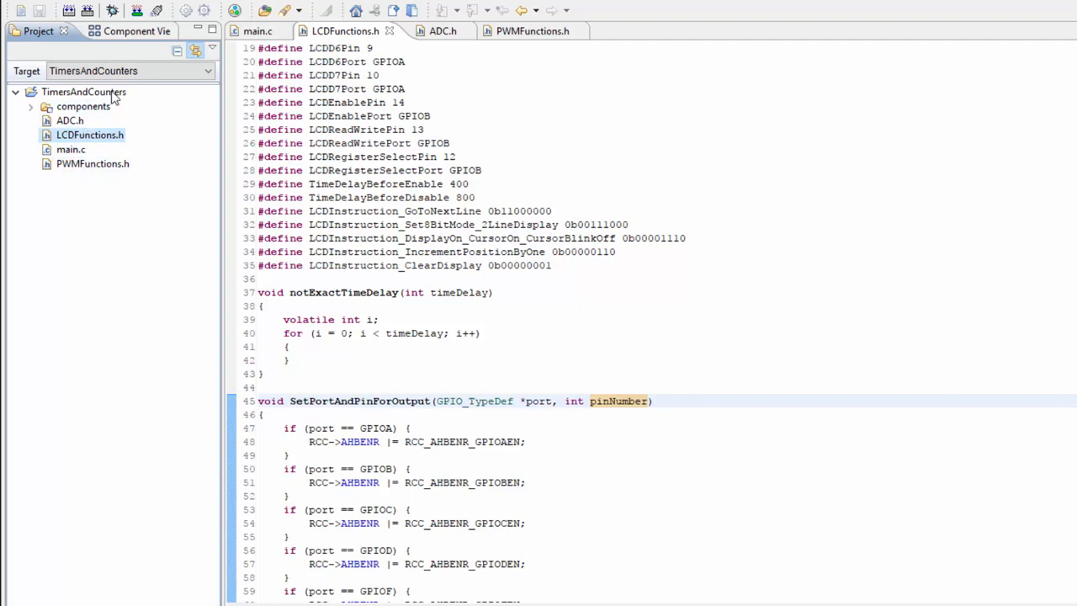
left_click(92, 163)
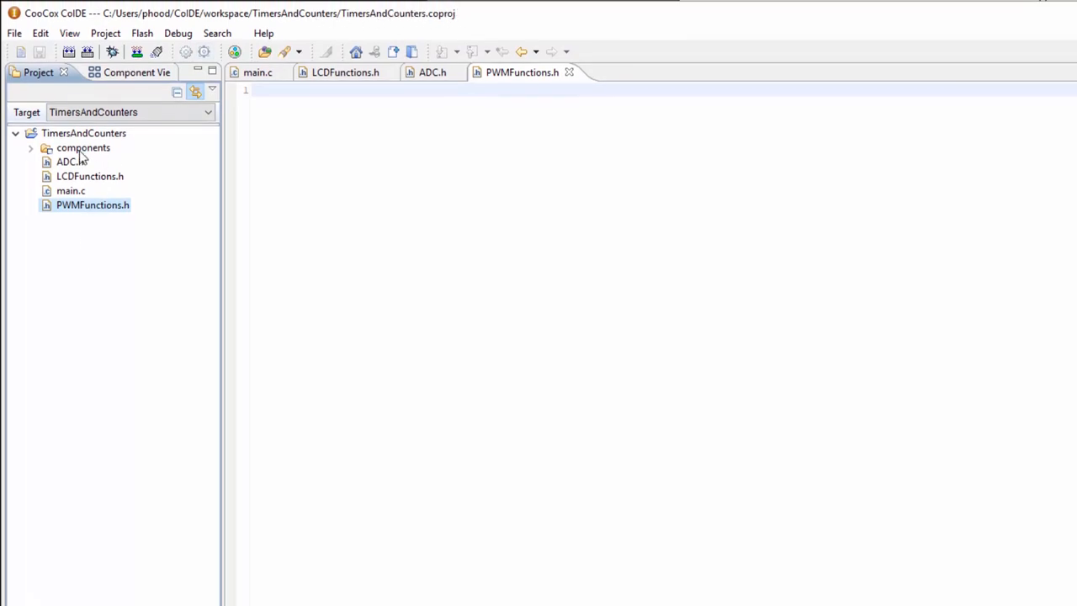
mouse_move(108, 284)
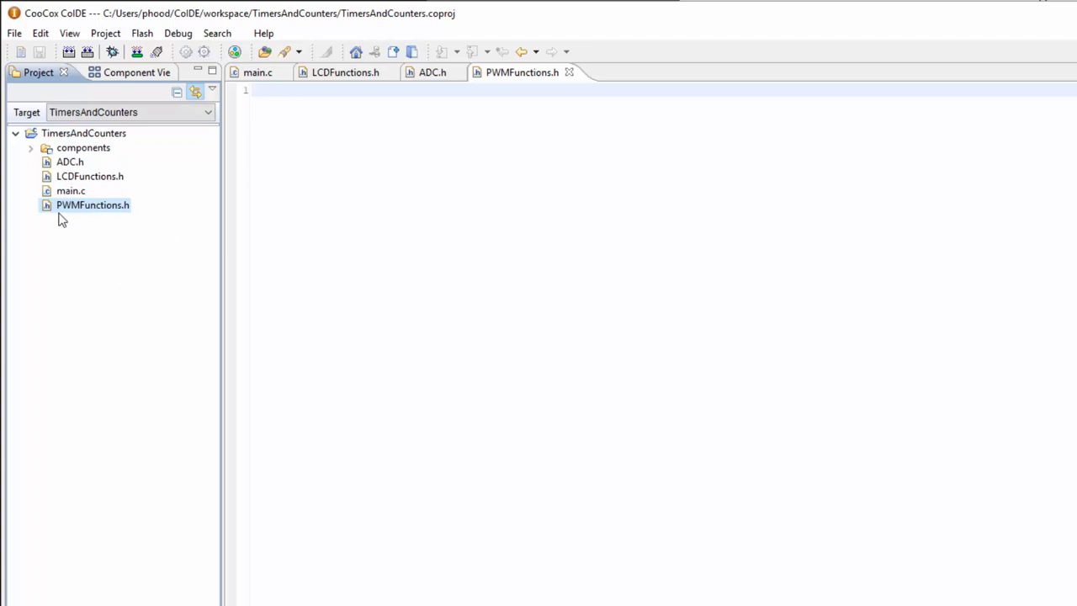
mouse_move(101, 209)
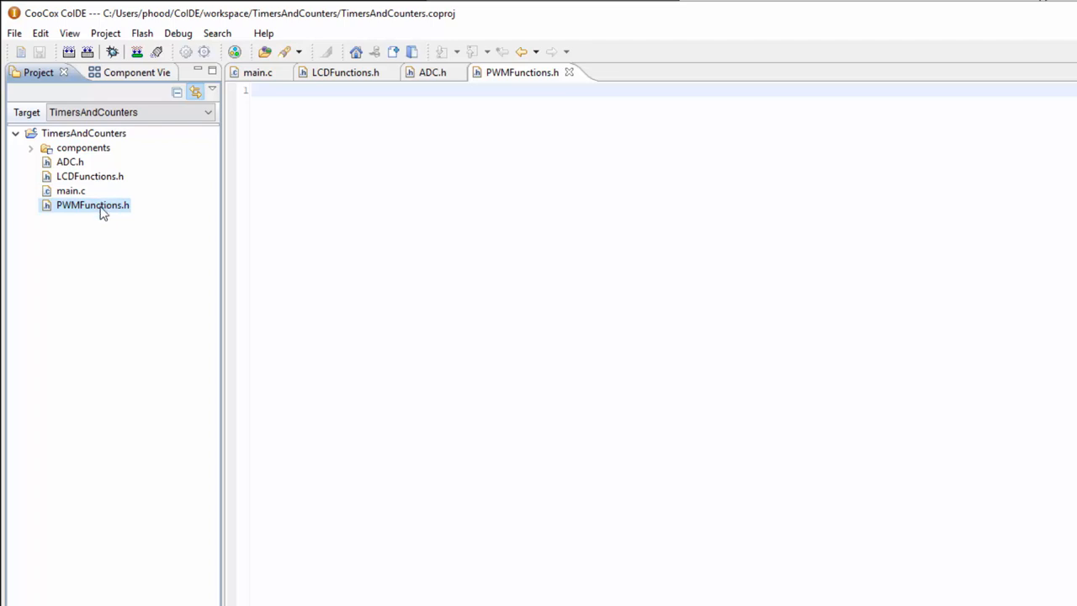
mouse_move(84, 209)
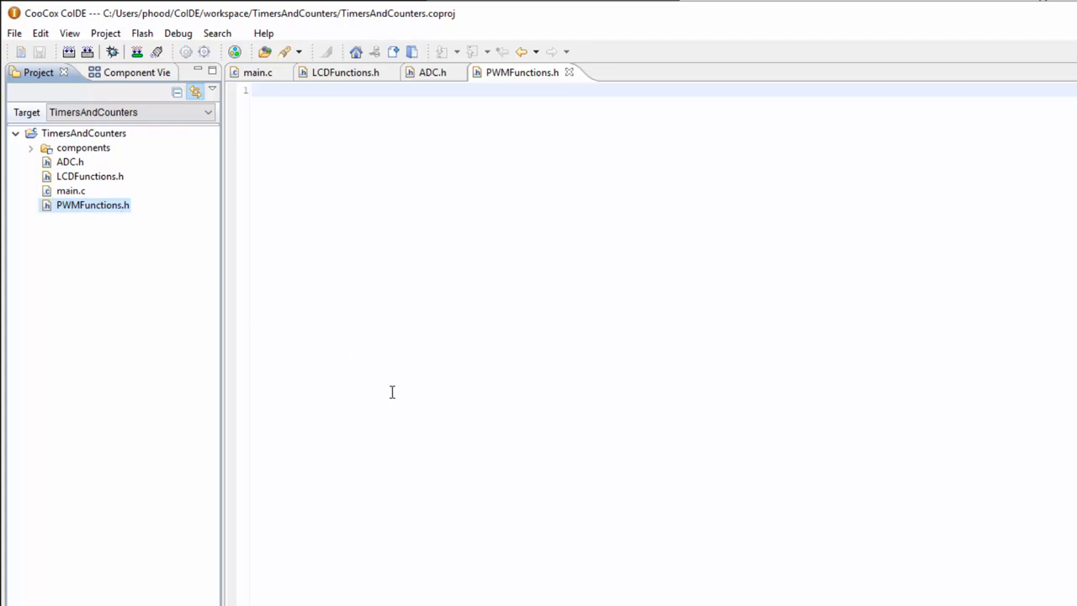
mouse_move(108, 225)
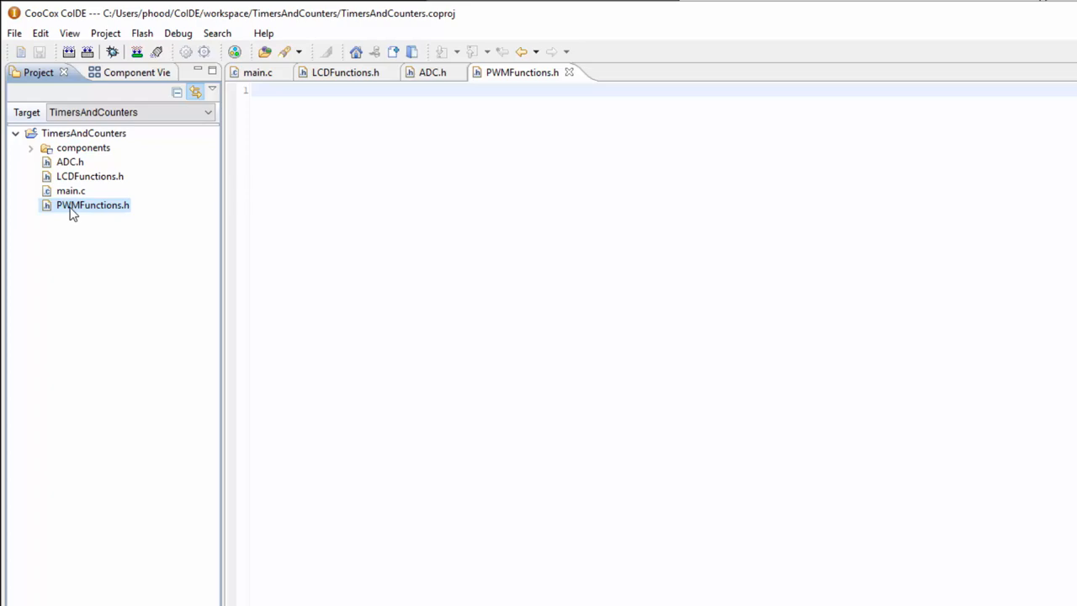
Step: Copy the #ifndef/#define LCDFunctionsHeader guard from LCDFunctions.h into PWMFunctions.h with #endif
left_click(91, 177)
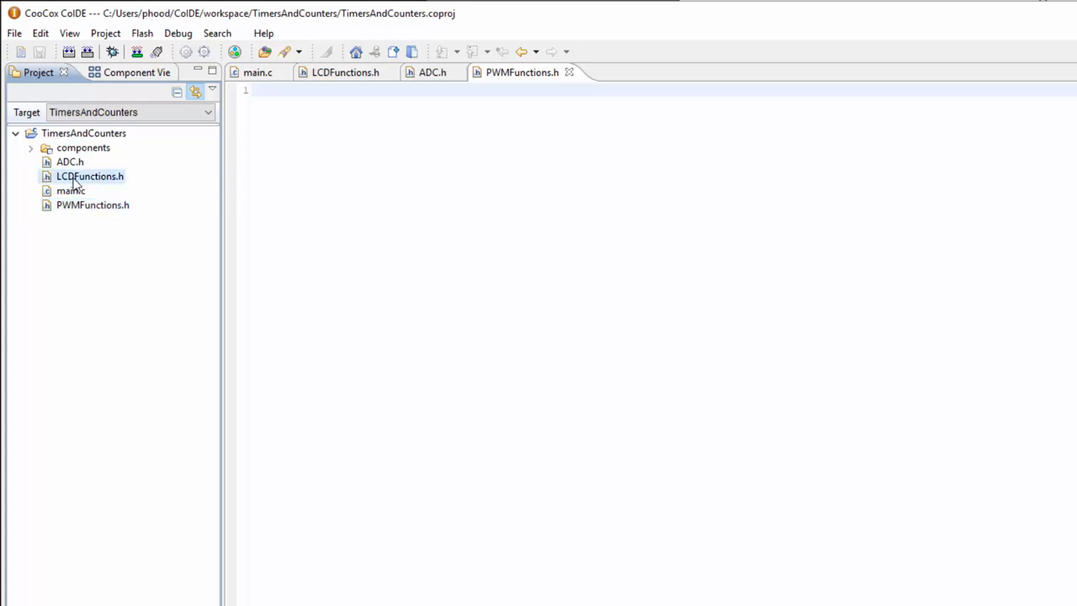
double_click(91, 177)
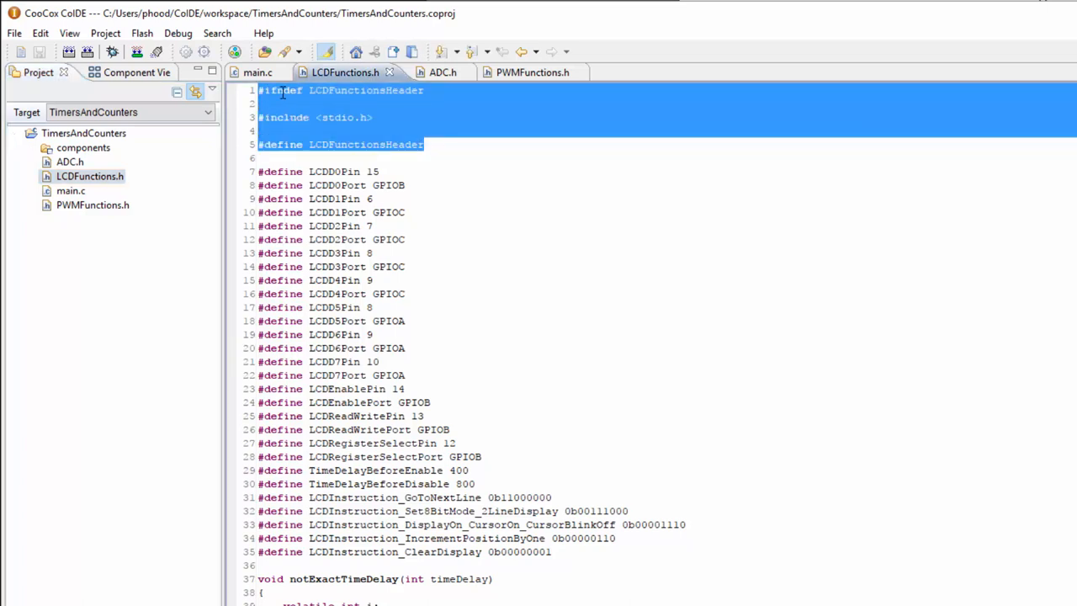
mouse_move(293, 108)
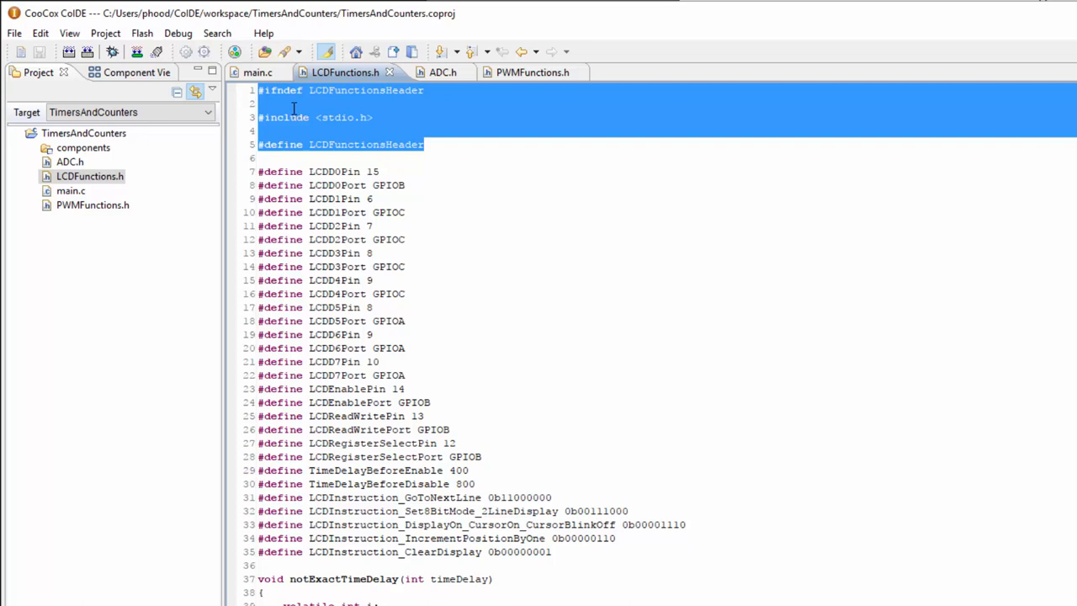
mouse_move(212, 172)
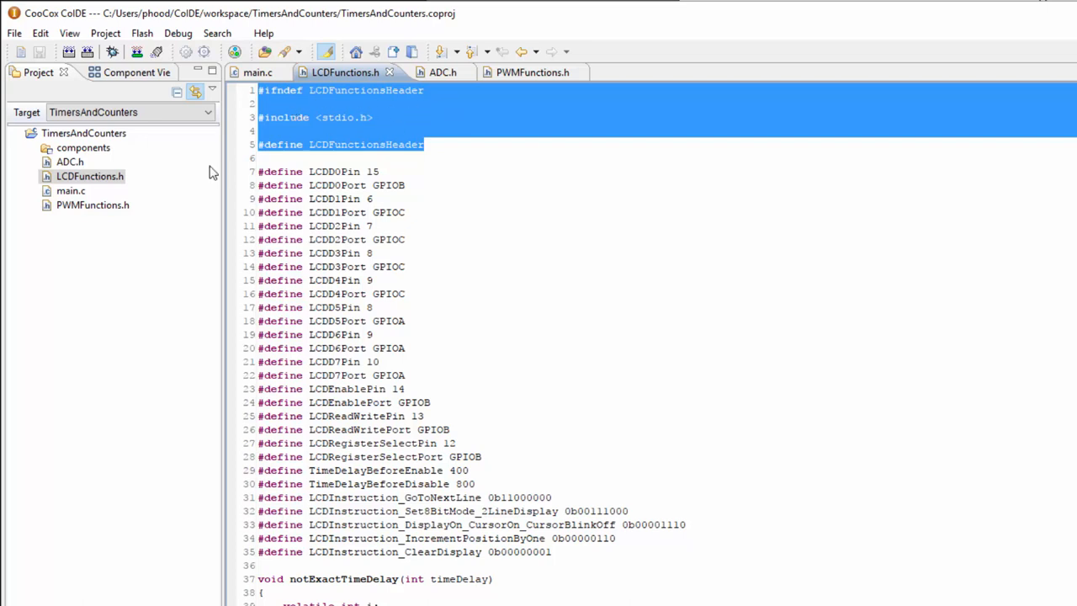
left_click(525, 71)
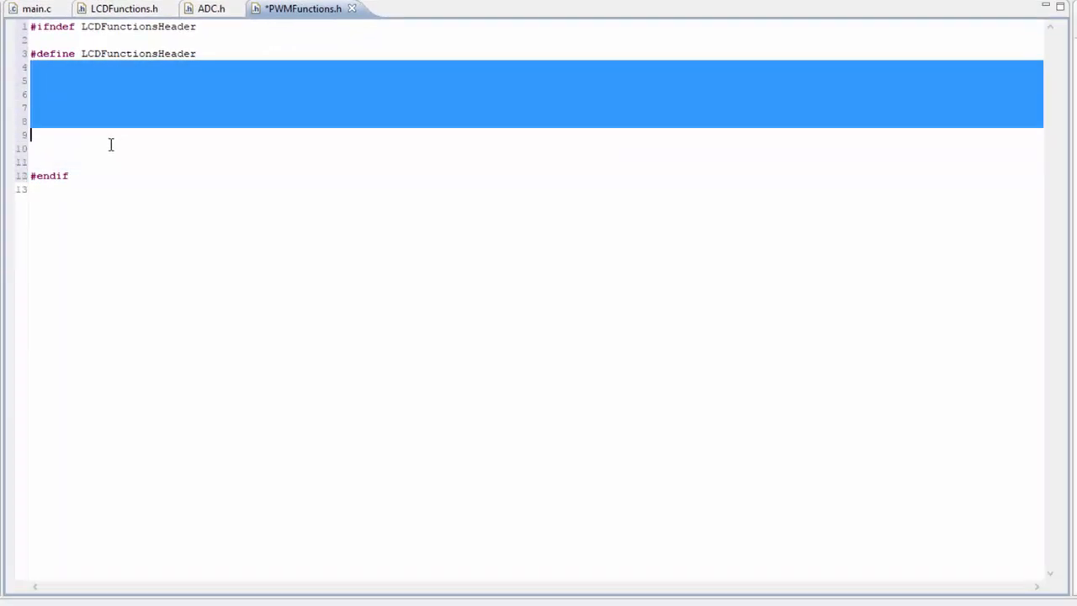
mouse_move(211, 8)
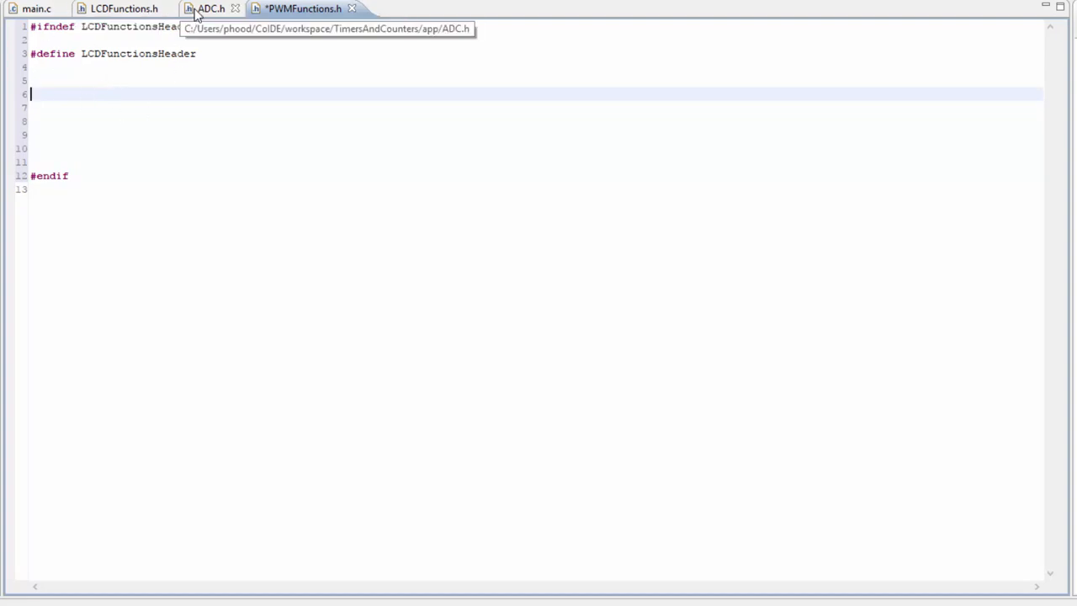
Step: Cut the RCC, GPIOA and TIM1 setup lines from main.c and return to PWMFunctions.h
left_click(35, 8)
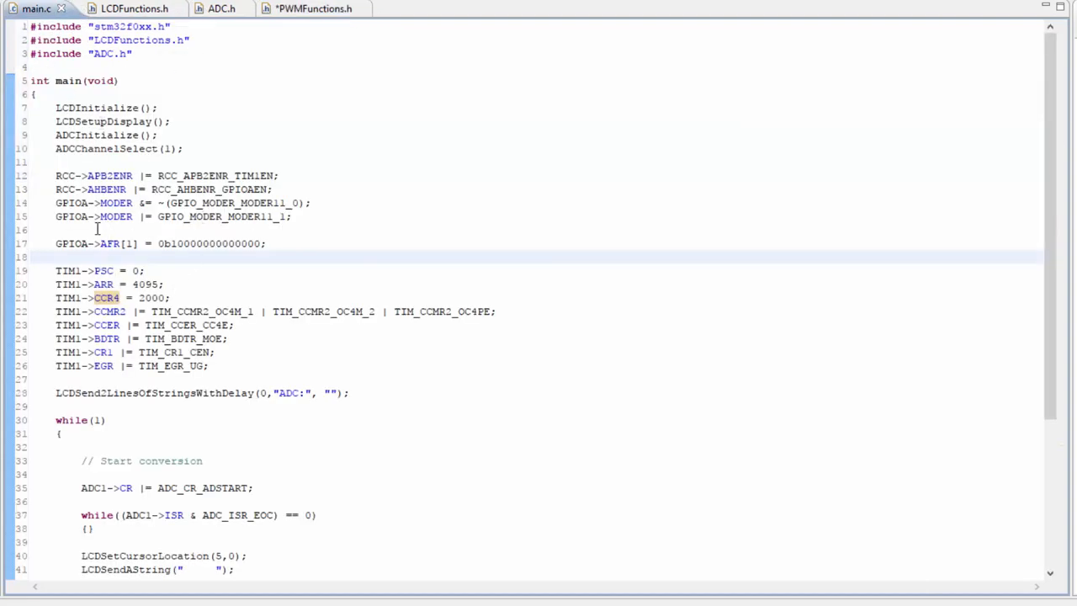
left_click_drag(54, 175, 108, 216)
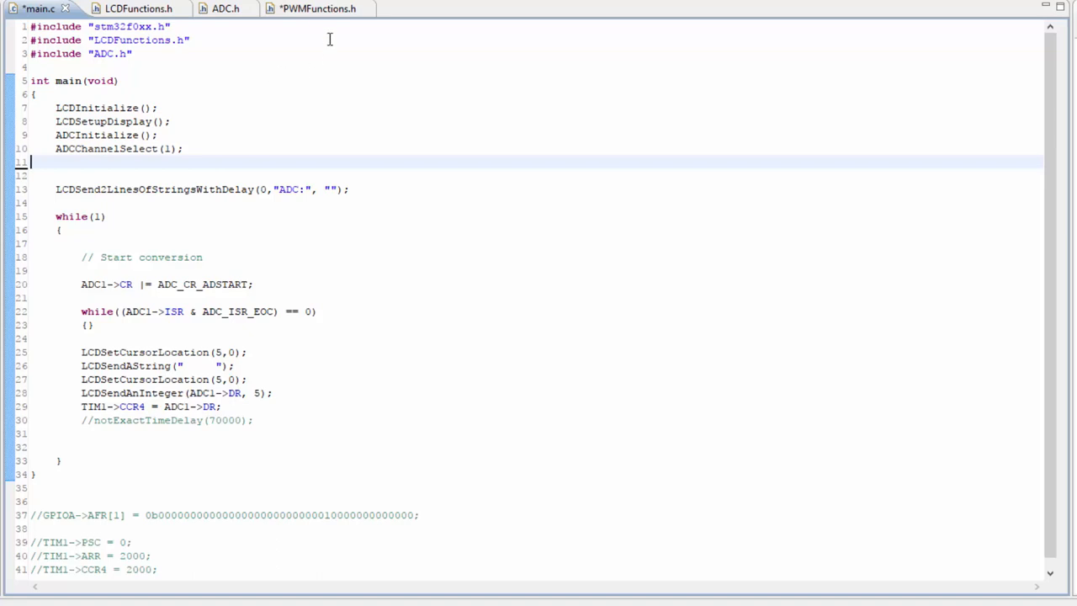
mouse_move(318, 8)
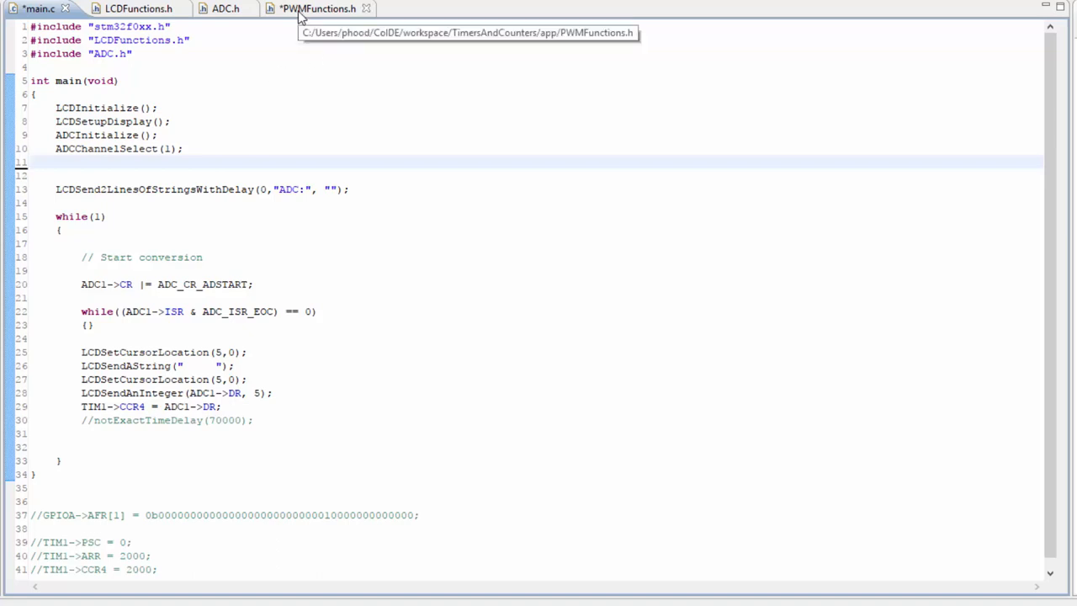
left_click(318, 9)
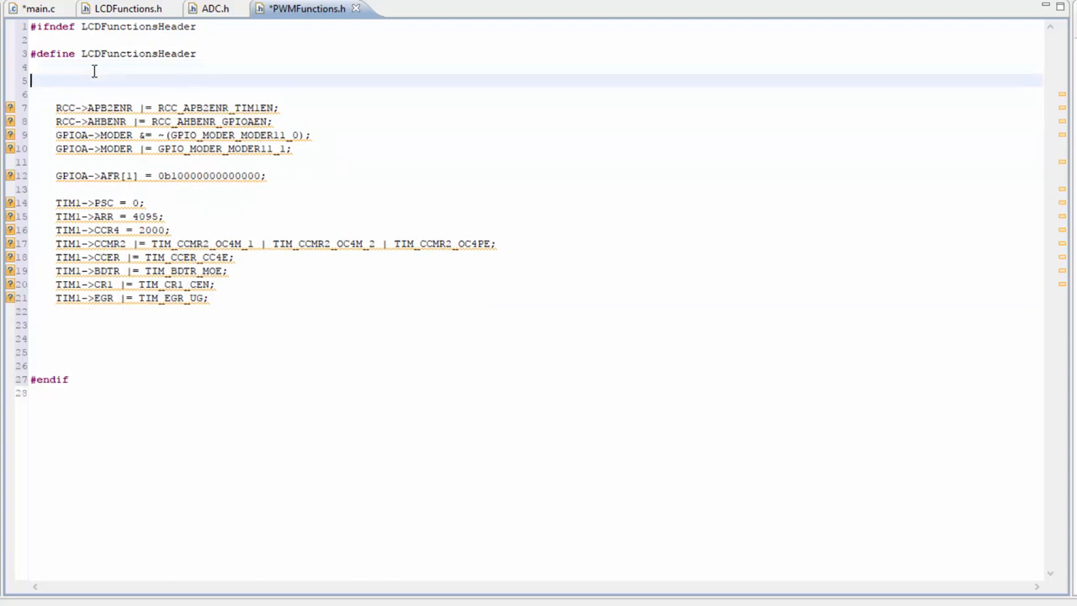
Step: Wrap the pasted RCC, GPIOA and TIM1 setup lines in a void PWMSetup() function inside the guard
type("void")
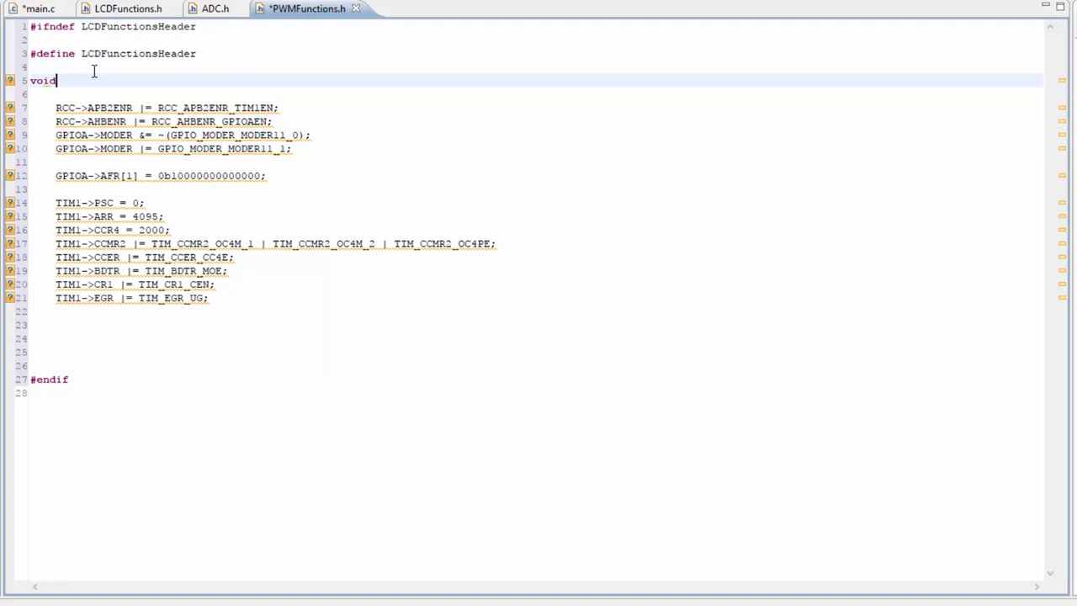
type("PWMFunction(")
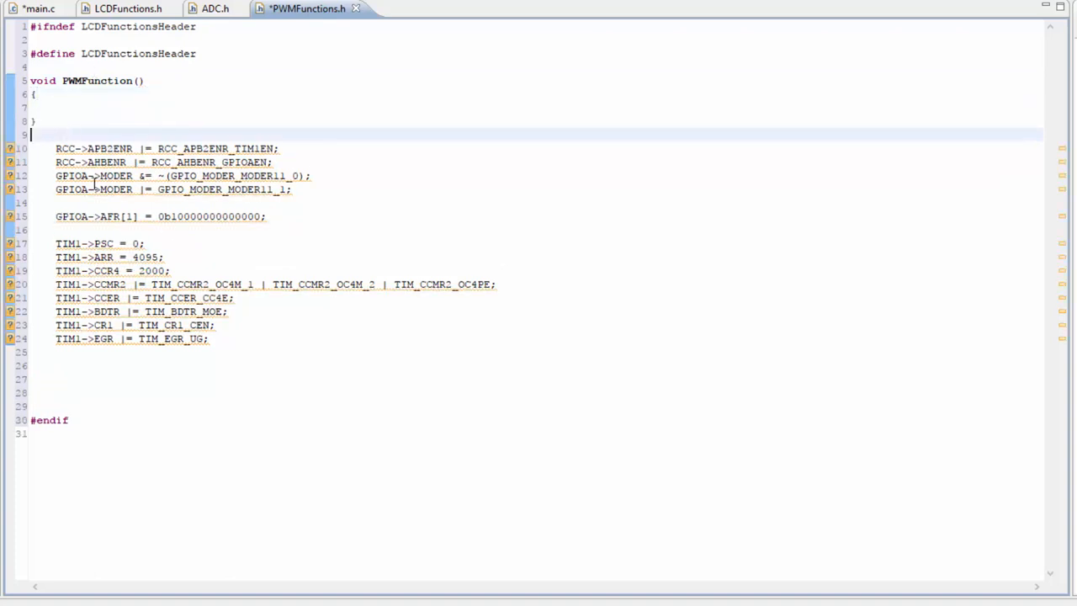
left_click_drag(31, 135, 209, 338)
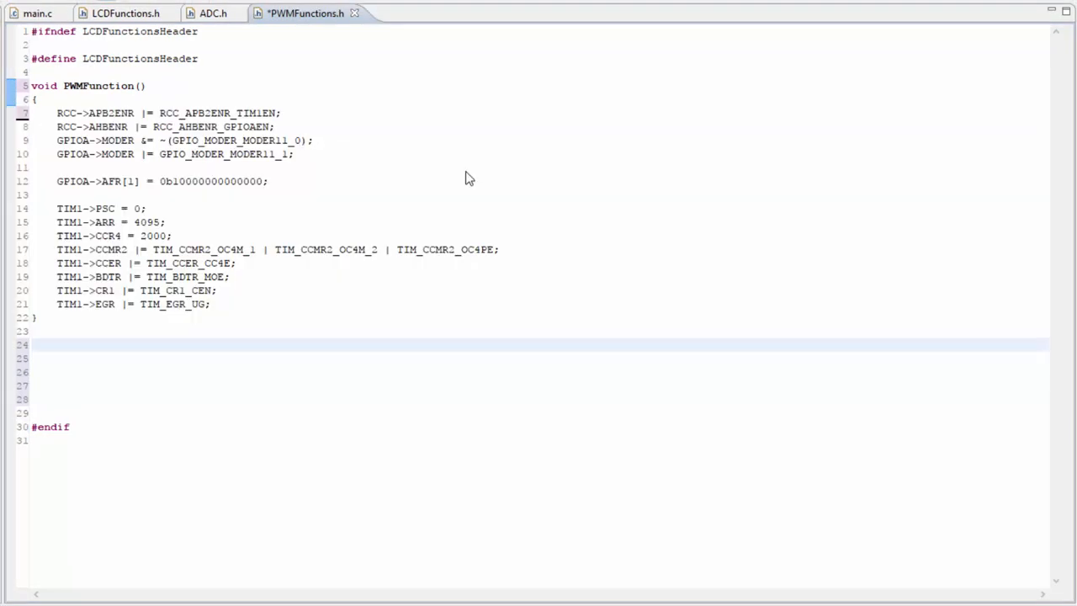
mouse_move(133, 74)
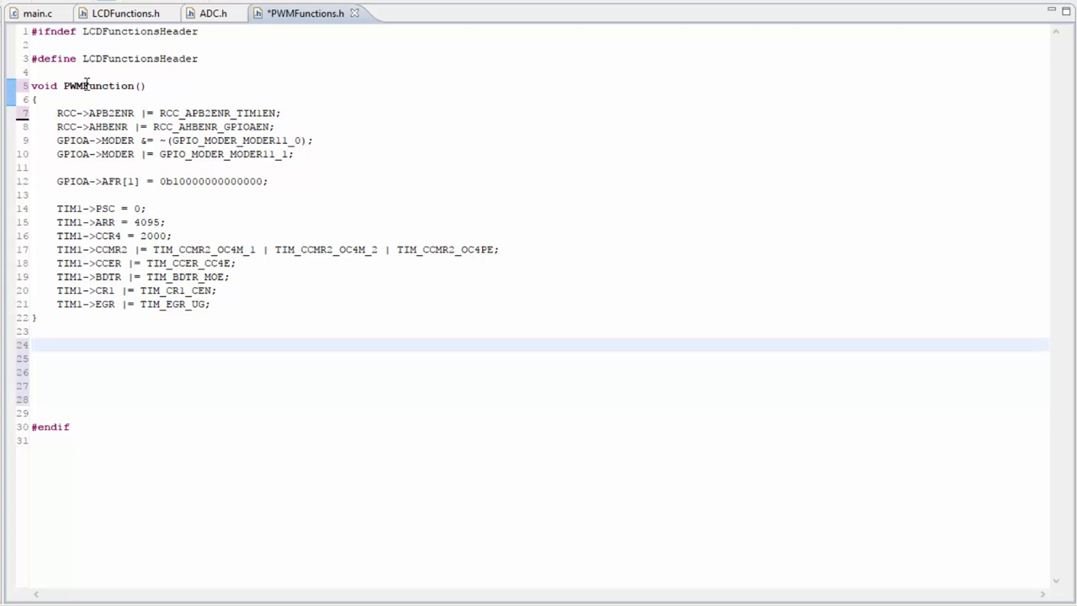
double_click(108, 84)
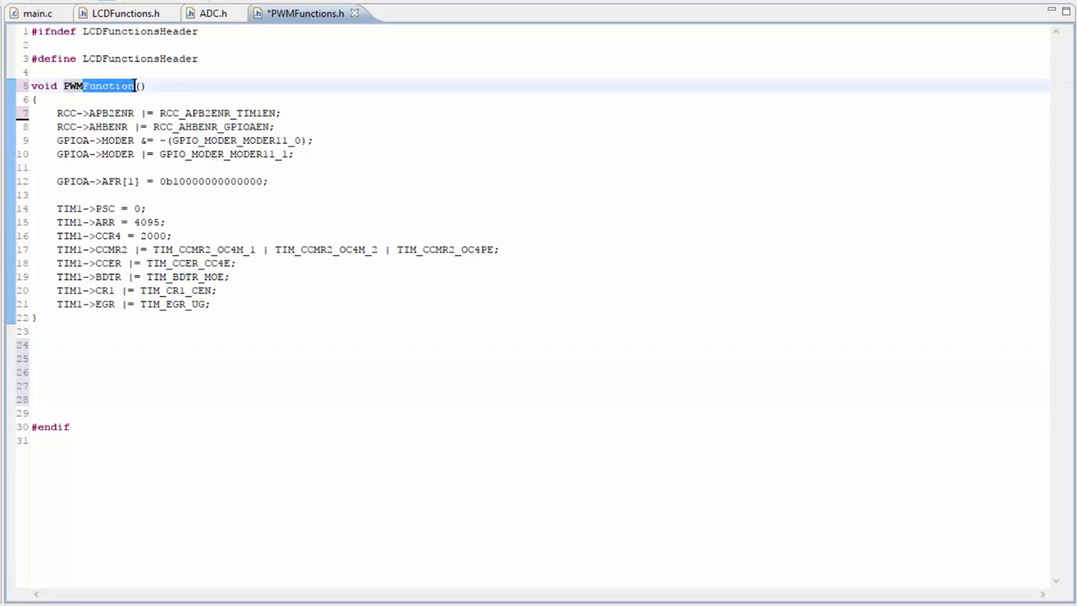
type("Setup")
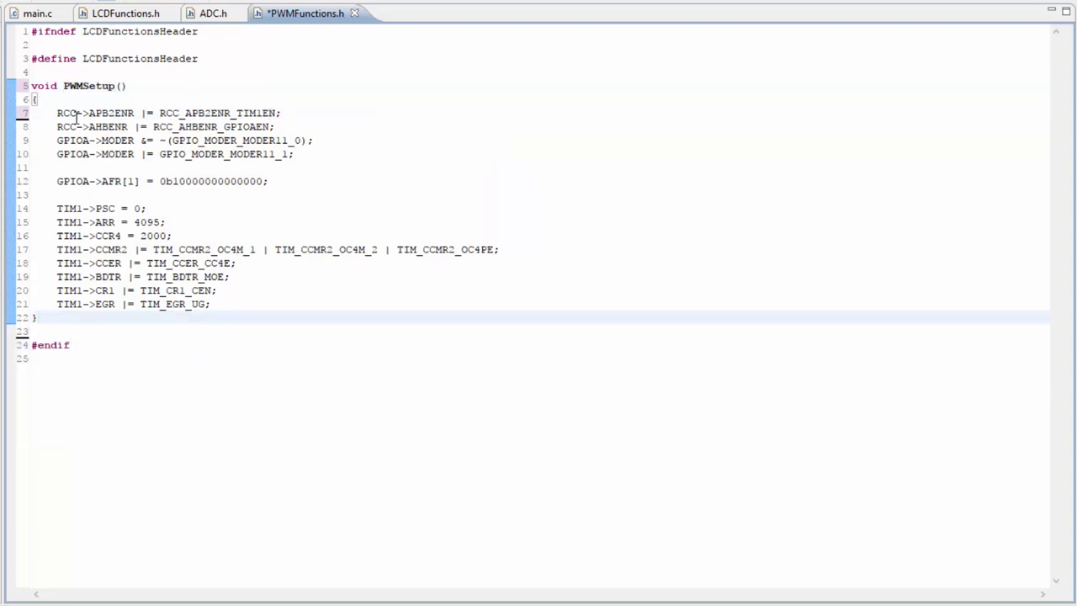
left_click_drag(57, 113, 124, 290)
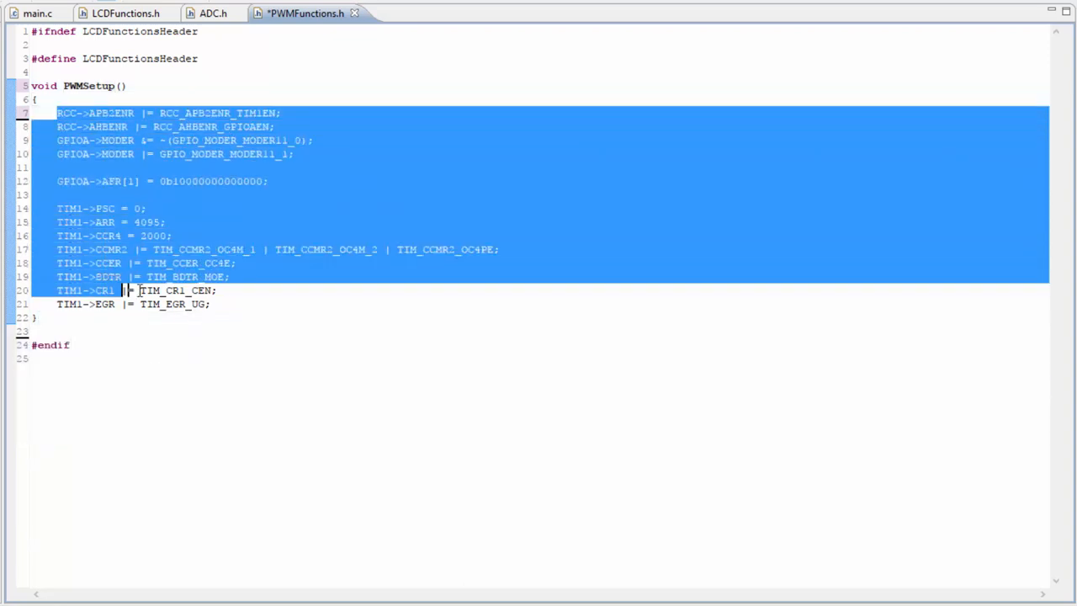
left_click(185, 182)
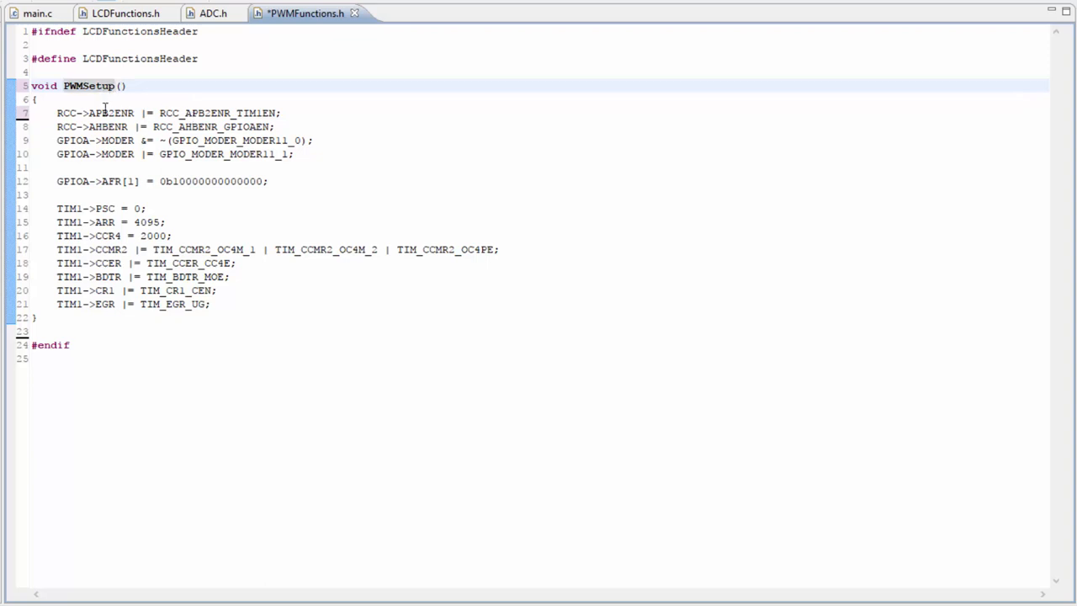
Step: Rename the function PWMSetupChannel4 with int prescaler, int period, int duty_cycle parameters
type("Channel4")
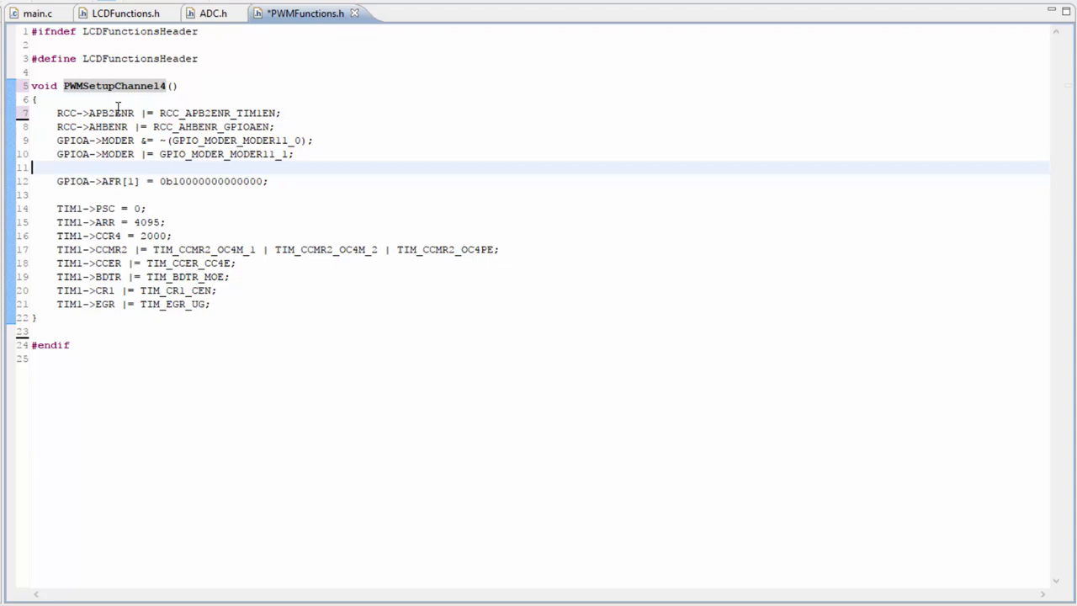
mouse_move(199, 124)
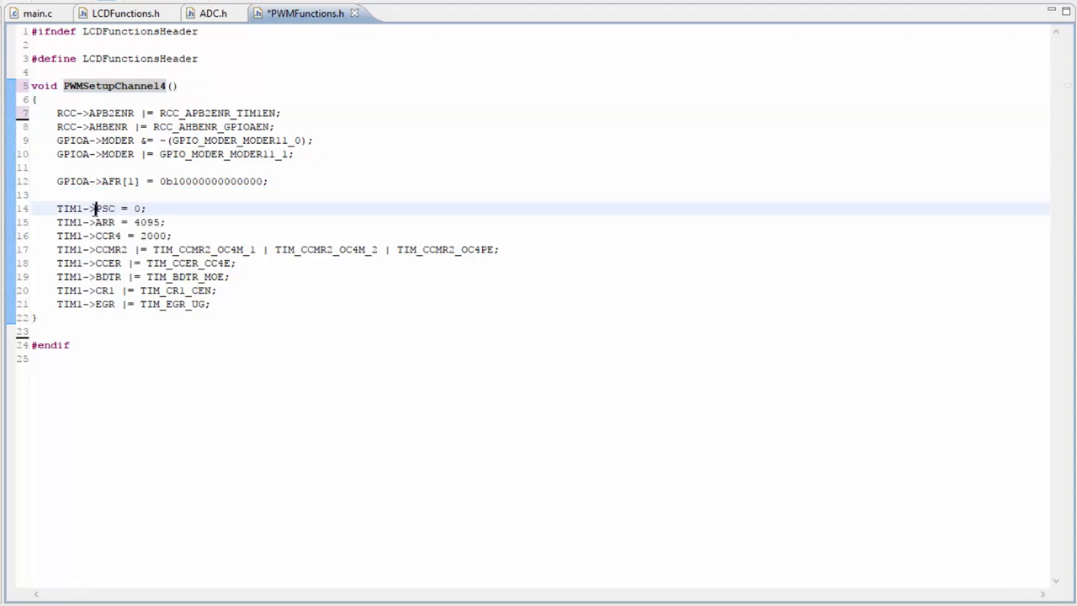
double_click(104, 222)
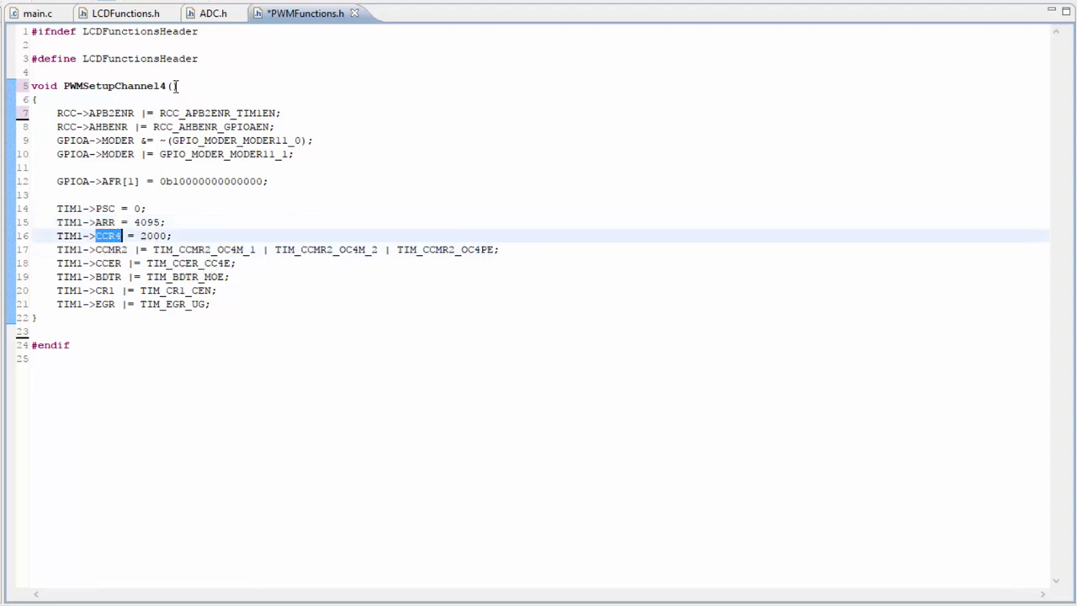
type("i")
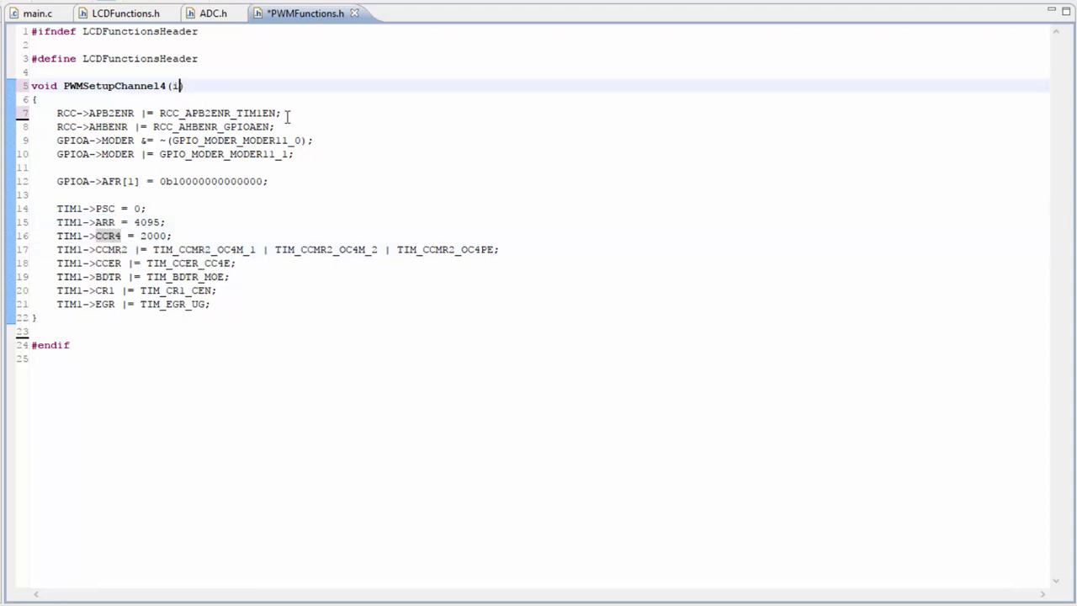
type("nt")
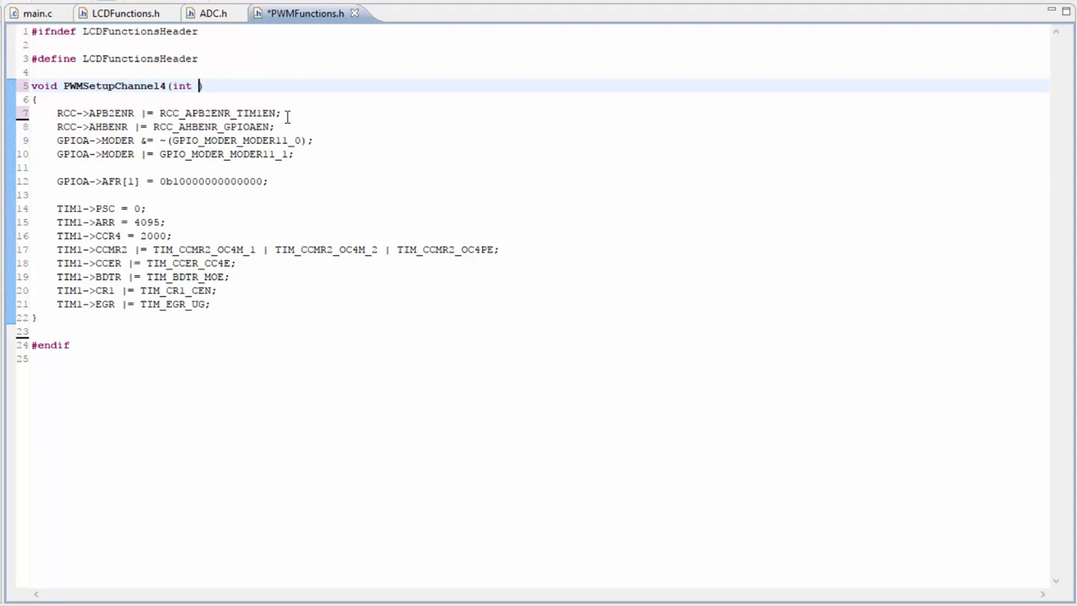
type("p")
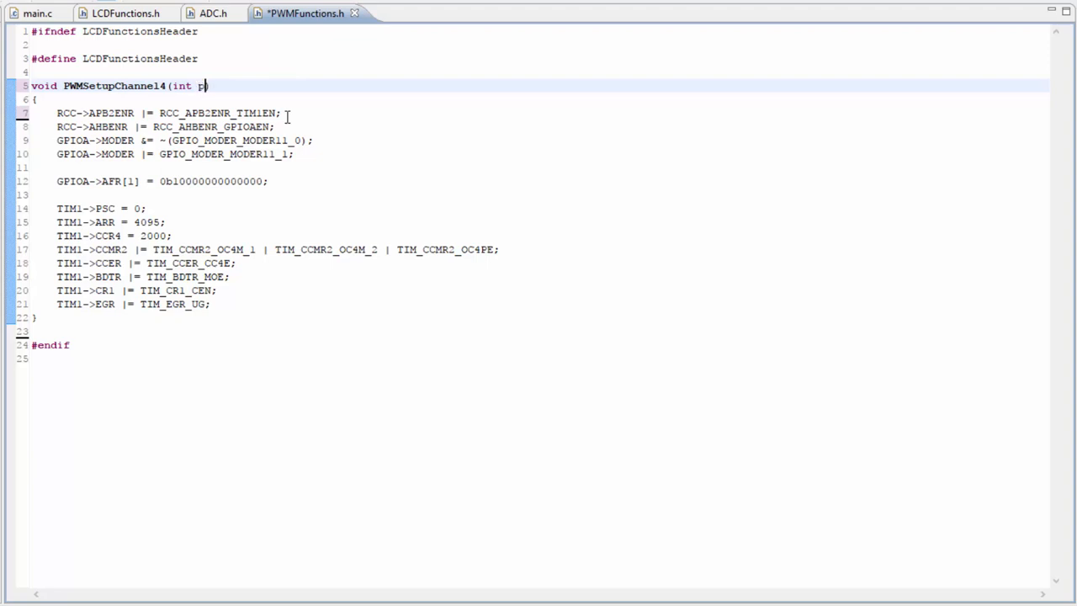
type("rescaler, int")
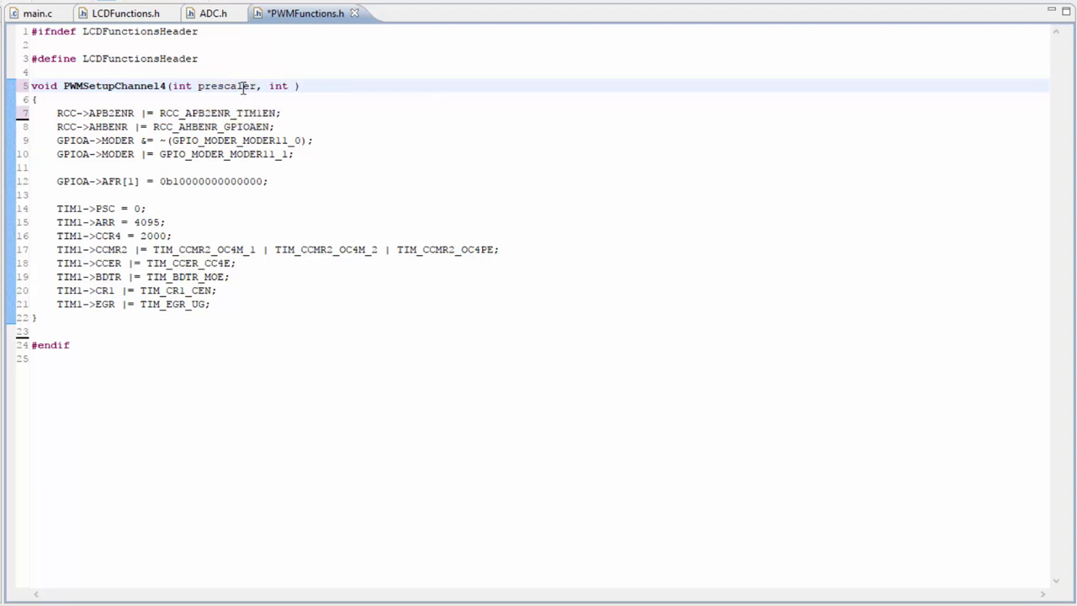
type("period,")
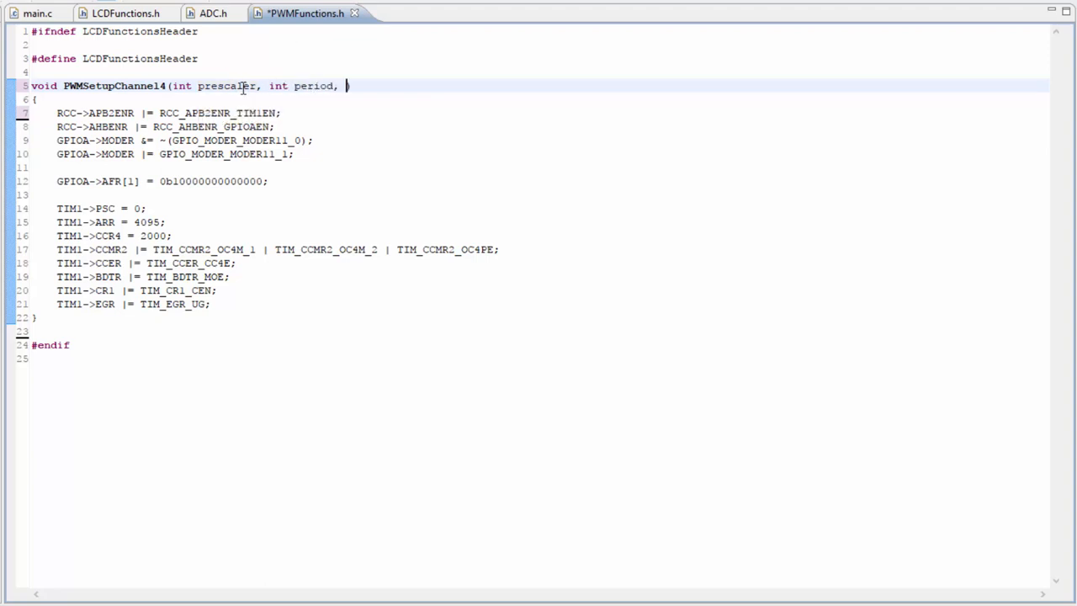
type("int")
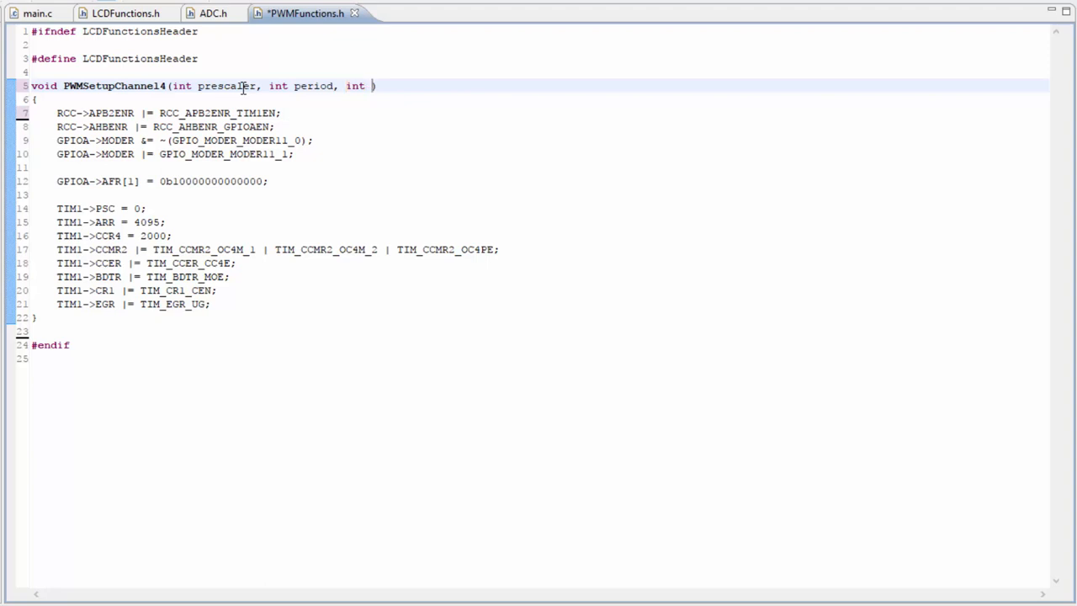
type("duty_cycle")
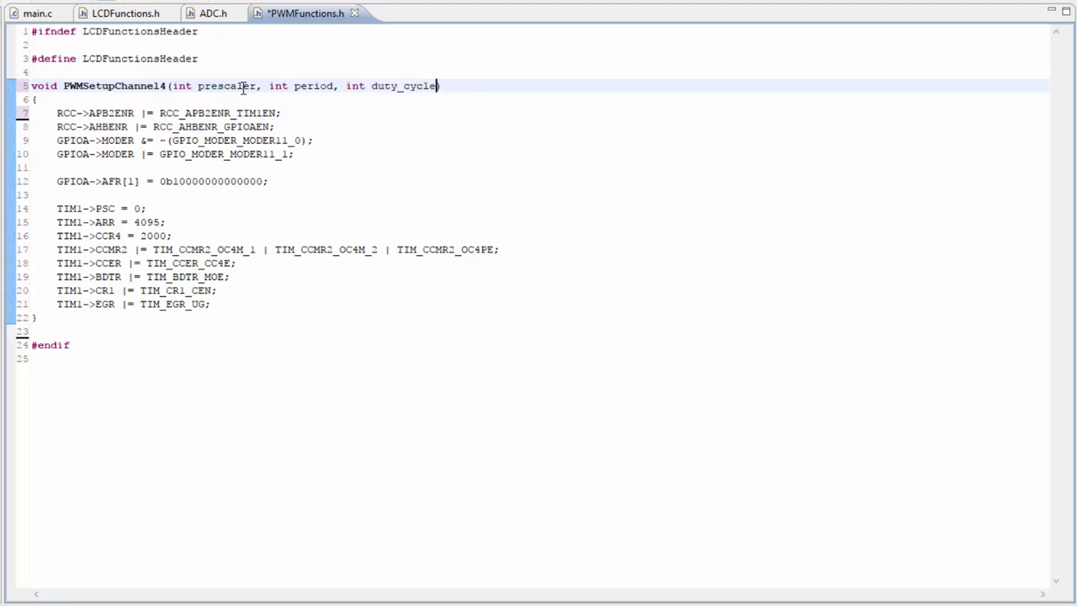
Step: Assign the prescaler, period and duty_cycle parameters to TIM1->PSC, ARR and CCR4
double_click(136, 208)
type("prescaler")
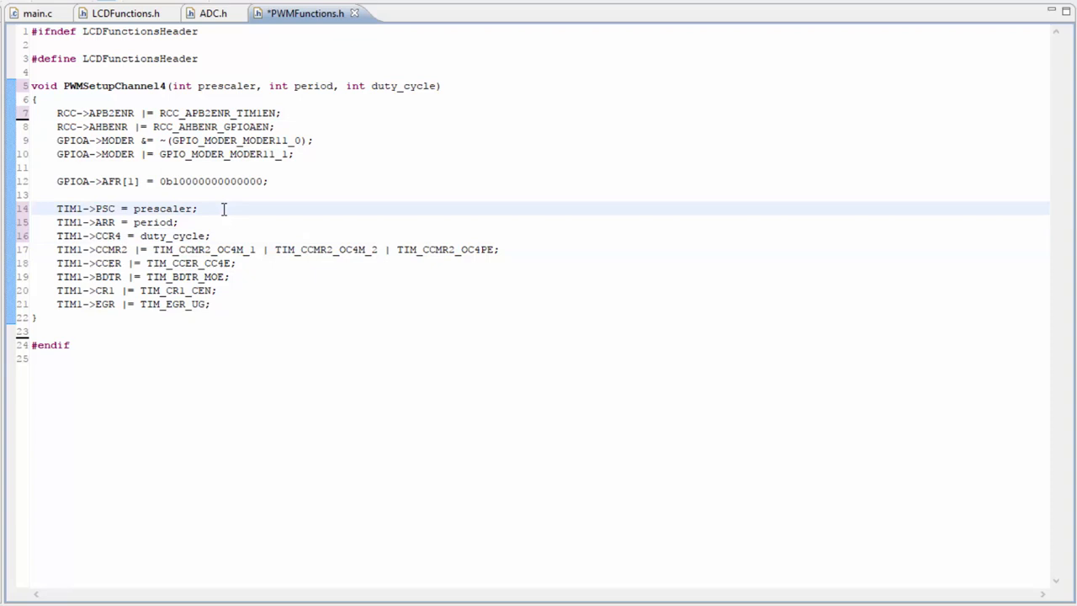
mouse_move(104, 79)
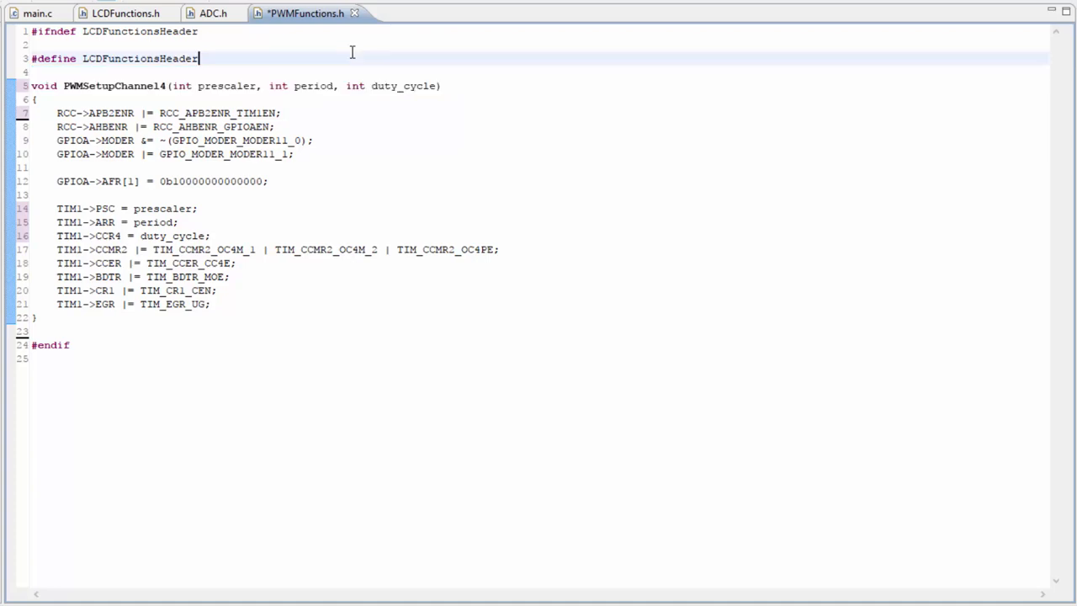
Step: Call PWMSetupChannel4(3, 39999, 2000); in main.c right after ADCChannelSelect(1)
left_click(37, 14)
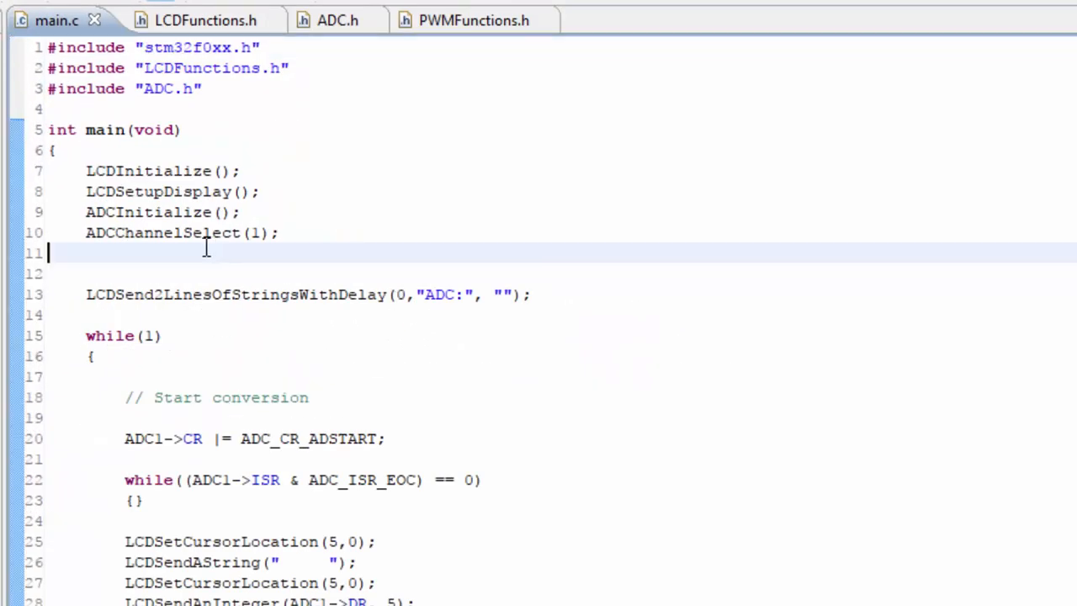
mouse_move(155, 262)
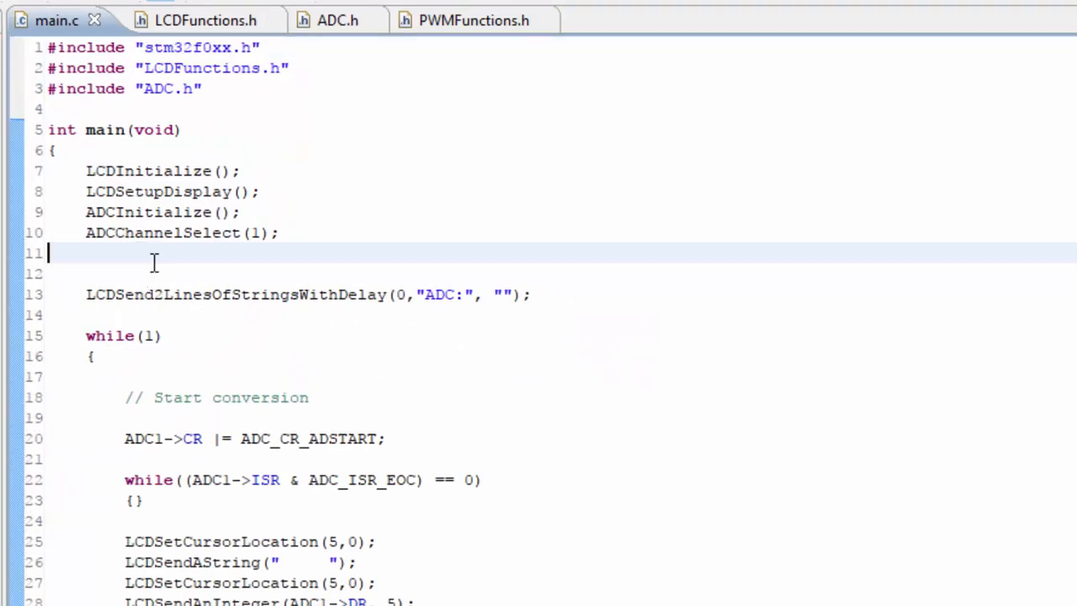
type("void PWMSetupChannel4(int prescaler, int period, int duty_cycle)")
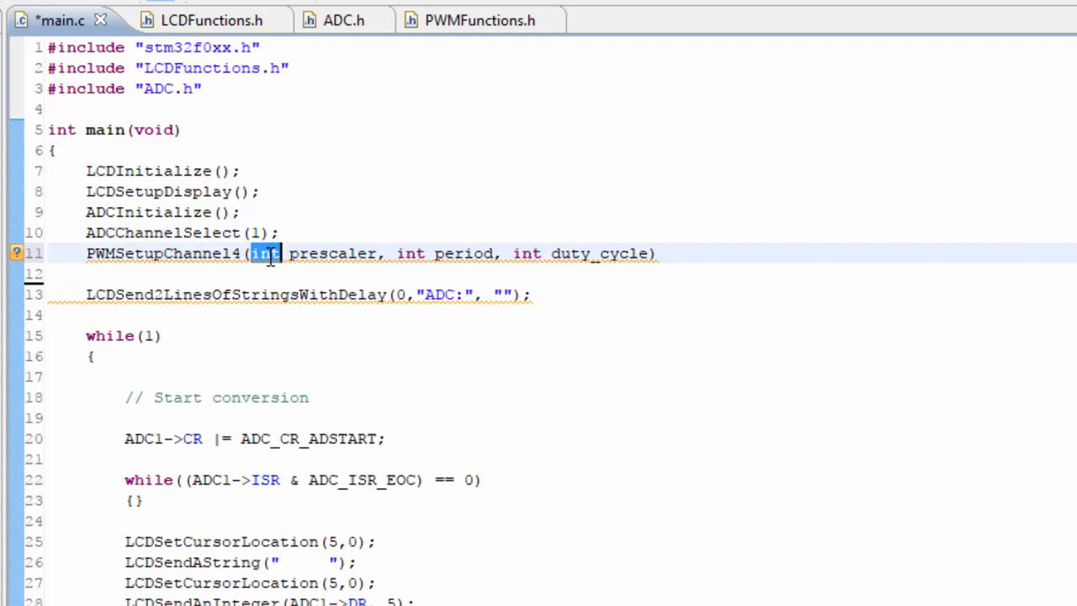
double_click(334, 252)
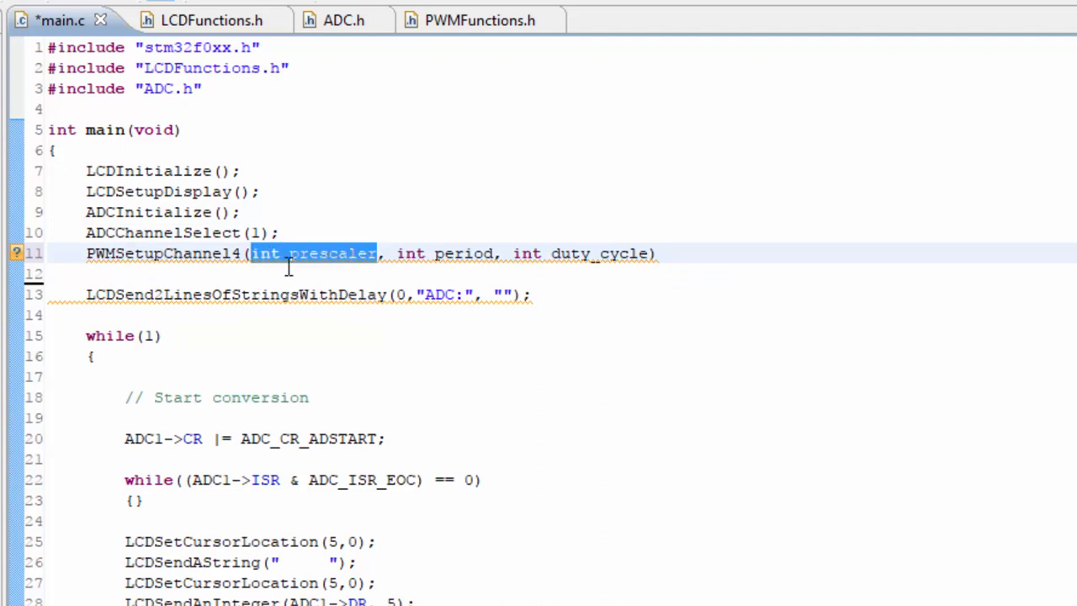
type("3")
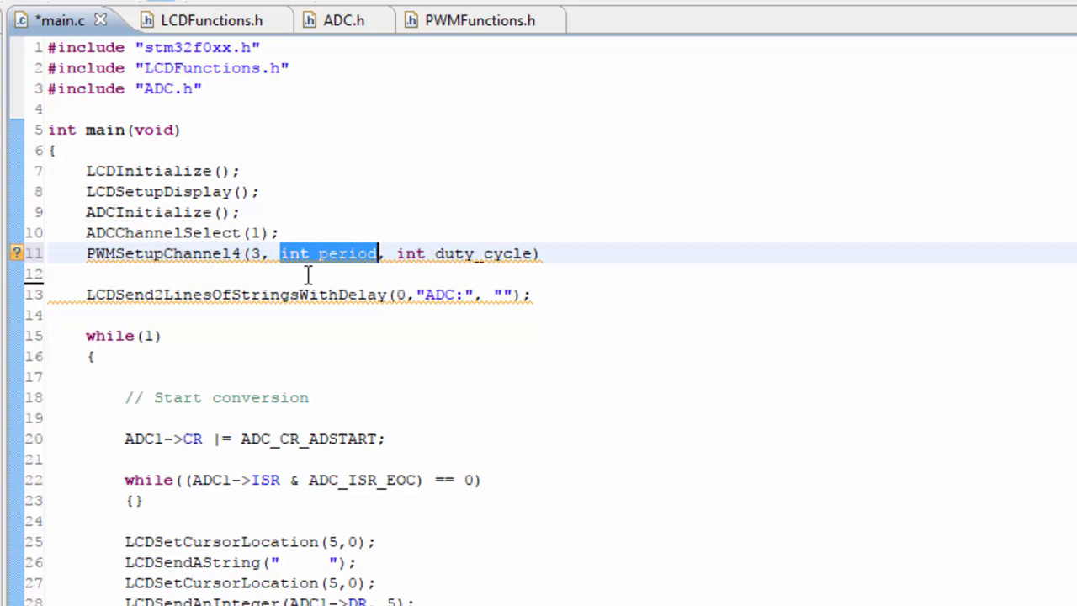
type("39999")
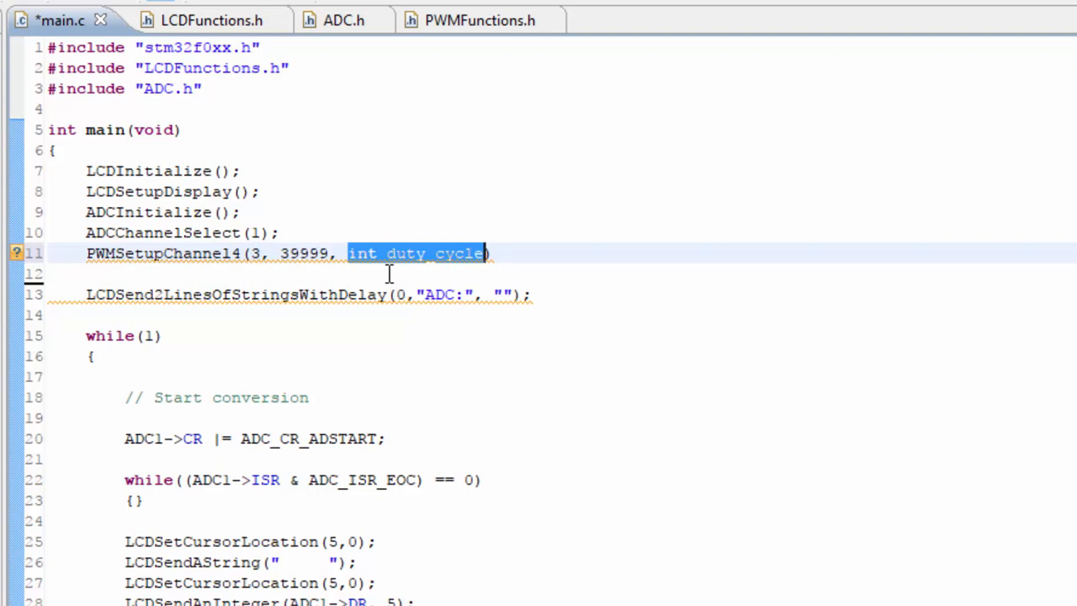
type("2000")
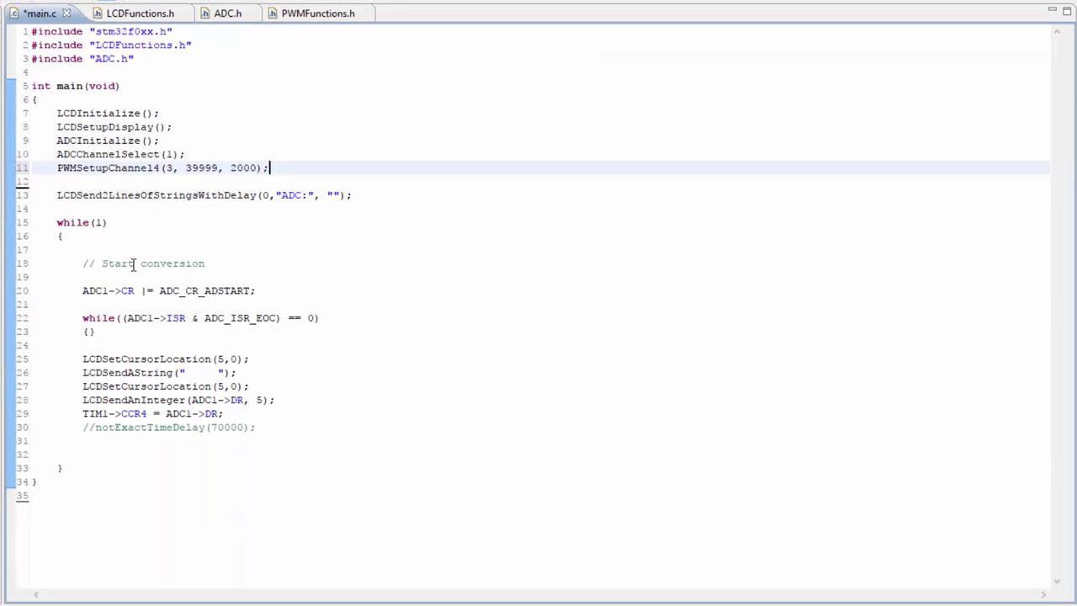
Step: Label the second LCD line "Count:", remove the blank-string display lines and comment out the CCR4 assignment
left_click(333, 195)
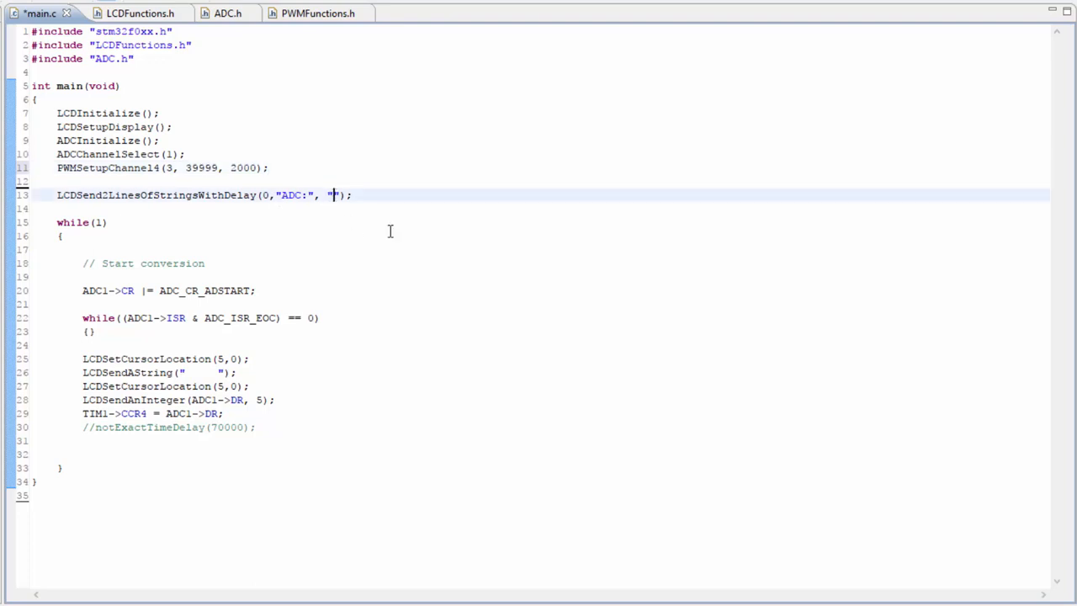
type("Count:")
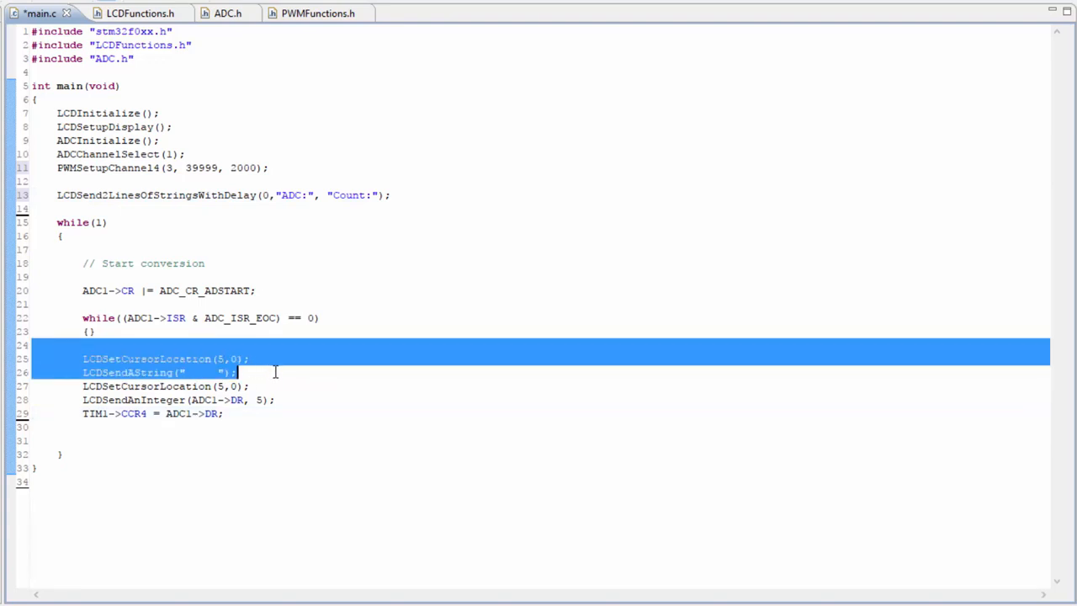
key("Delete")
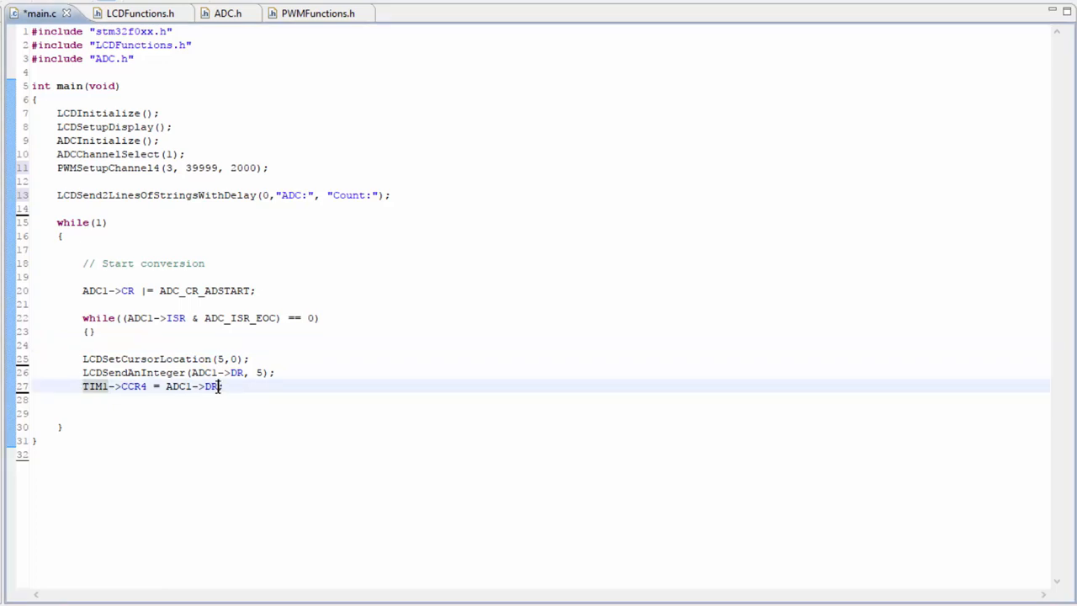
double_click(135, 386)
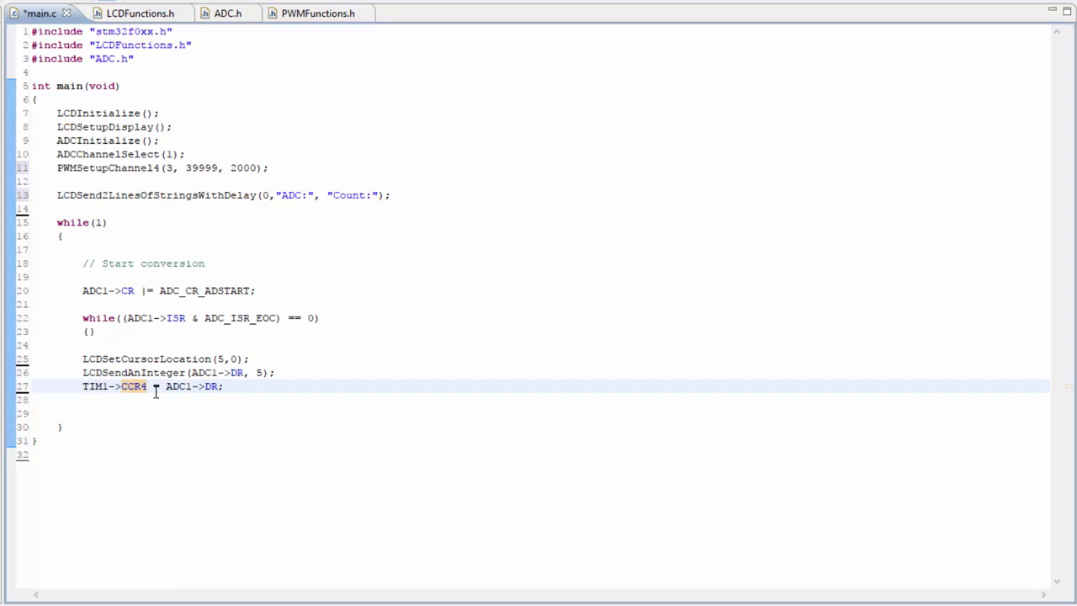
type("//")
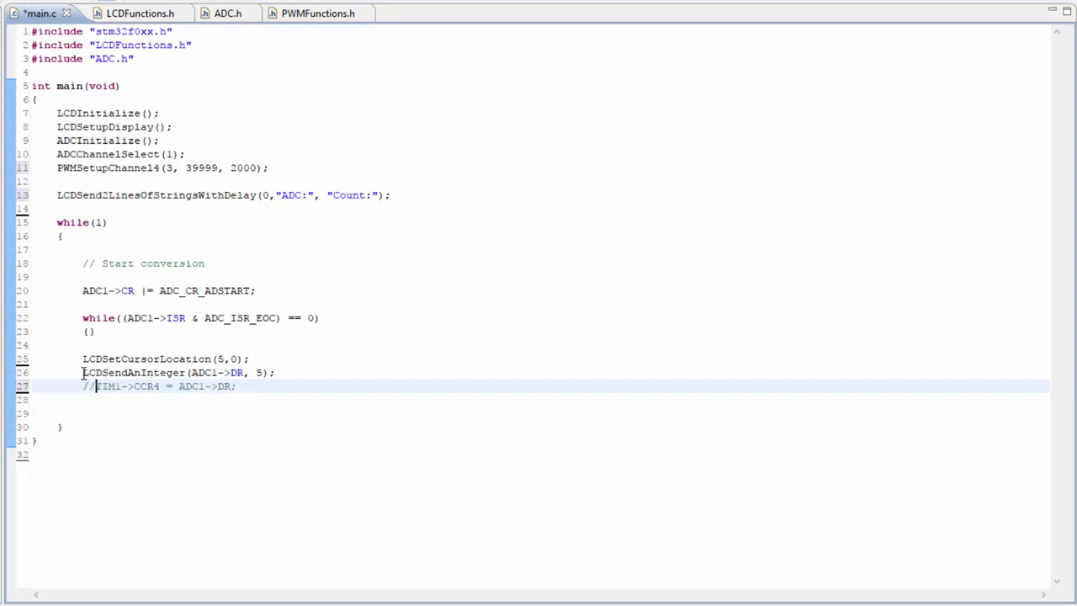
type("//")
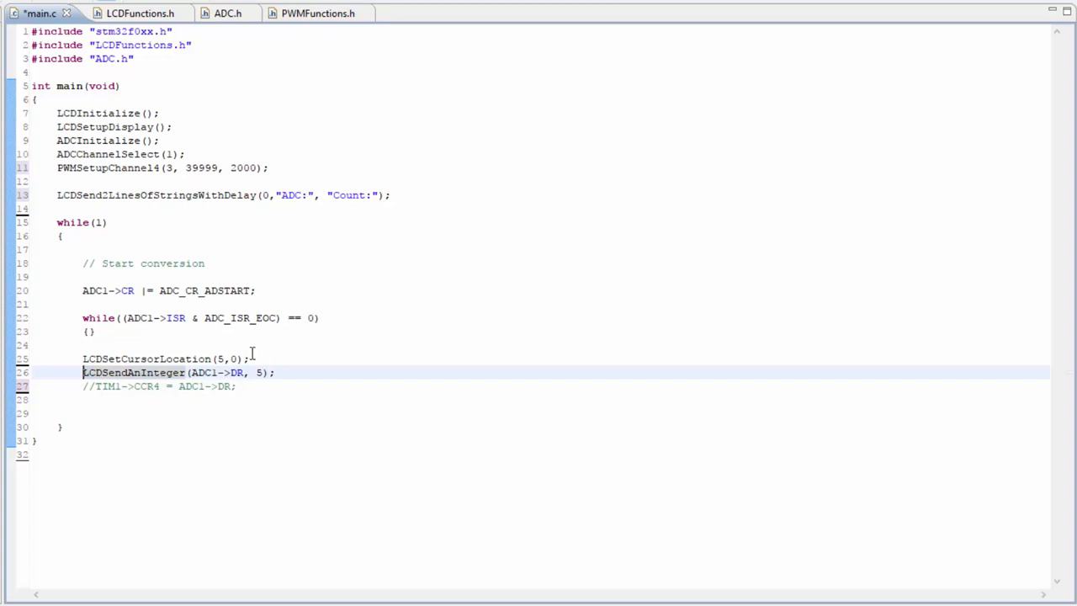
Step: Duplicate the display lines to show TIM1->CNT with LCDSetCursorLocation(7,1)
left_click_drag(83, 358, 276, 372)
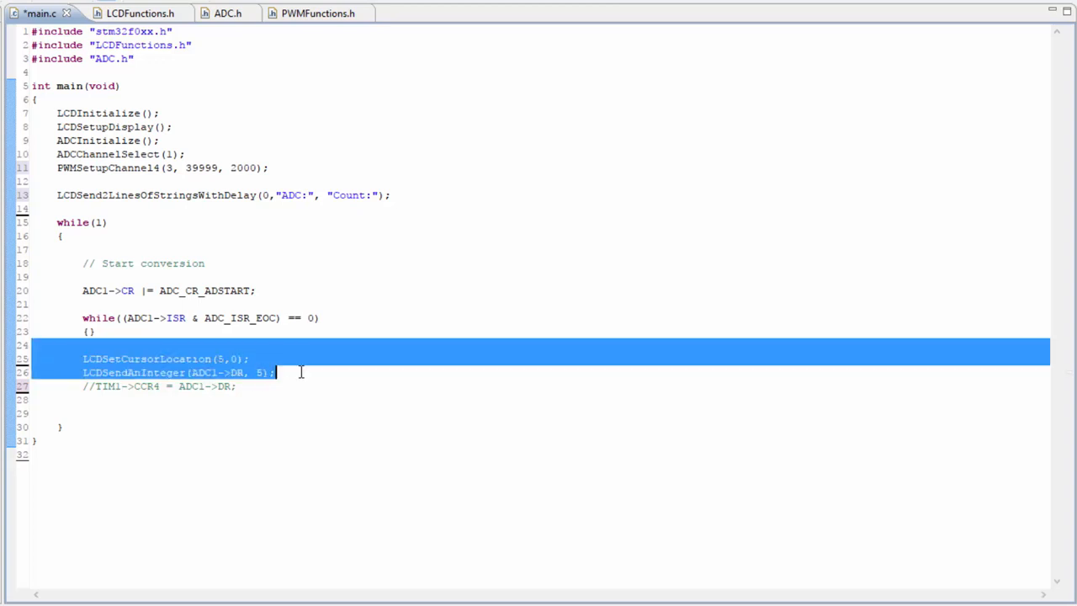
left_click(306, 374)
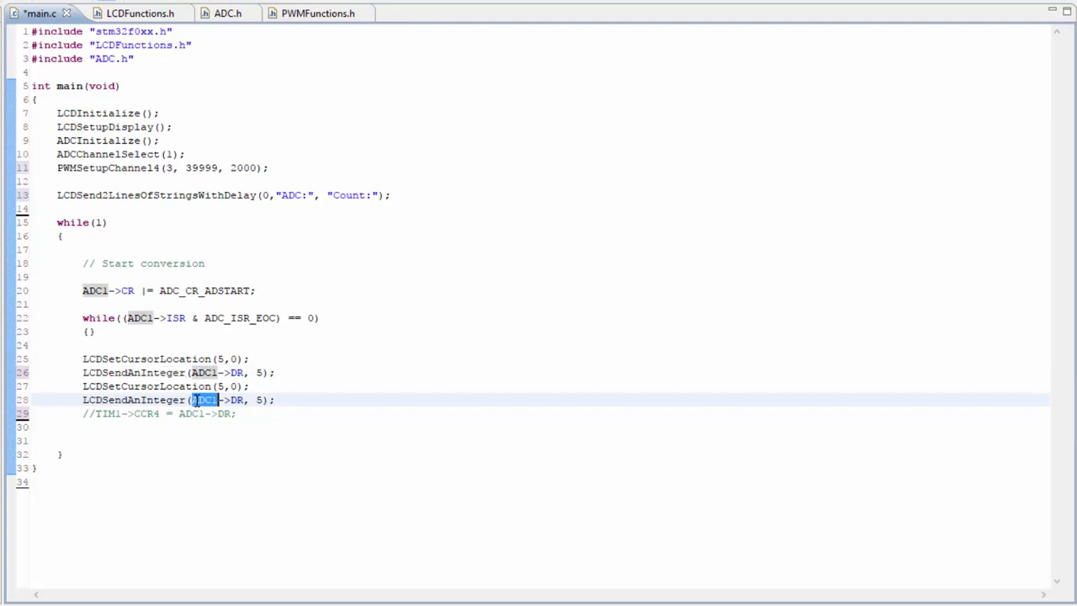
type("TIM1")
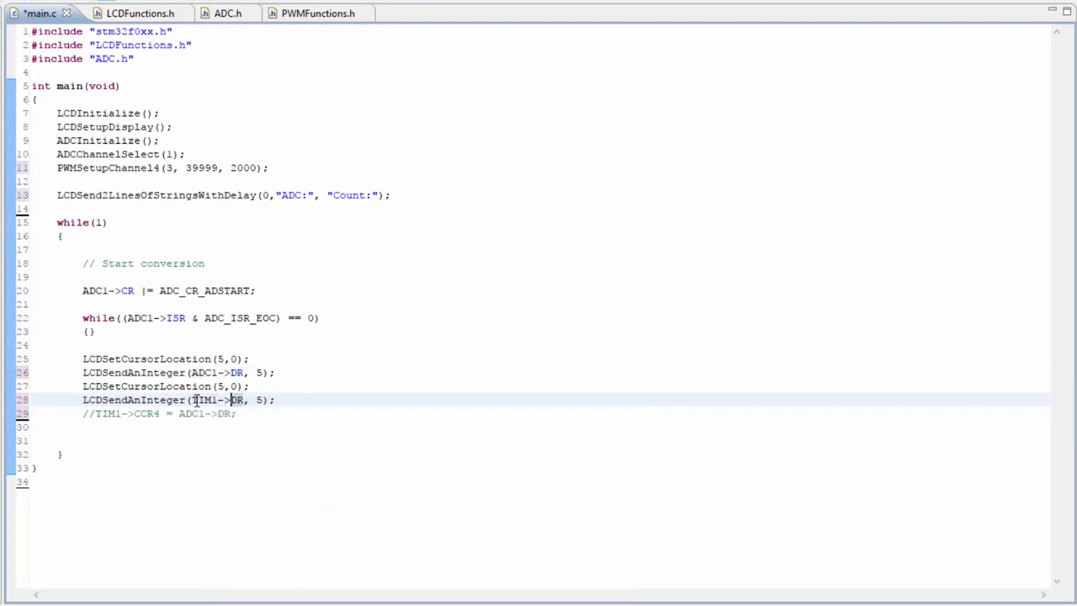
type("CNT")
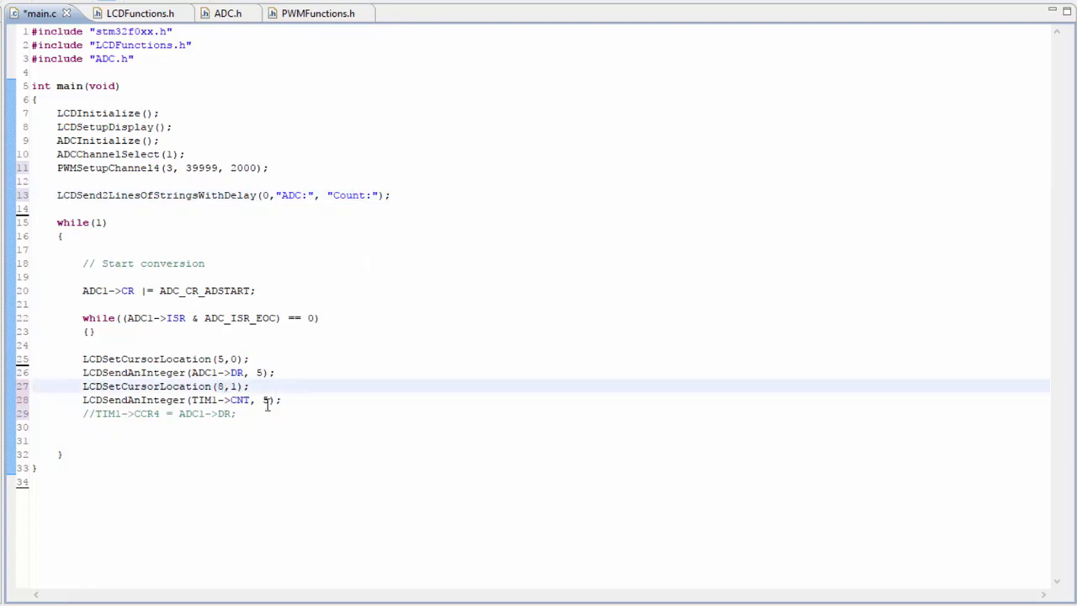
key("BackSpace")
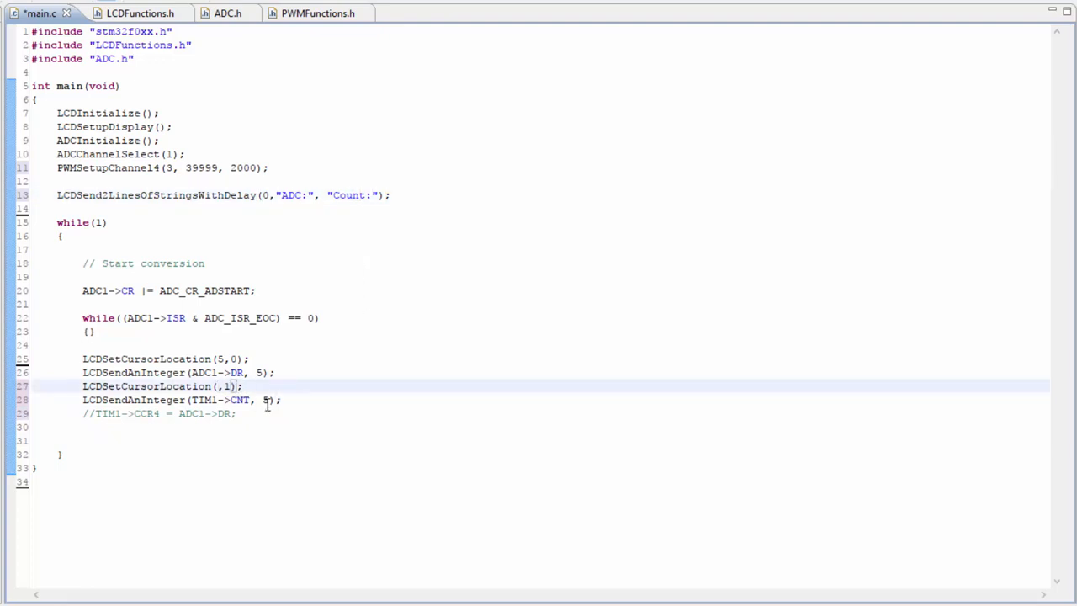
type("7")
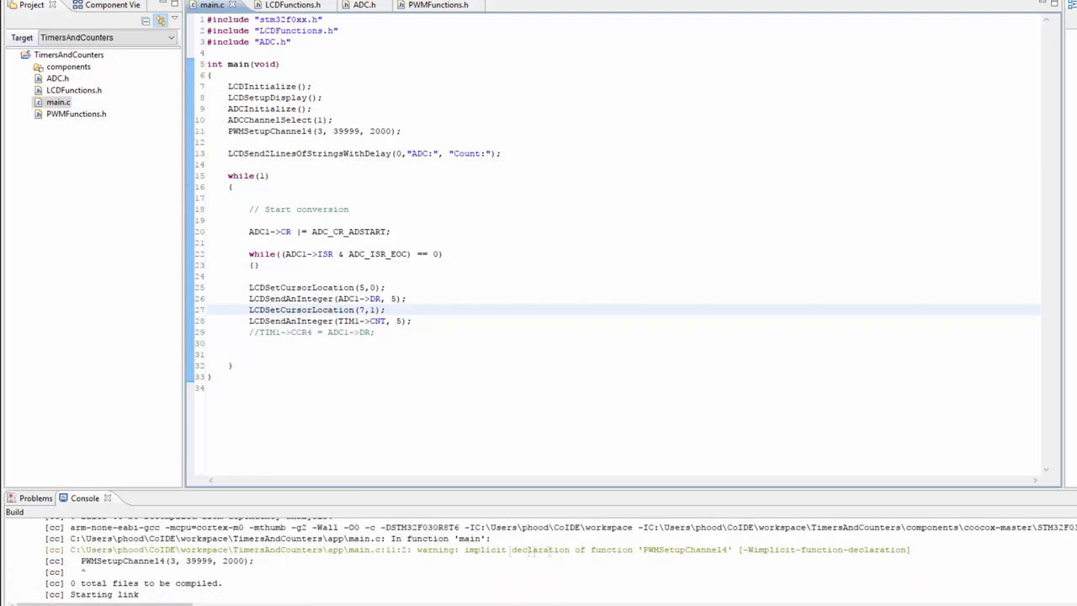
Step: Include "PWMFunctions.h" in main.c and rename the header's guard to PWMFunctionsHeader
double_click(683, 548)
type("#include \"PWMFunctions.h\"")
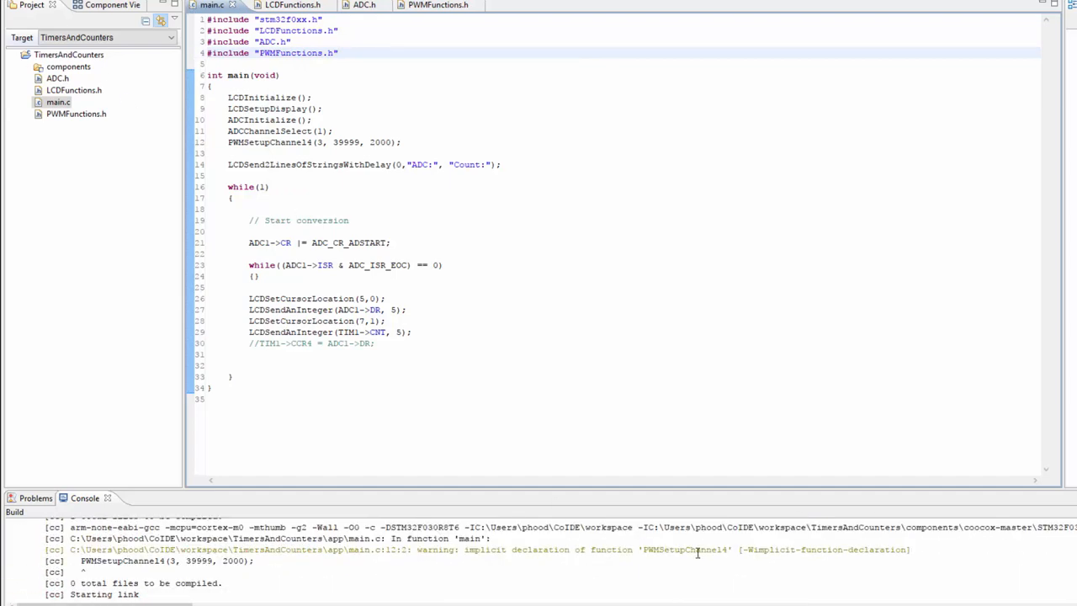
double_click(684, 548)
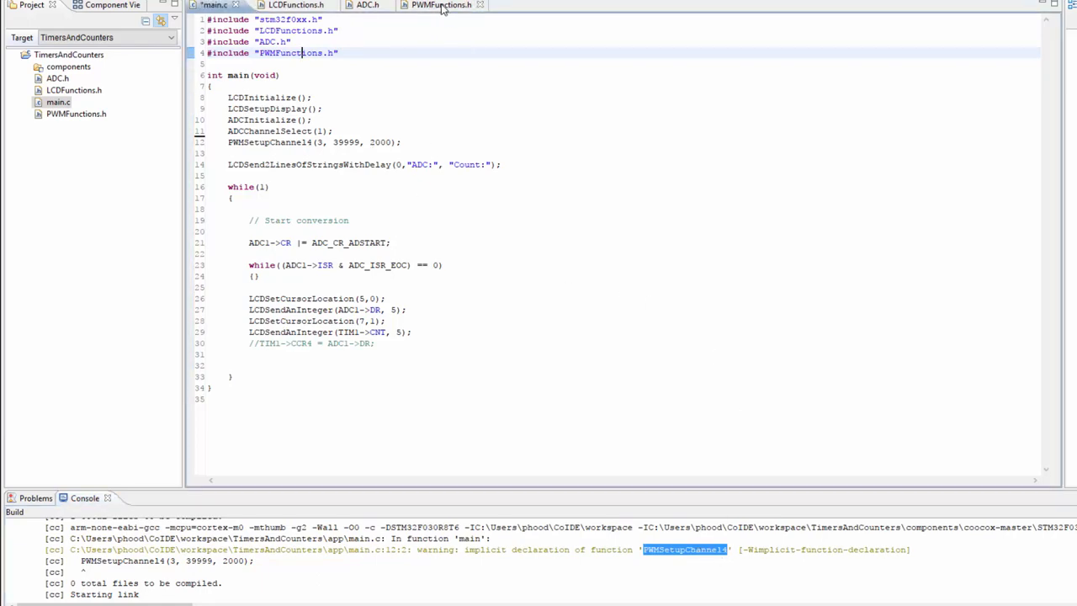
left_click(441, 5)
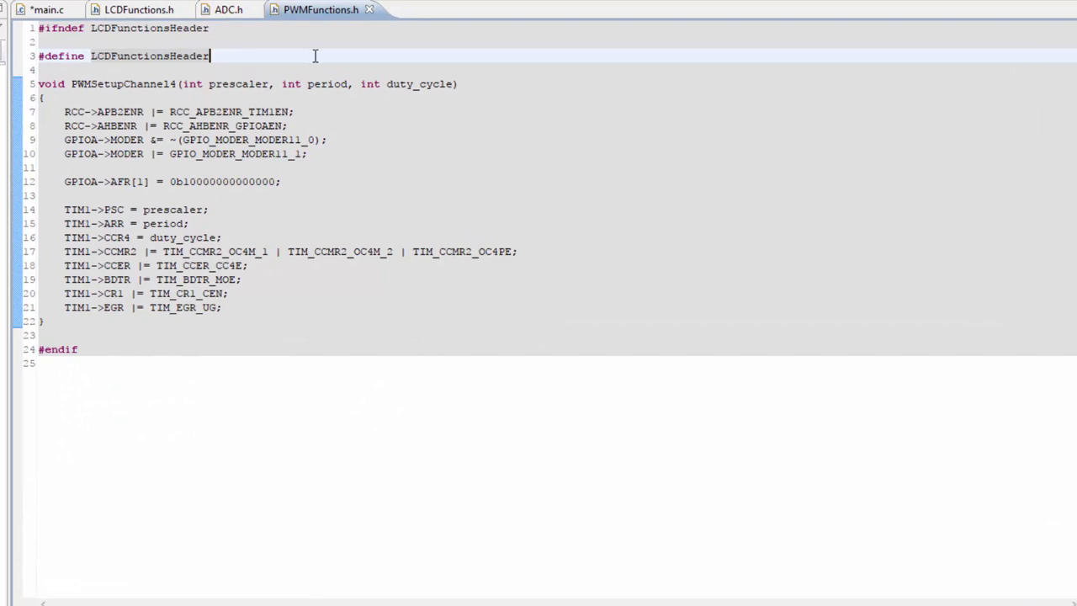
double_click(148, 27)
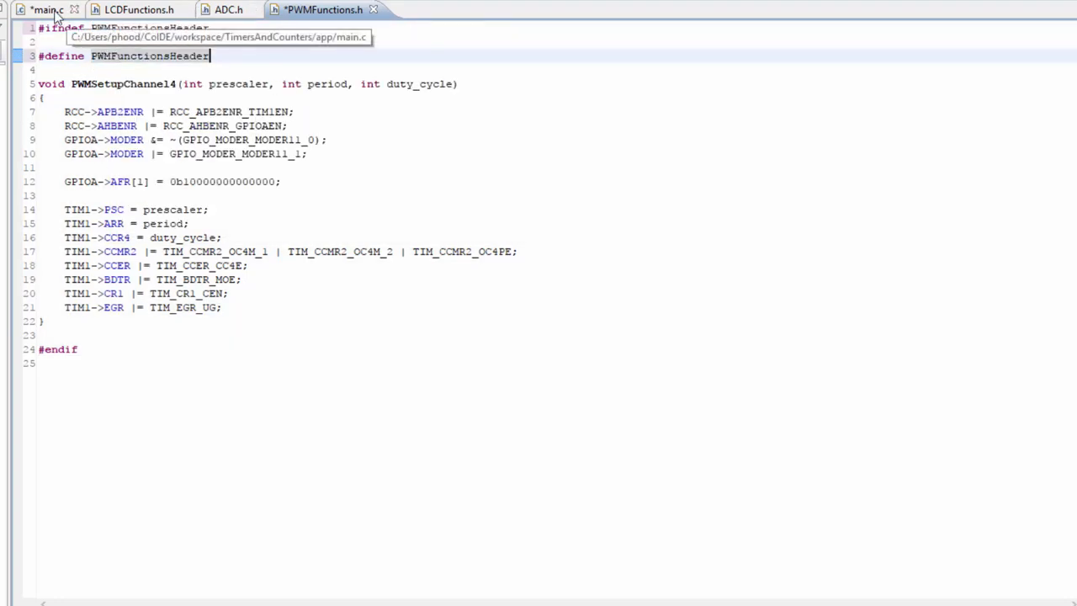
left_click(44, 10)
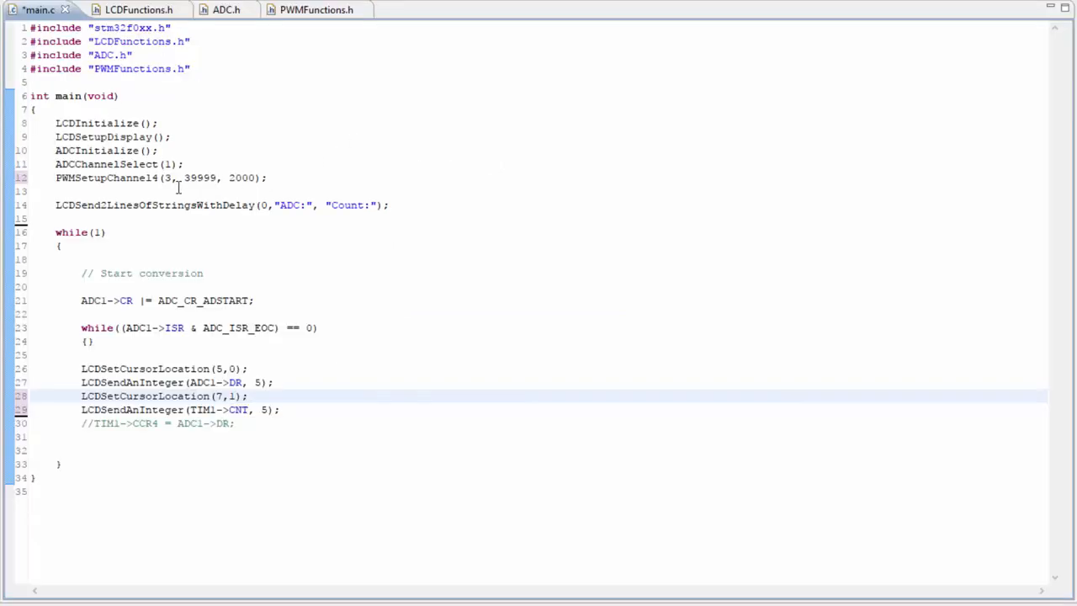
Step: Change the PWMSetupChannel4 prescaler argument from 3 to 39999
left_click(56, 178)
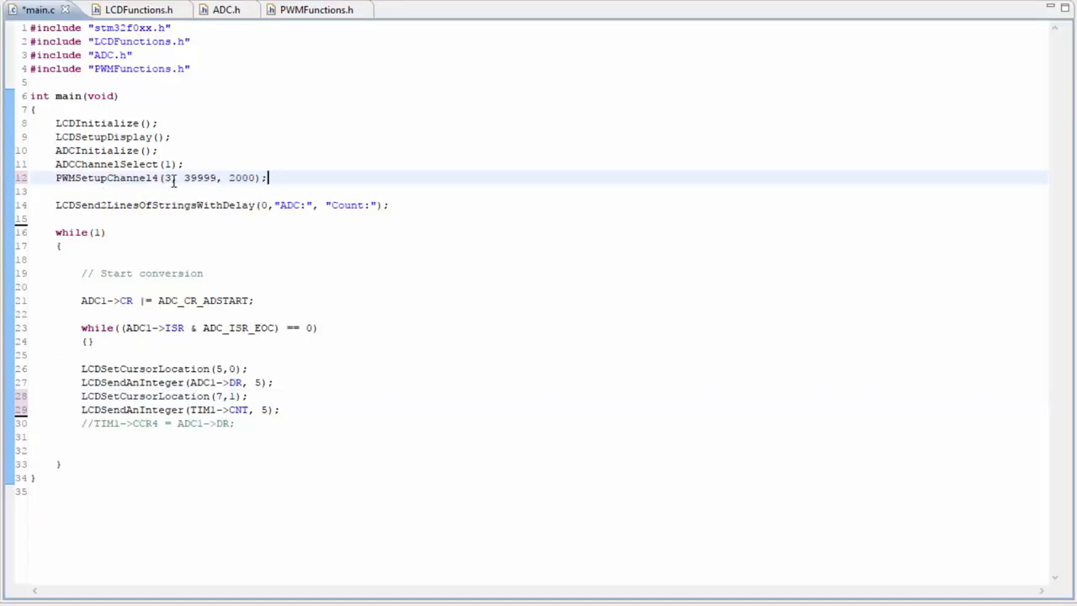
left_click_drag(162, 178, 266, 178)
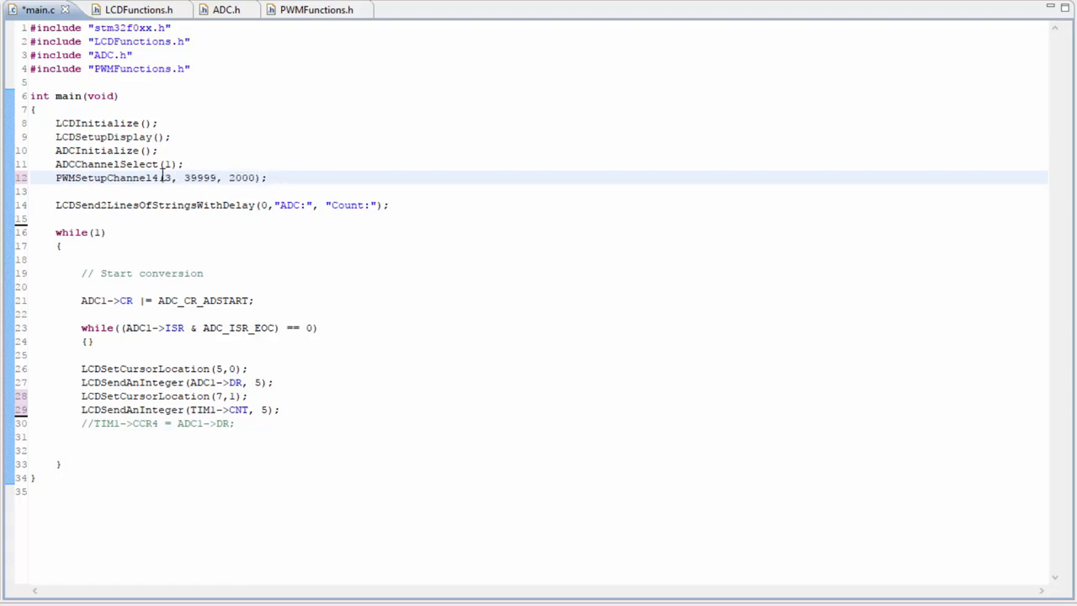
left_click_drag(161, 178, 256, 179)
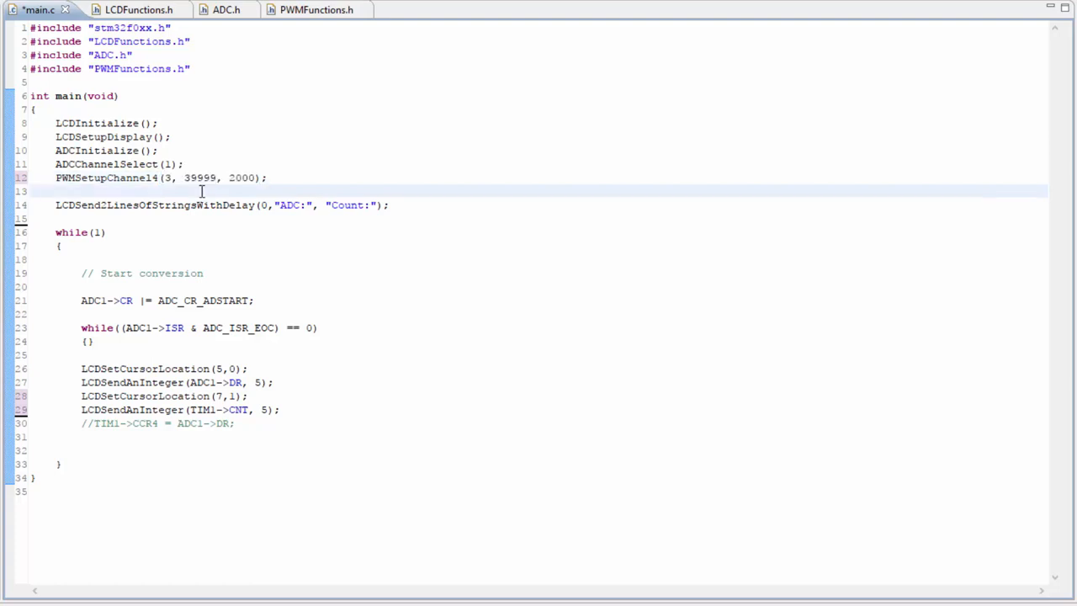
double_click(200, 178)
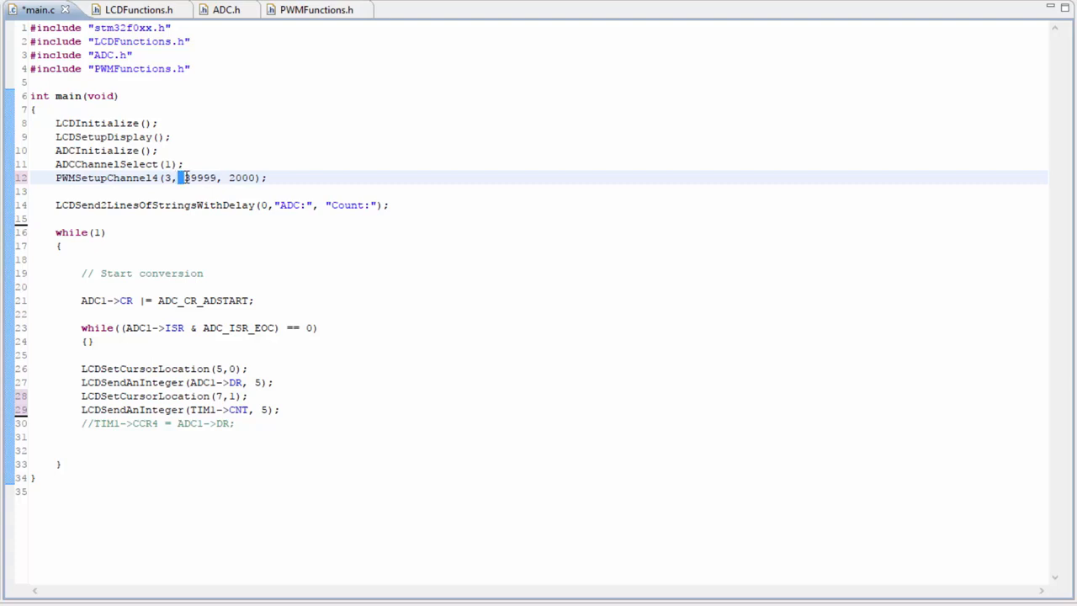
double_click(198, 178)
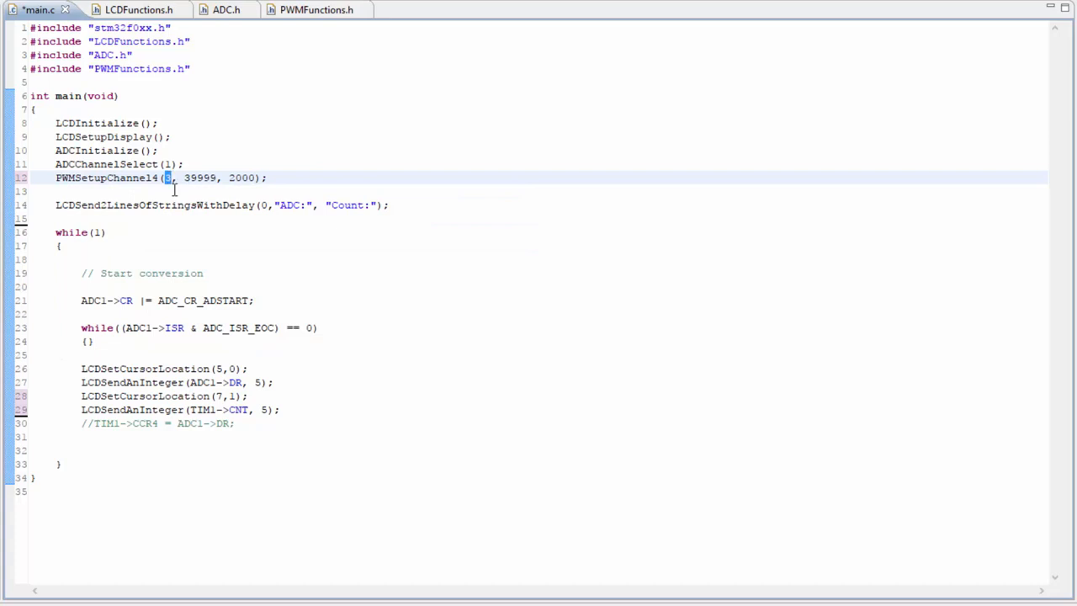
mouse_move(179, 195)
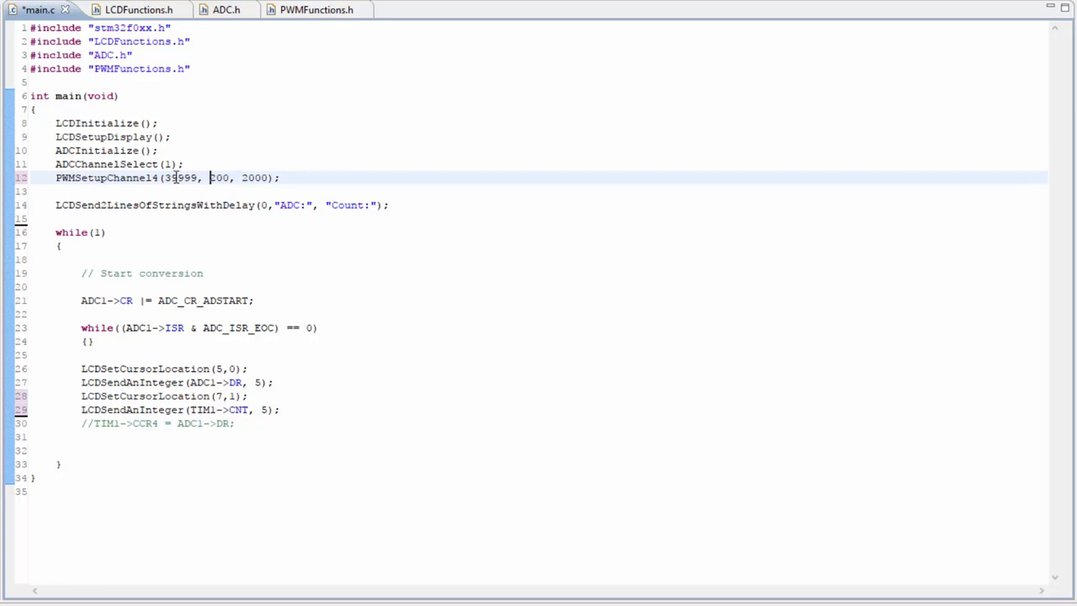
double_click(179, 178)
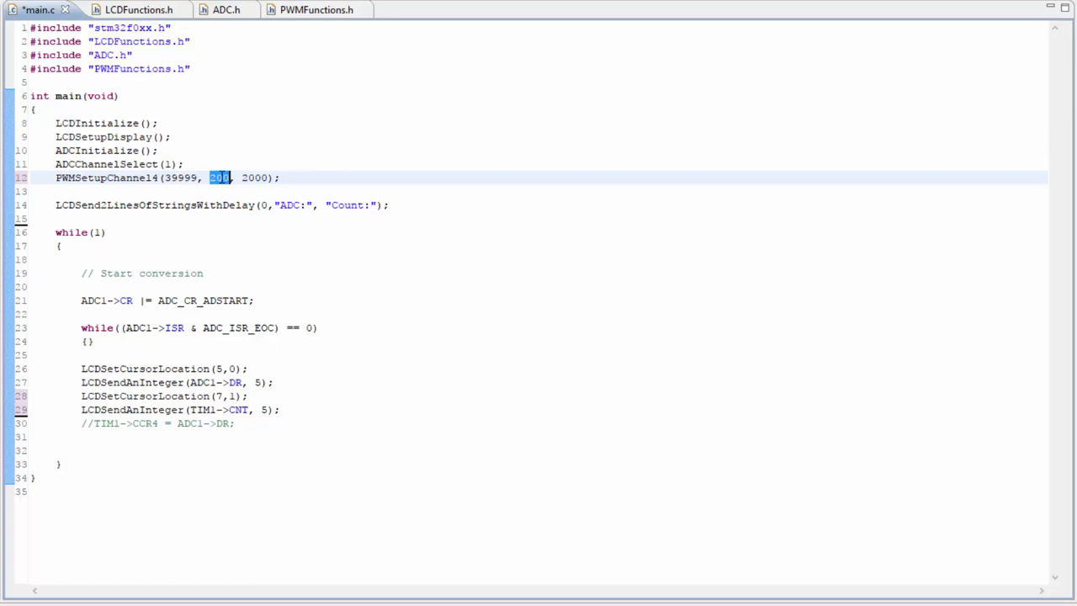
Step: Set the duty cycle argument to 10 and the period to 200, then build successfully
left_click(218, 179)
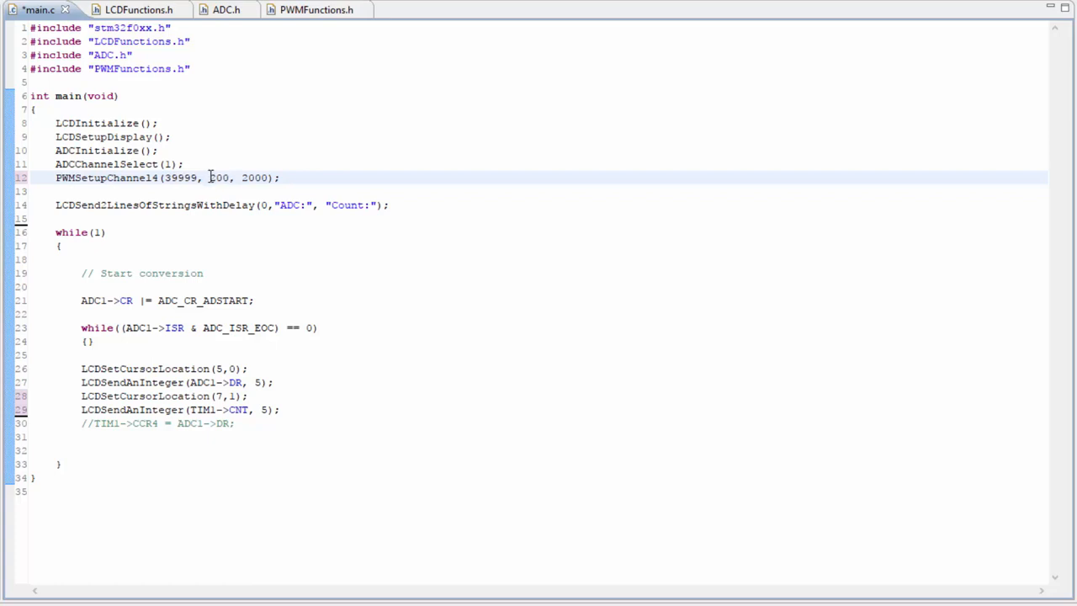
double_click(219, 178)
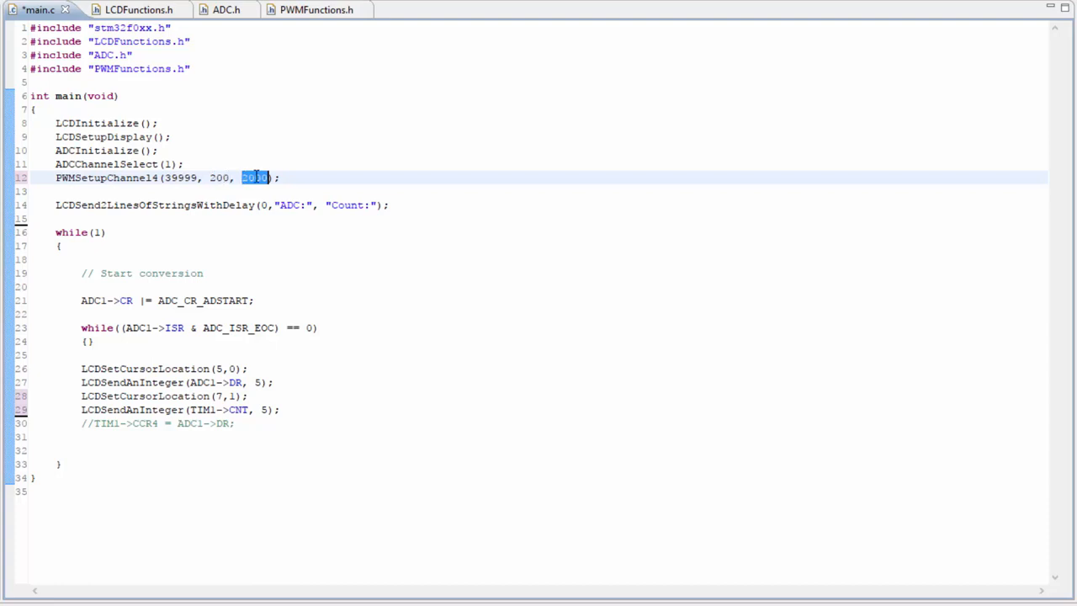
type("10")
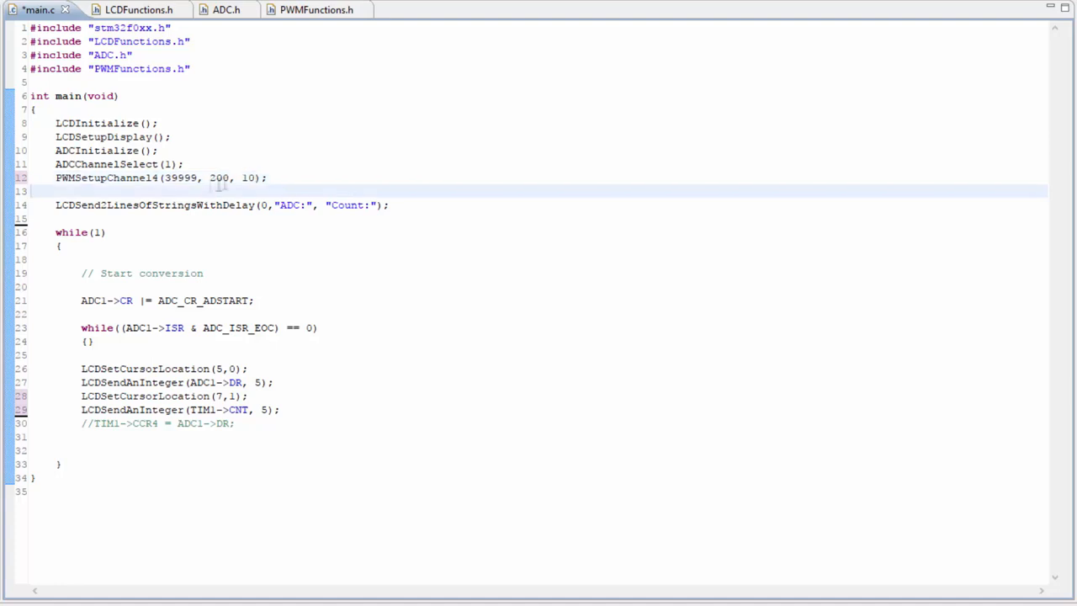
left_click(242, 178)
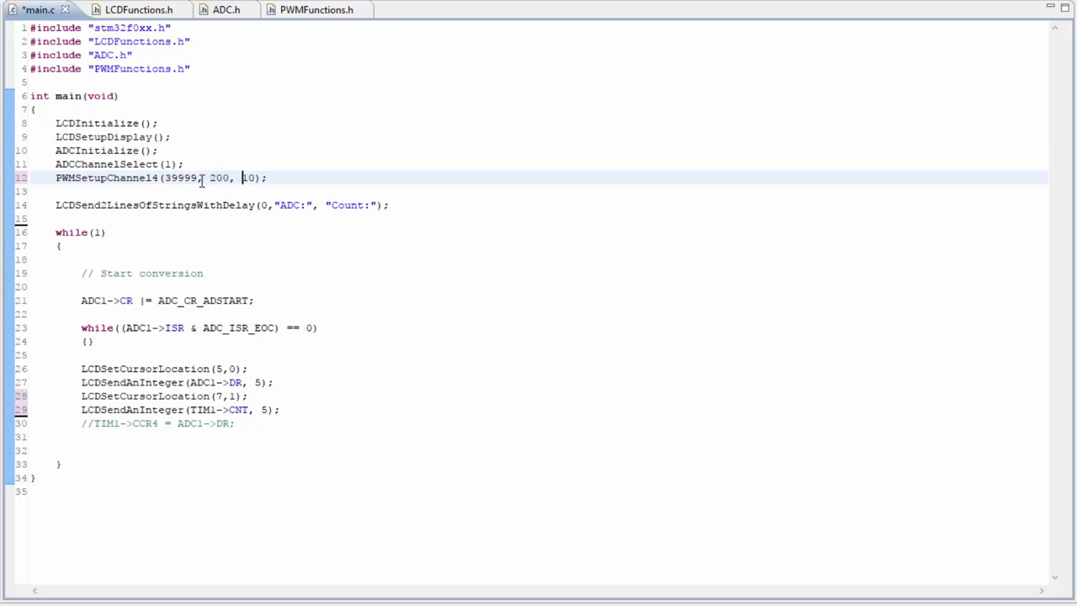
double_click(219, 179)
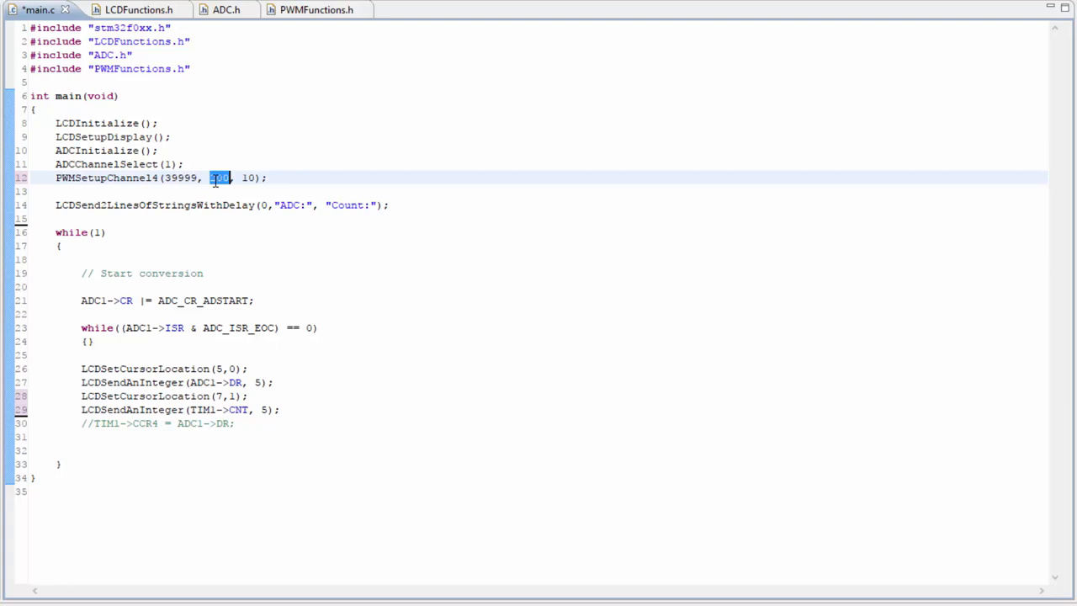
type("200")
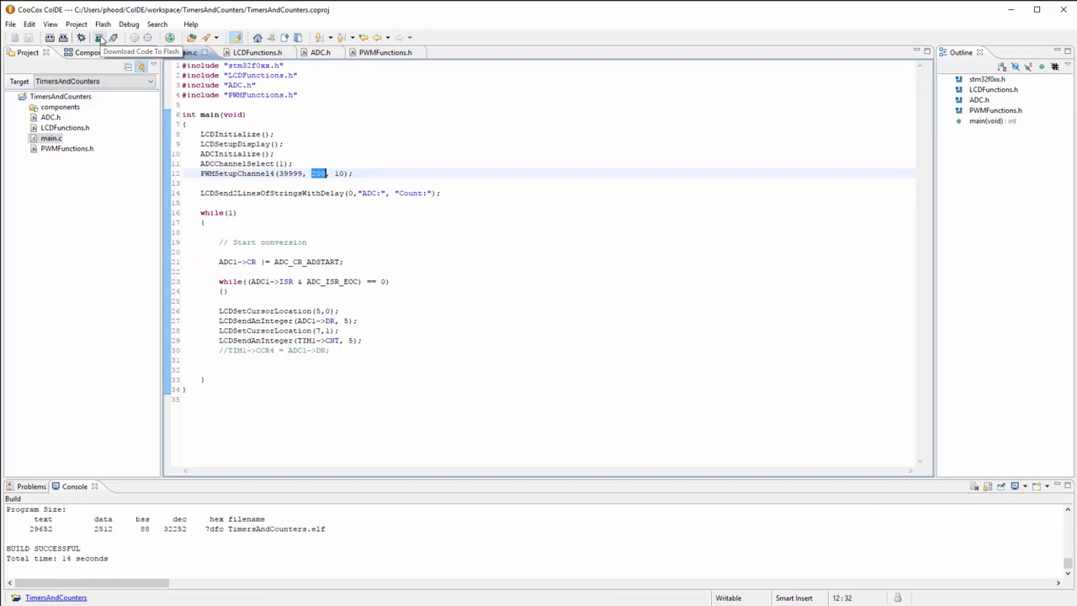
Step: Download the built program to the board's flash and select the TIM1->CNT display for rework
left_click(97, 37)
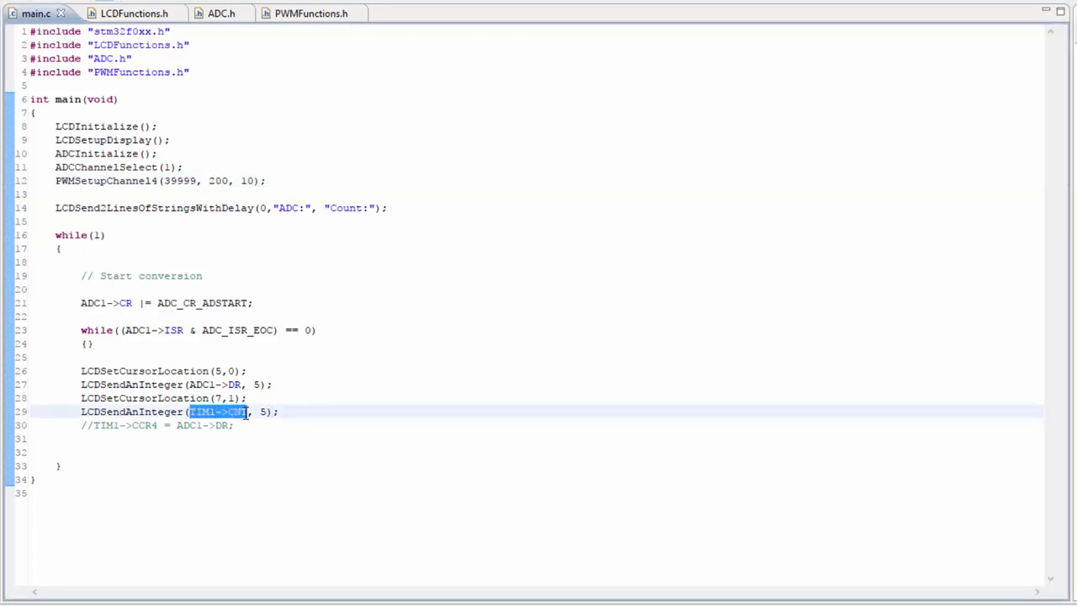
left_click(227, 411)
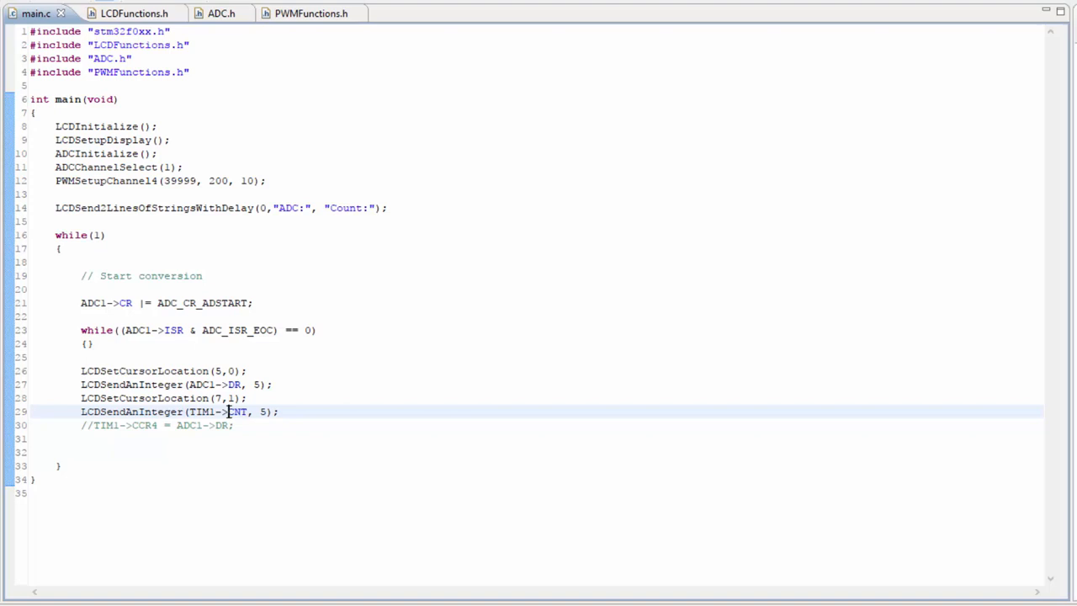
double_click(236, 410)
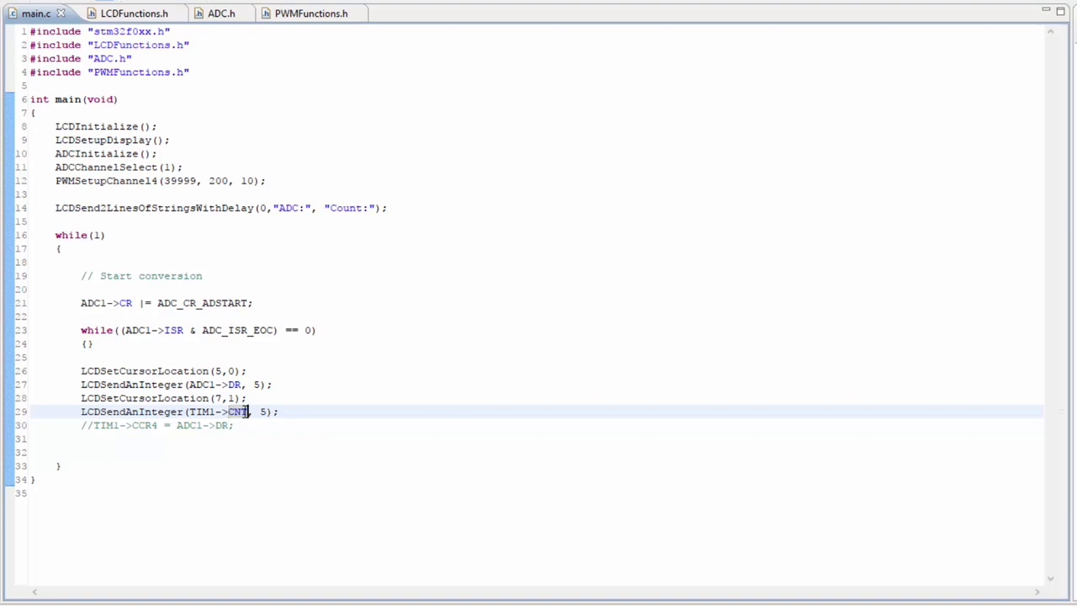
Step: Select the TIM1 and CNT names in the count display line for revision
double_click(217, 410)
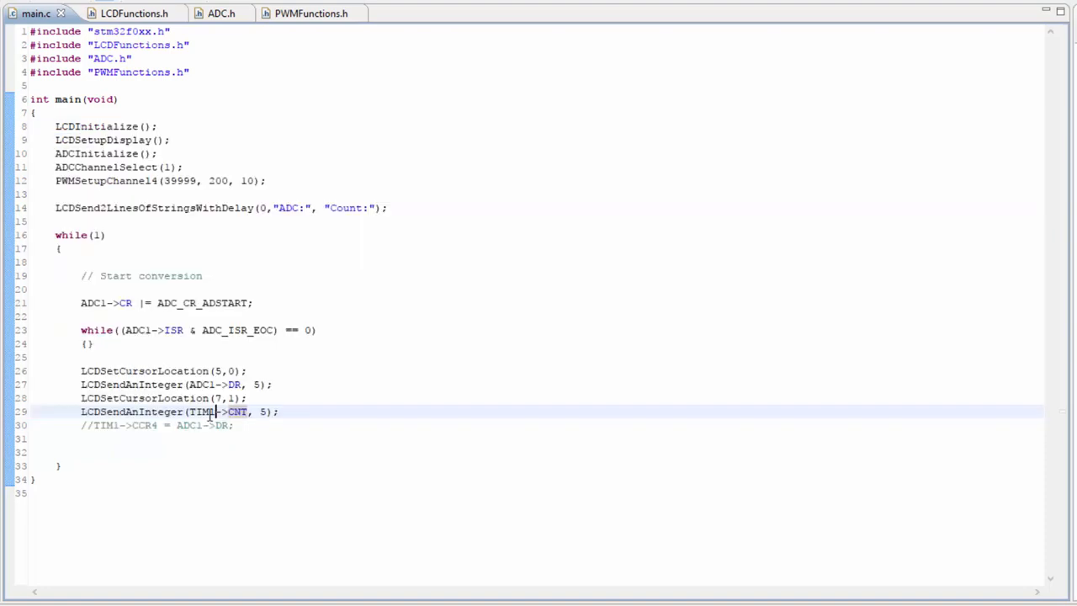
double_click(202, 410)
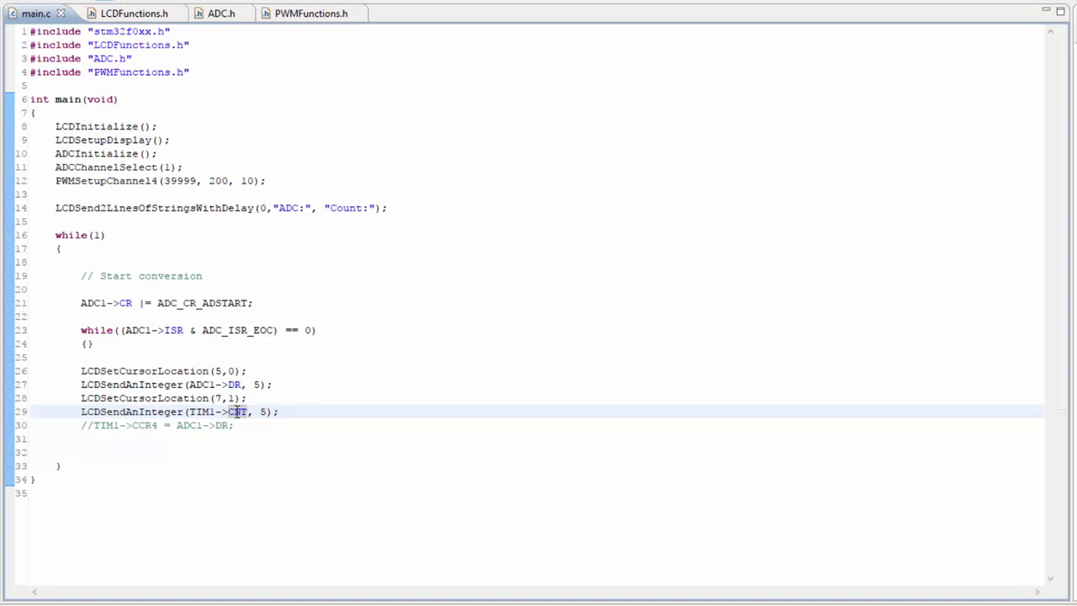
mouse_move(239, 410)
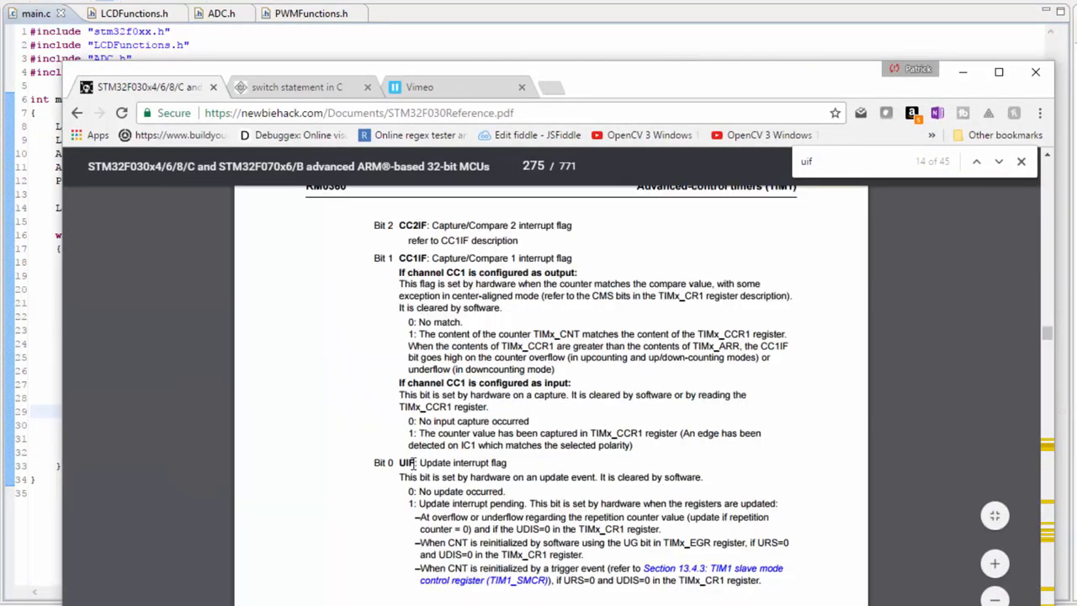
Step: Highlight the UIF flag name in the manual and move on toward the TIM1_CR1 register section
double_click(434, 461)
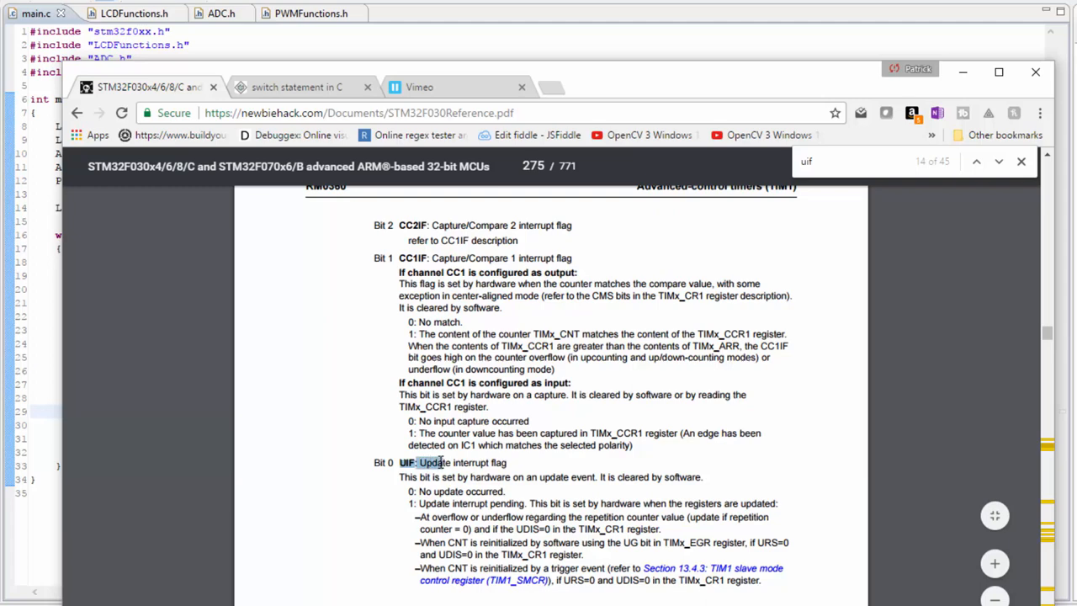
left_click_drag(419, 461, 506, 461)
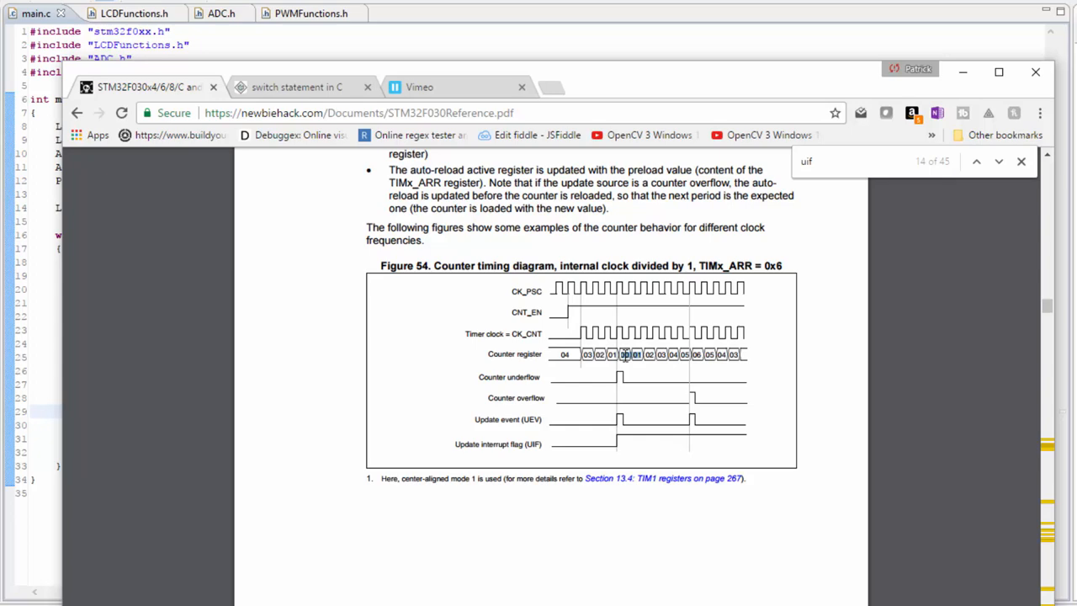
mouse_move(525, 444)
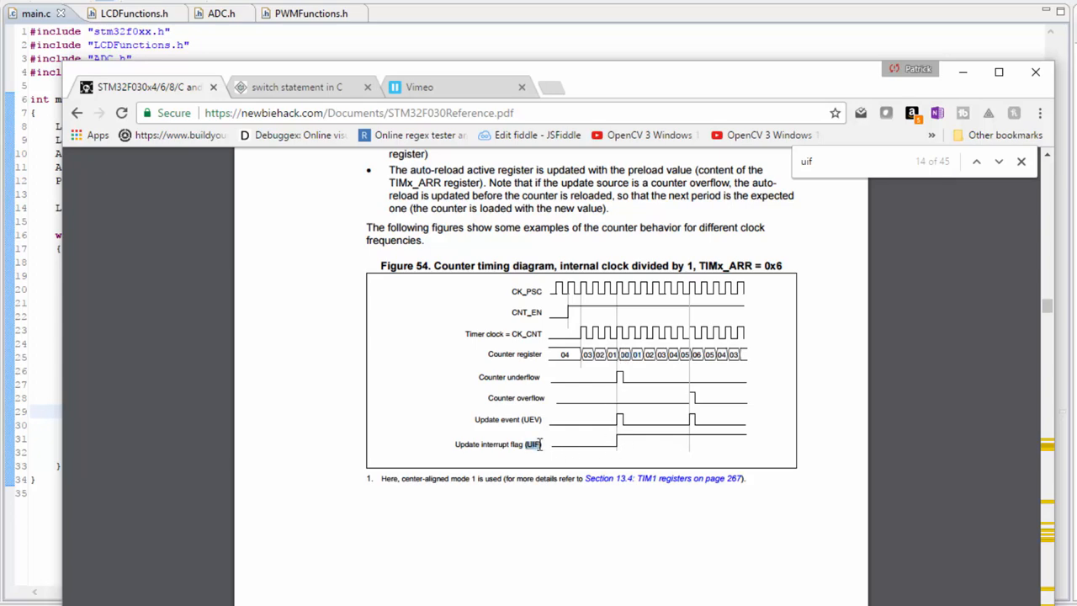
mouse_move(621, 457)
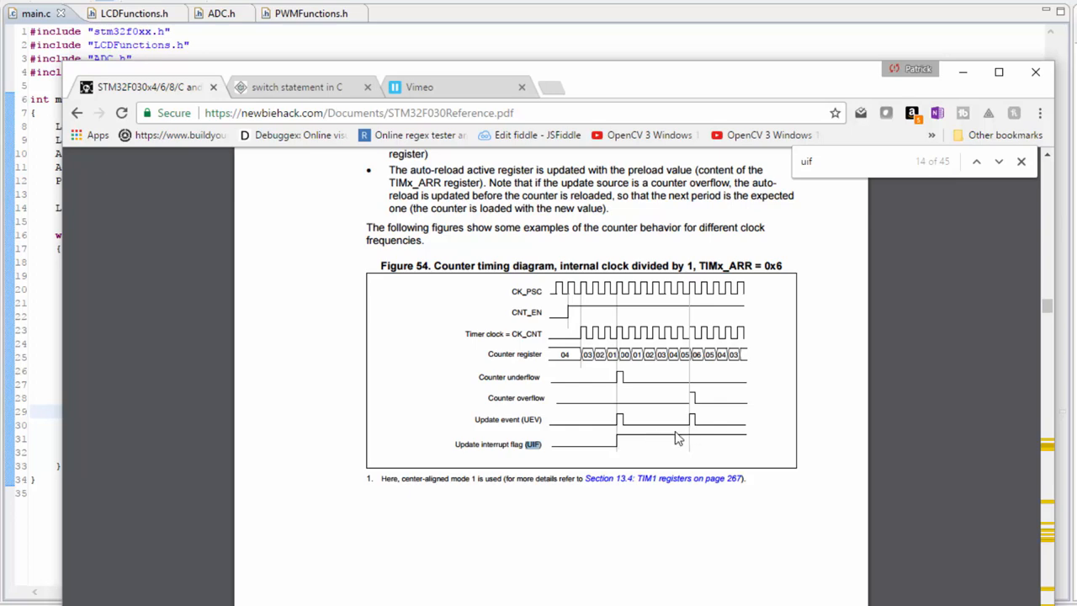
mouse_move(624, 441)
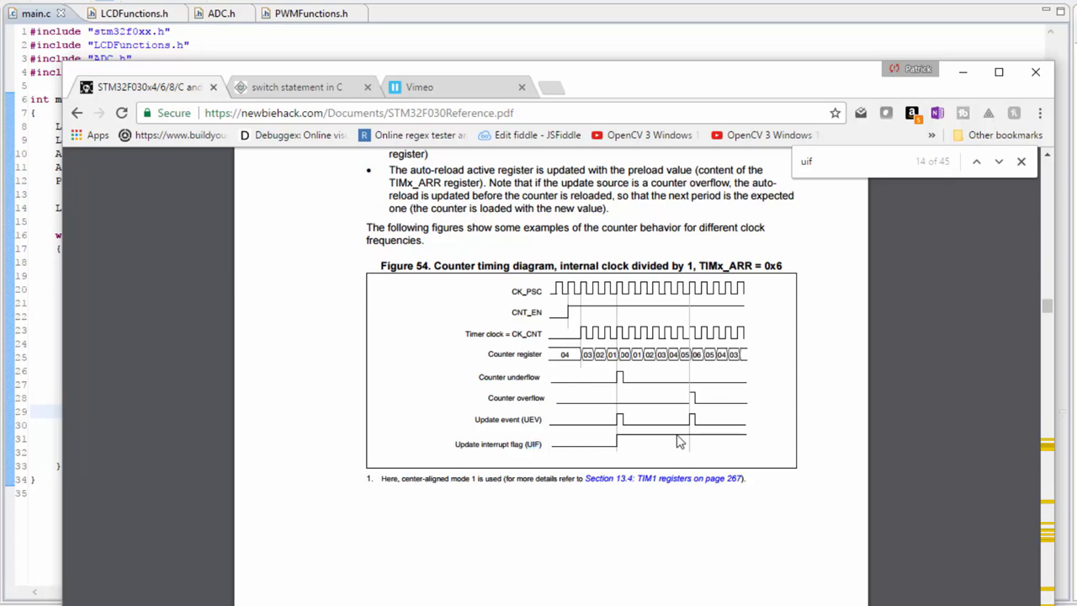
mouse_move(530, 444)
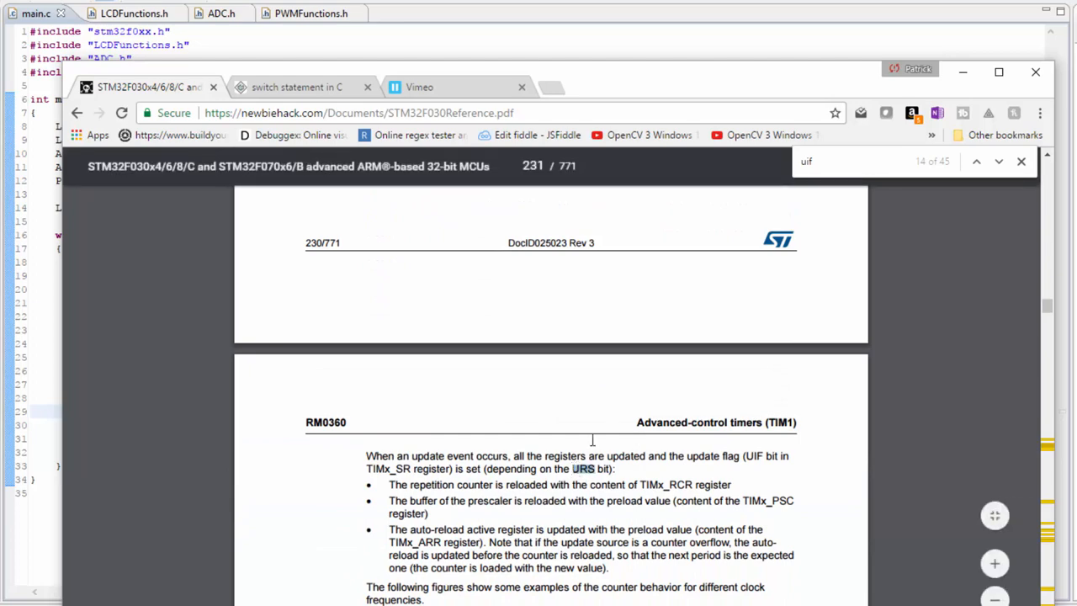
scroll("down", 3)
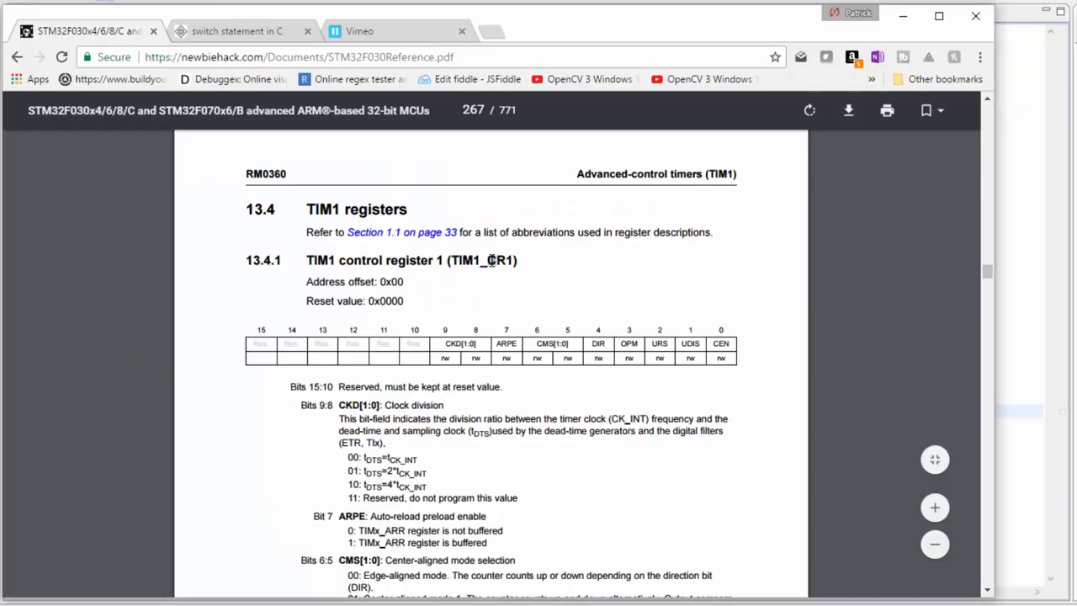
Step: Highlight the TIM1_CR1 register name and scroll down to the Bit 2 URS description
double_click(502, 259)
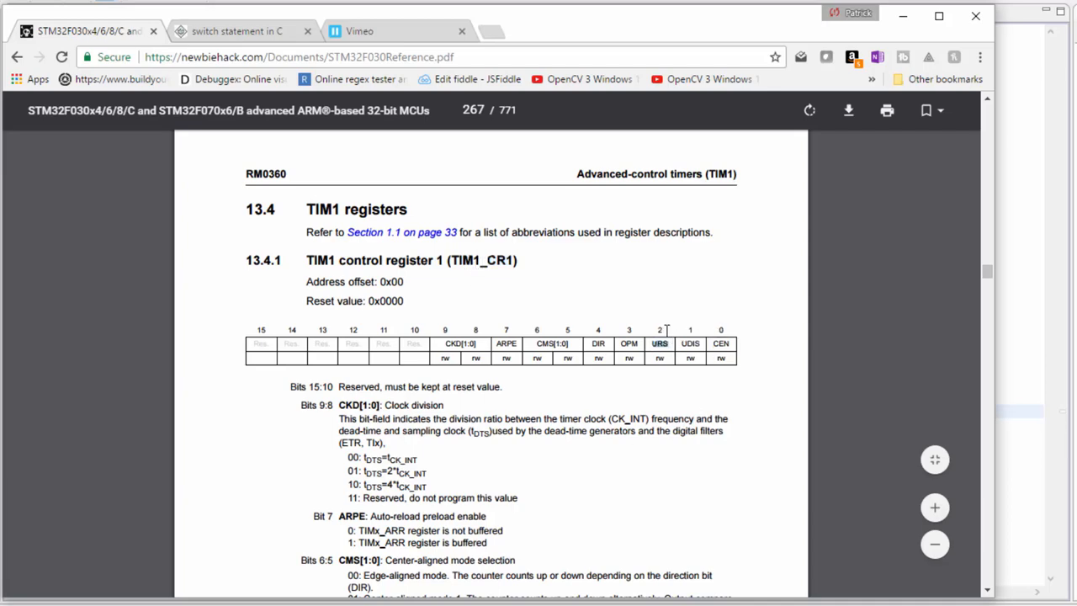
scroll("down", 3)
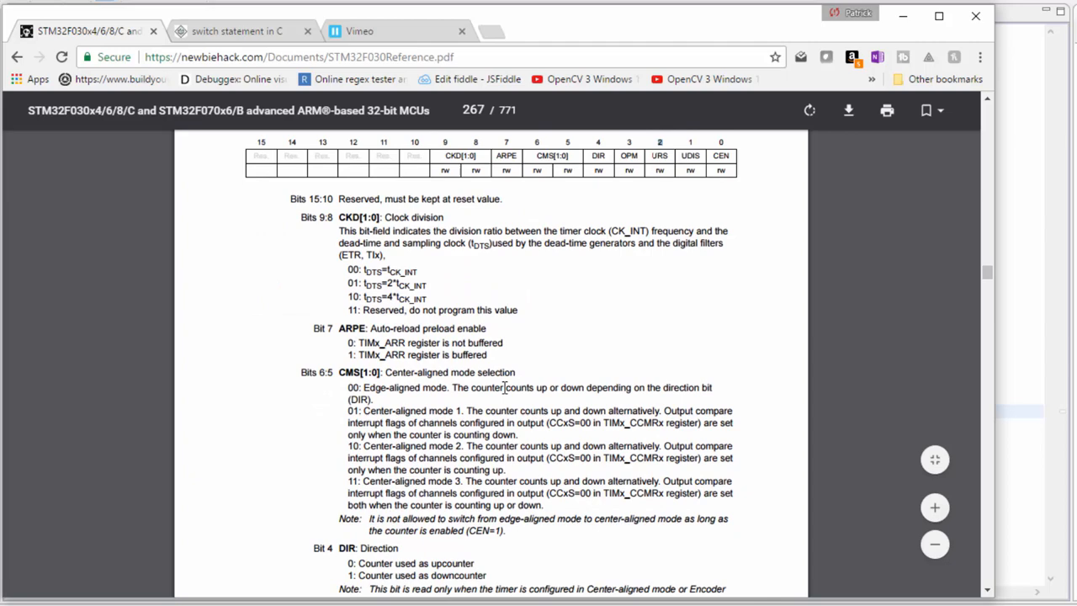
scroll("down", 3)
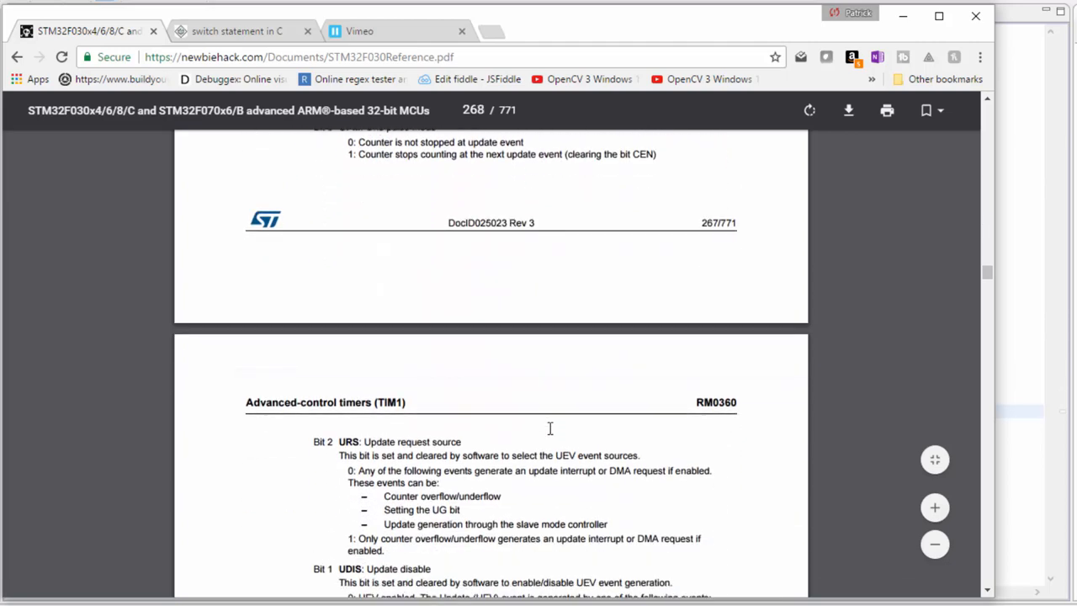
scroll("down", 3)
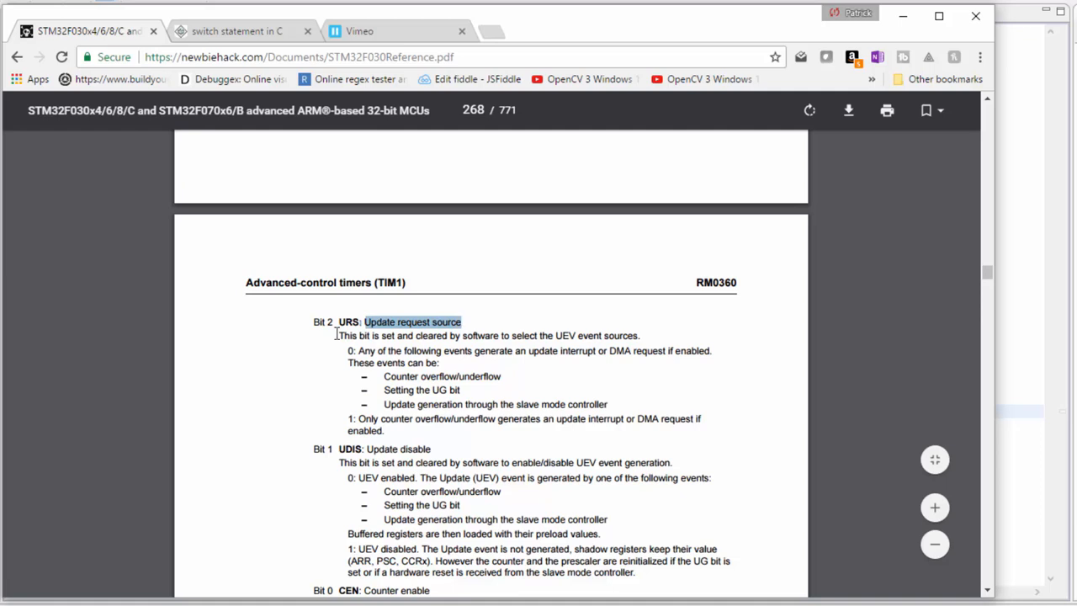
mouse_move(370, 337)
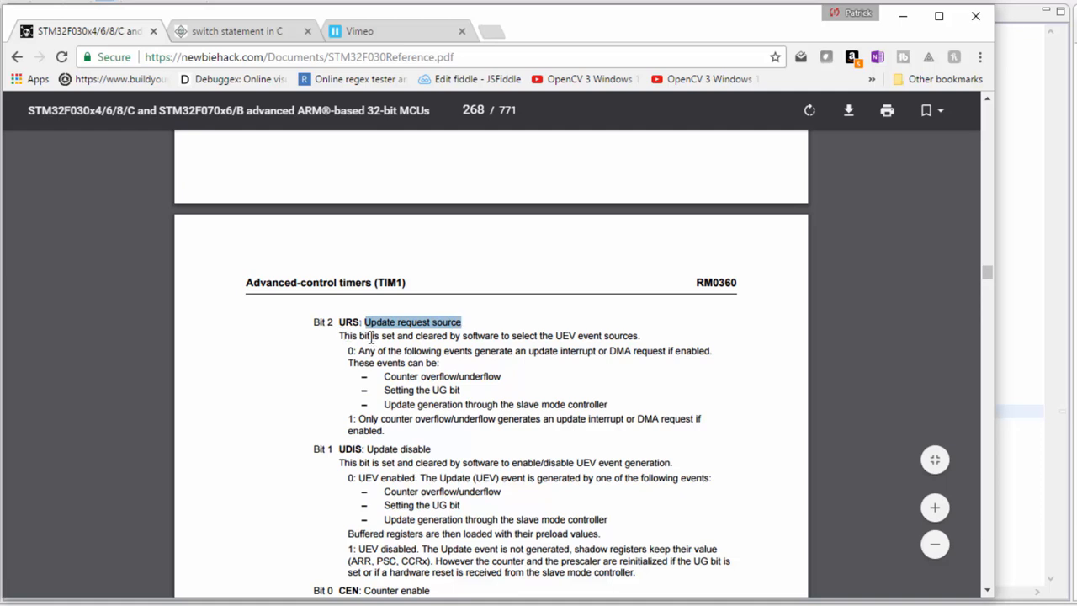
mouse_move(602, 336)
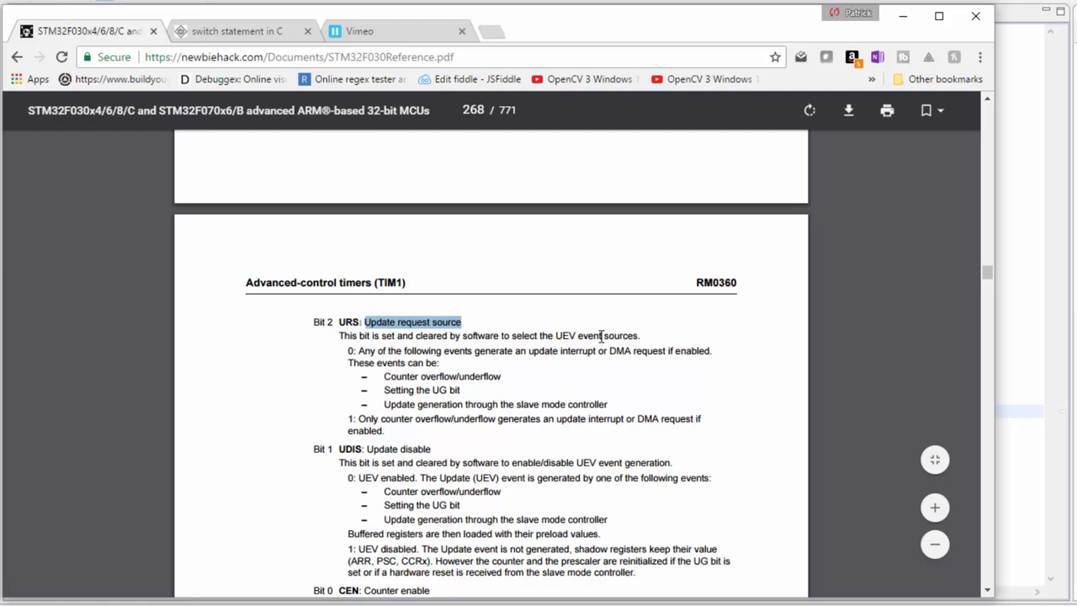
mouse_move(380, 367)
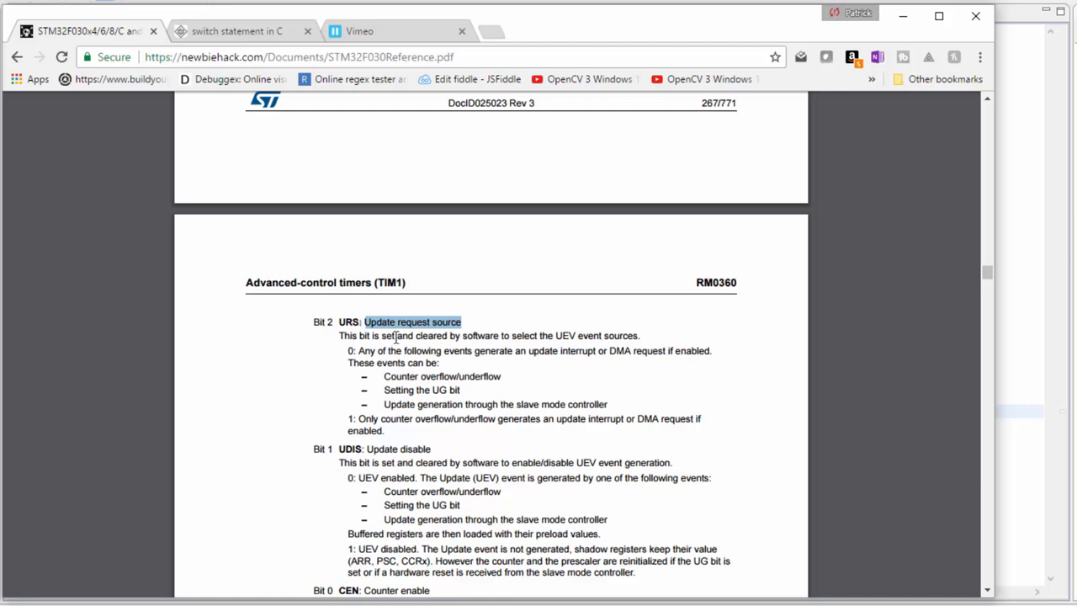
mouse_move(417, 419)
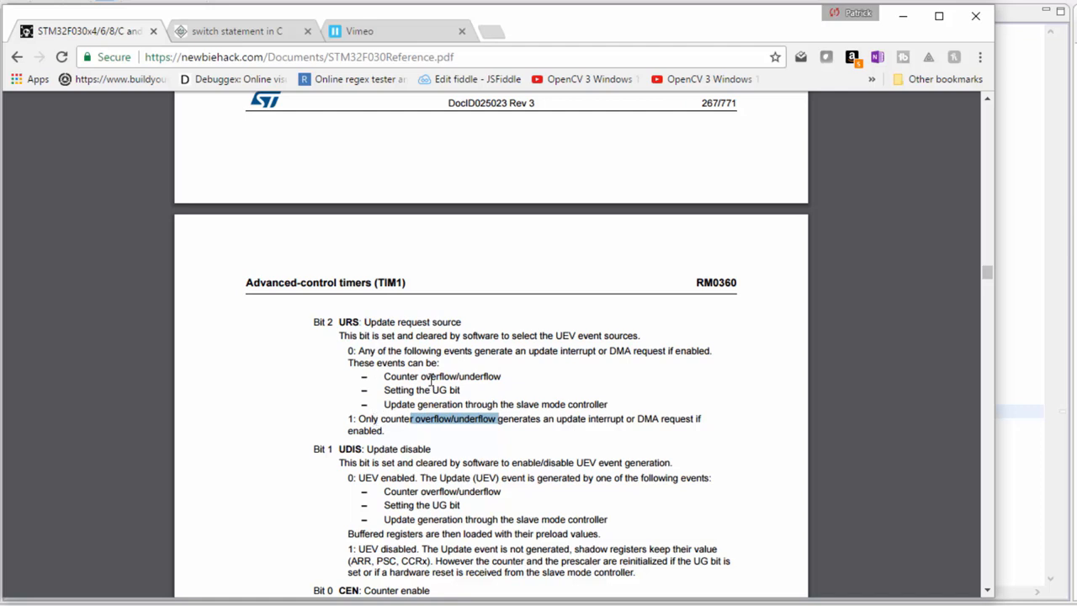
mouse_move(379, 360)
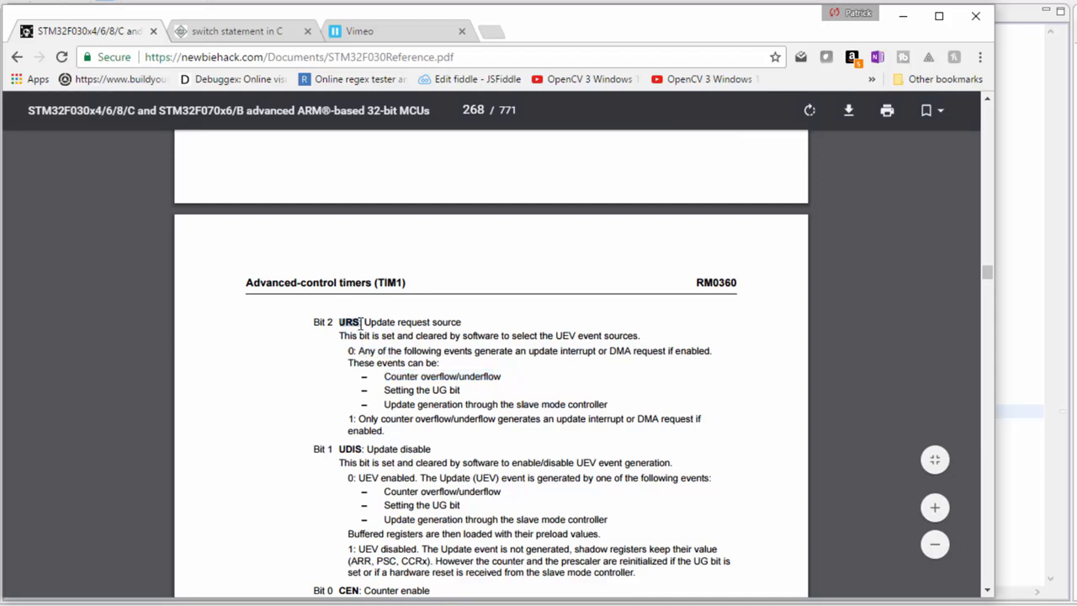
mouse_move(713, 31)
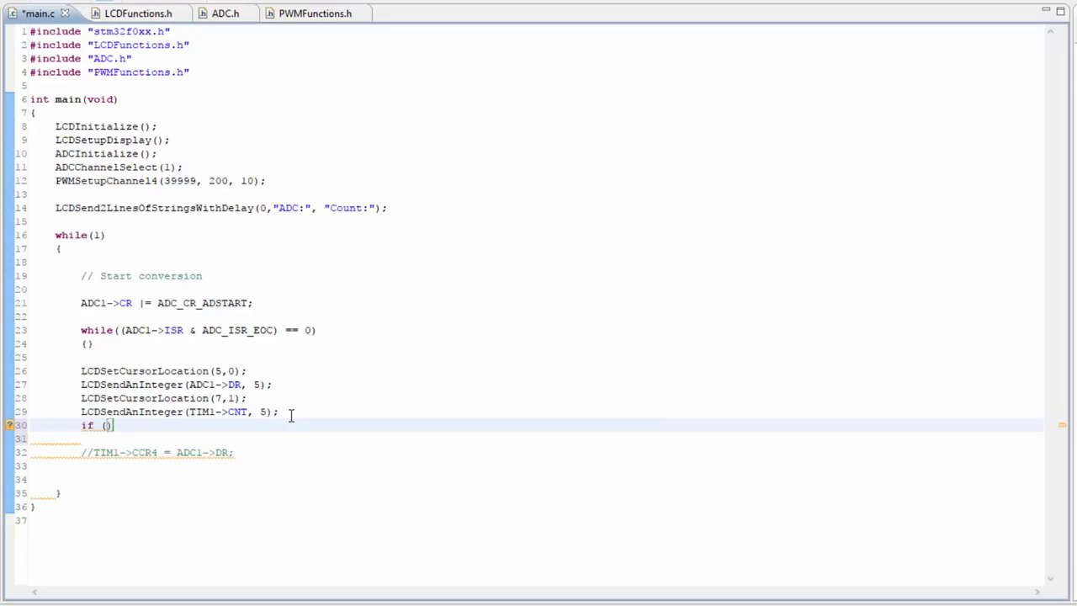
Step: Begin the condition testing TIM1->SR against the TIM_SR_UIF flag
type("tim1")
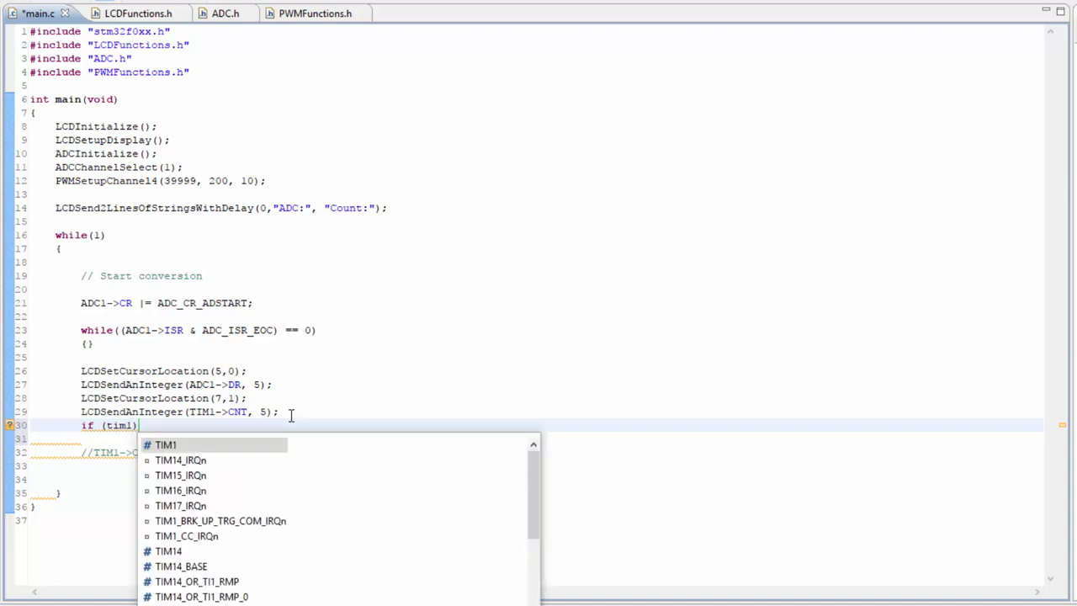
type("->SR &")
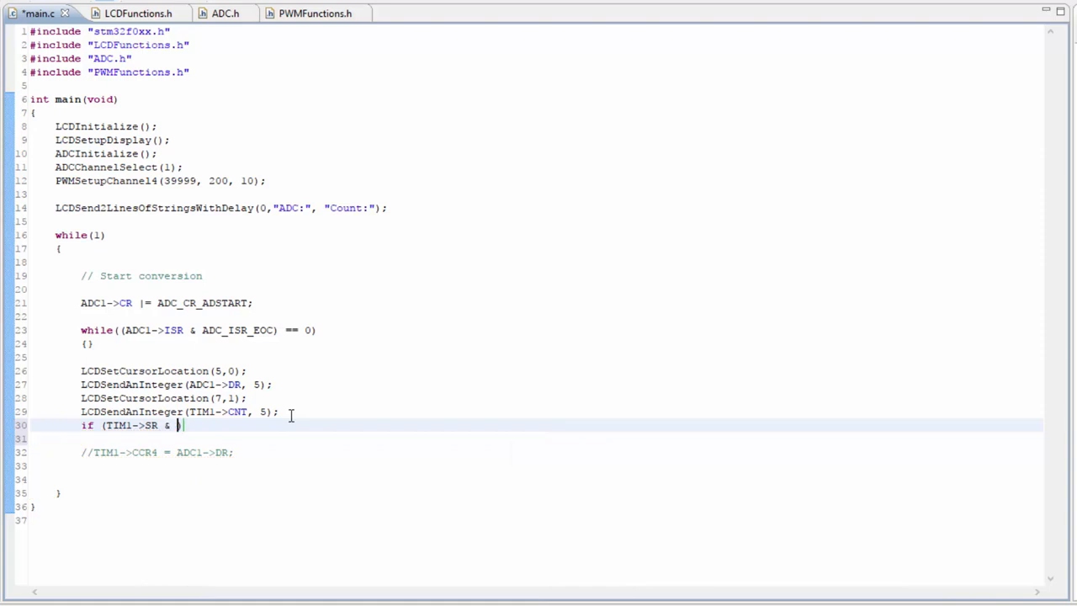
type("TIM_SR_UIF")
left_click(562, 437)
type("{")
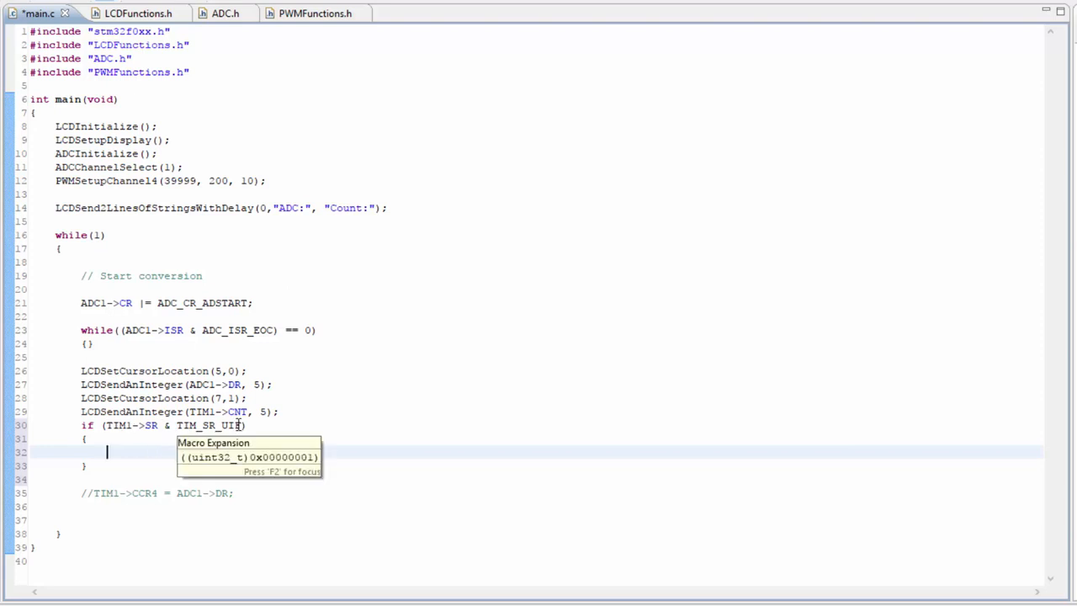
Step: Declare int secondsCounter = 0 and increment secondsCounter inside the UIF check
left_click(121, 220)
type("int s")
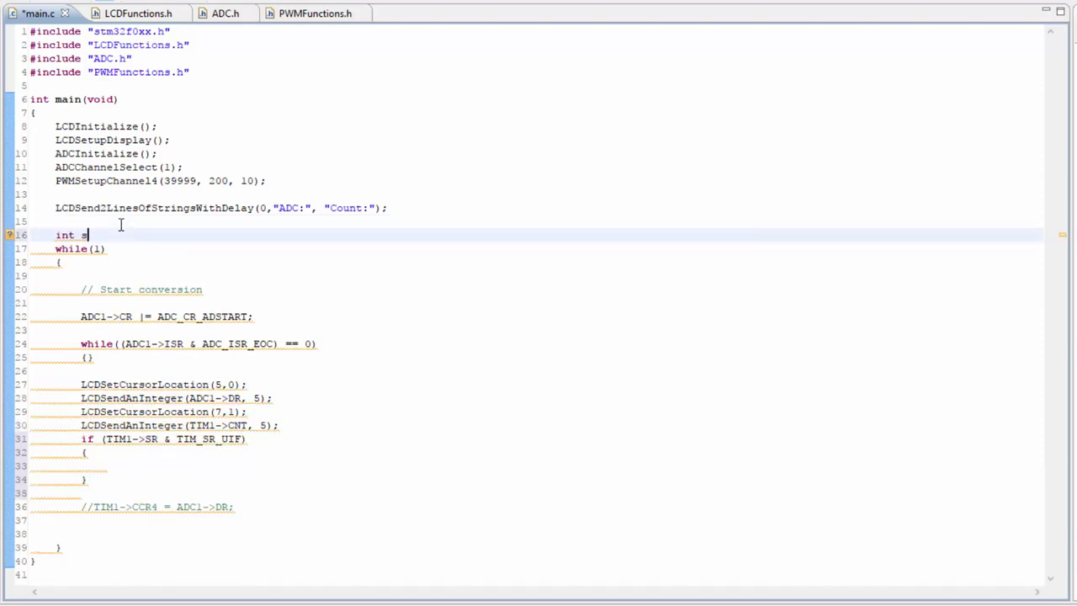
type("econdsCounter = 0;")
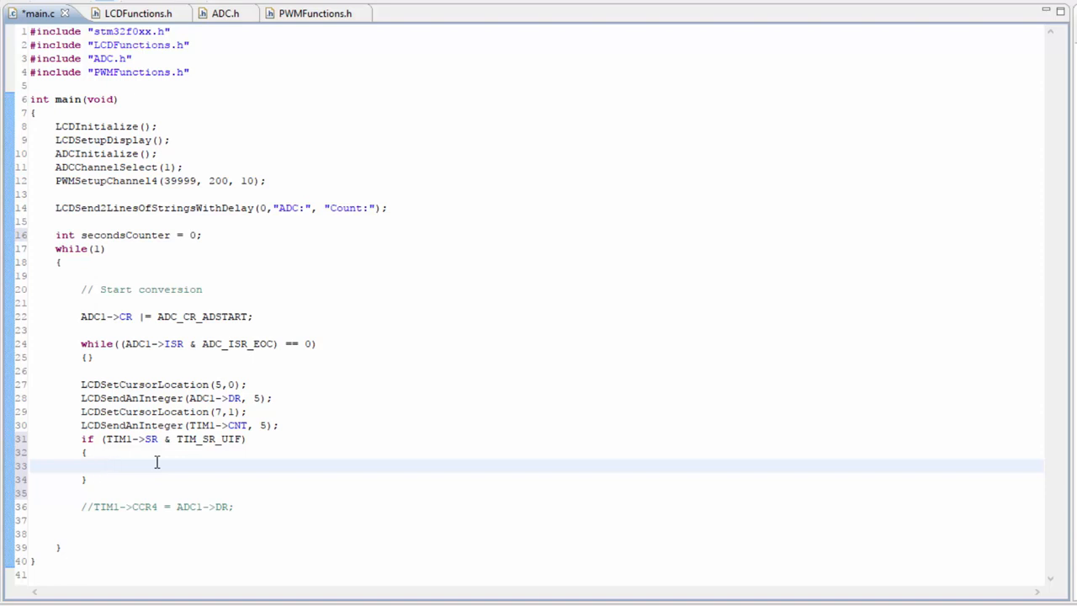
type("secondsCounter")
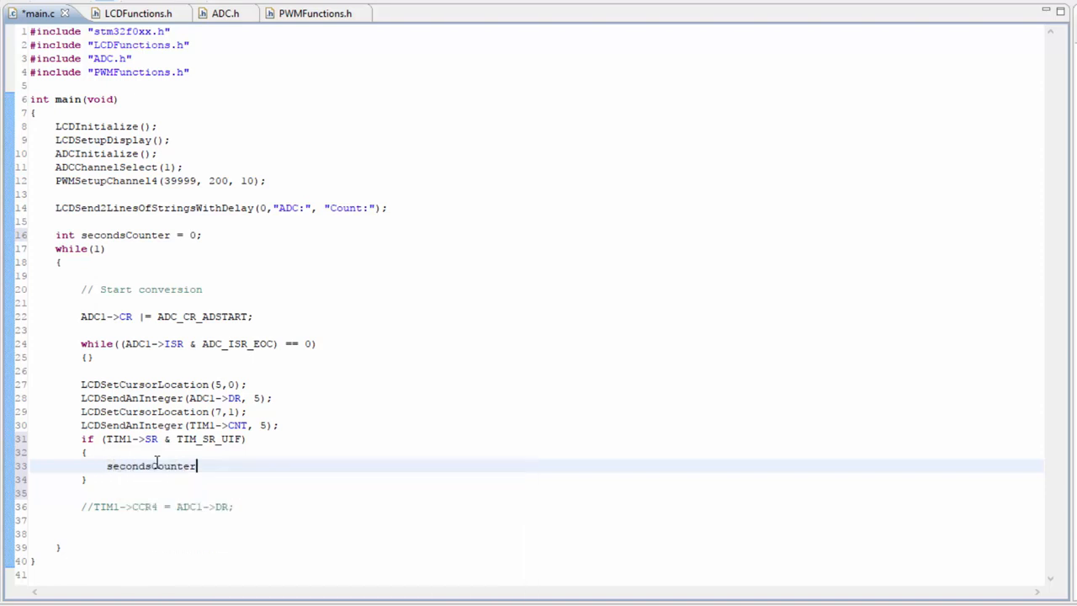
type("++;")
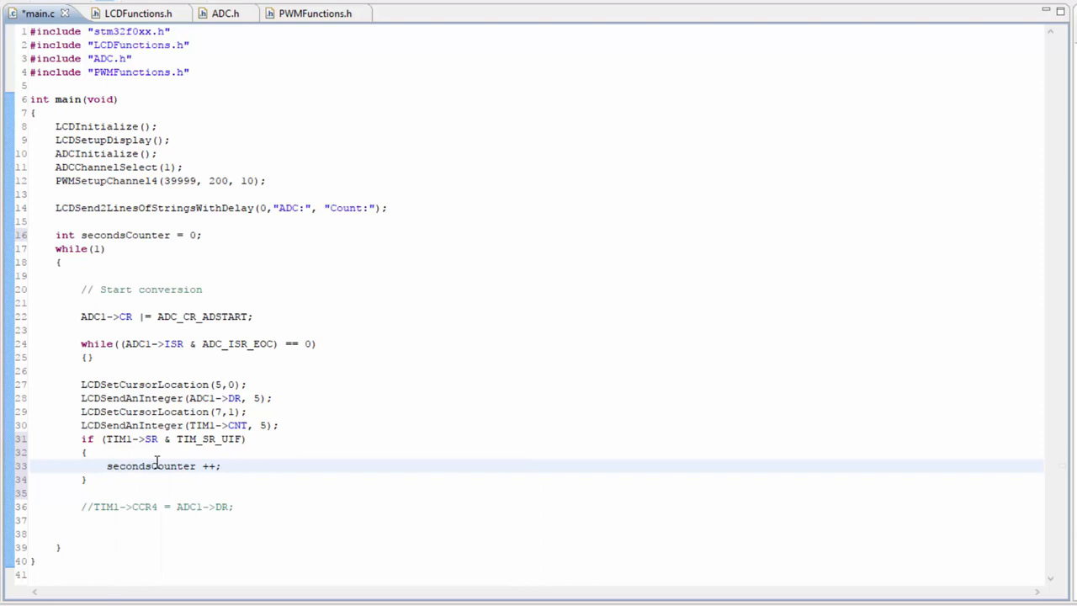
Step: Clear the flag with TIM1->SR &= ~TIM_SR_UIF; after the increment
double_click(229, 438)
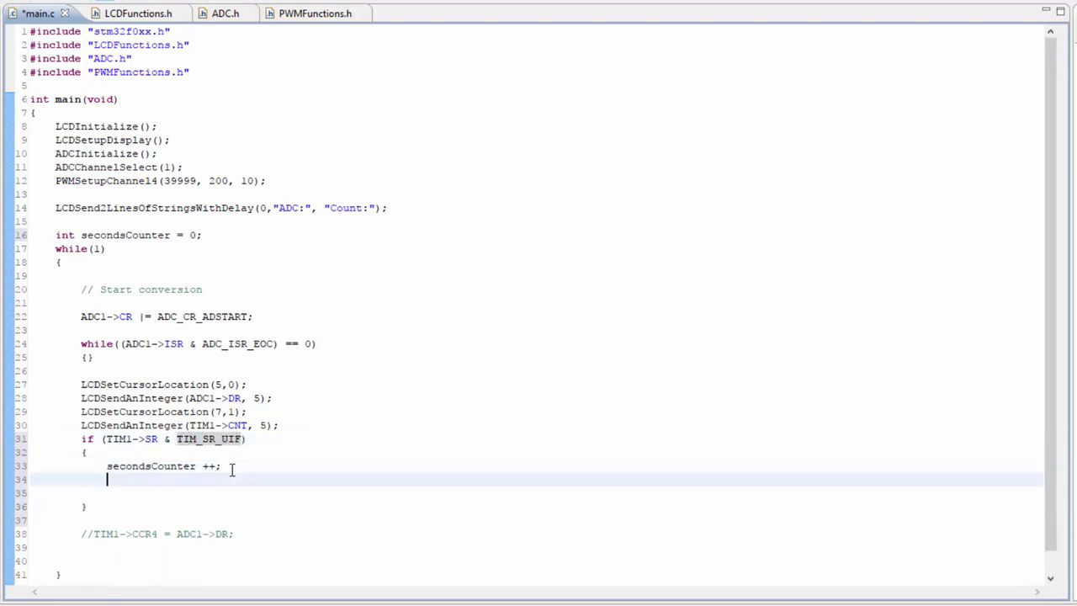
type("tim")
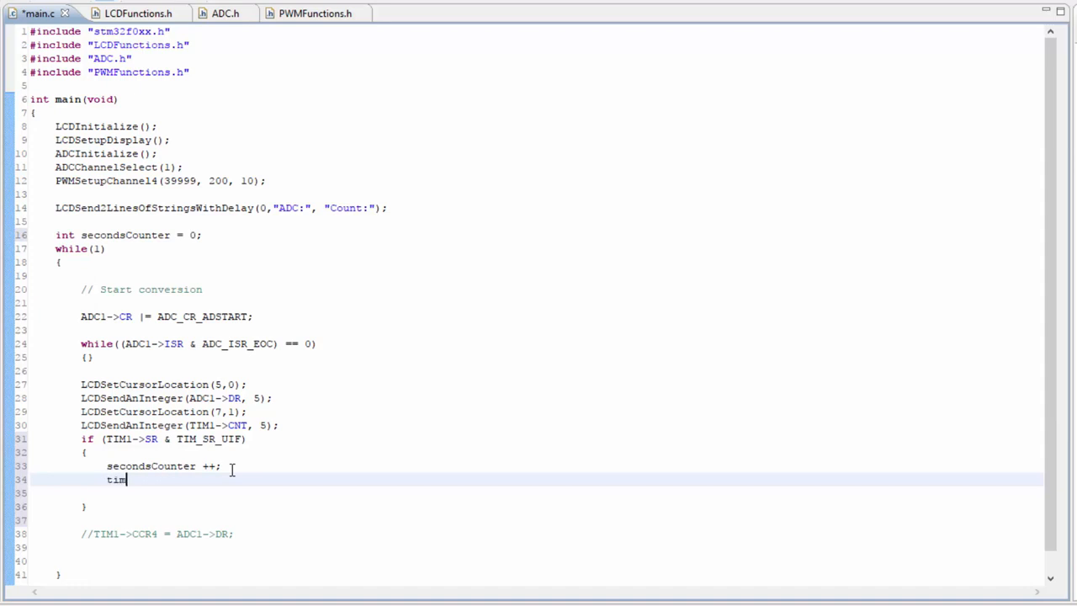
type("TIM1")
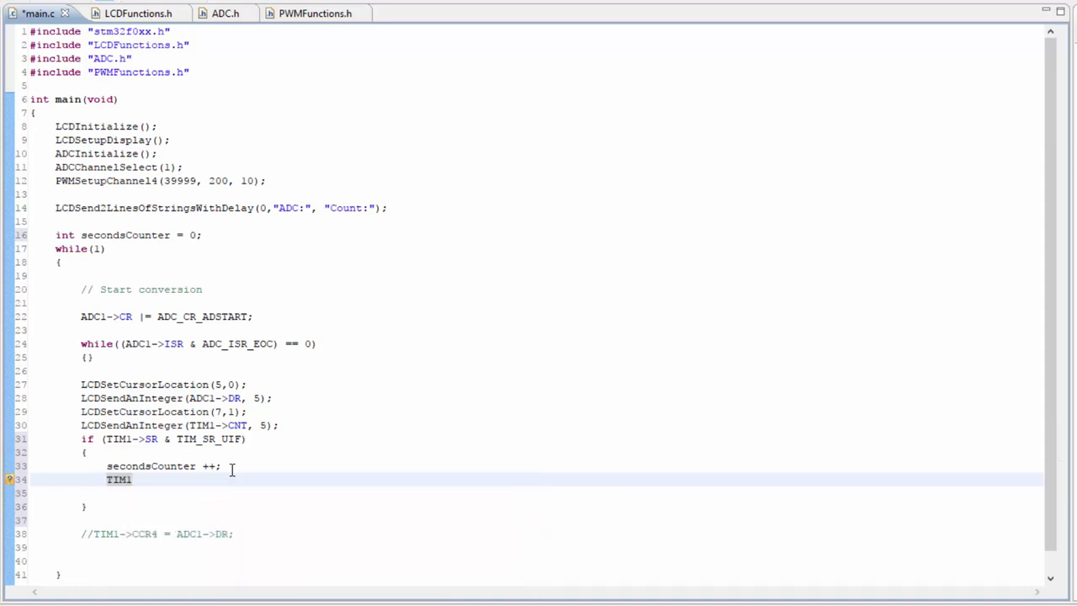
type("->SR &=")
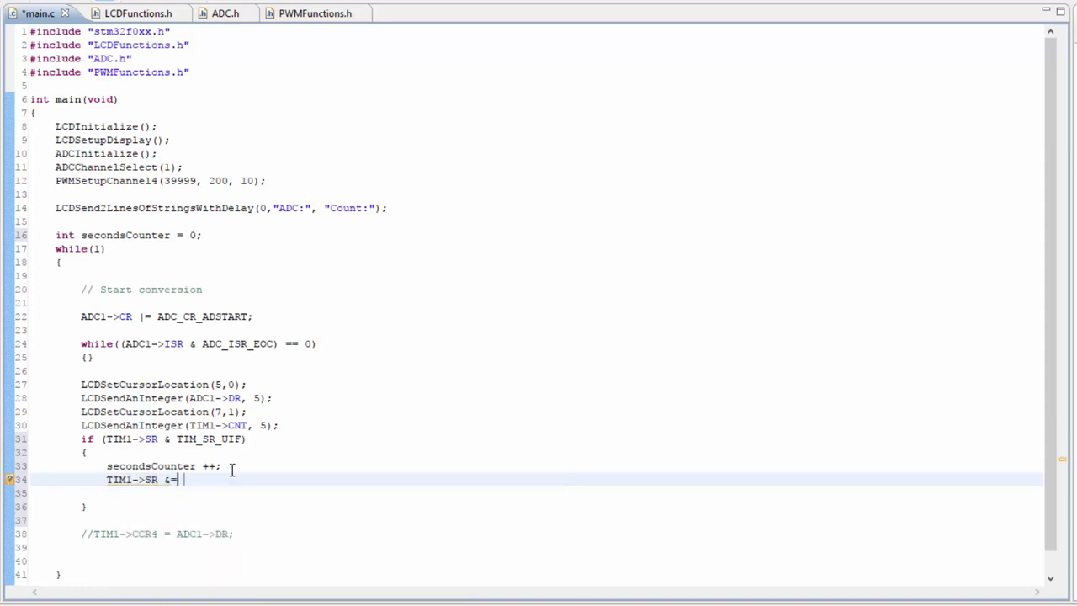
type("~TIM_SR")
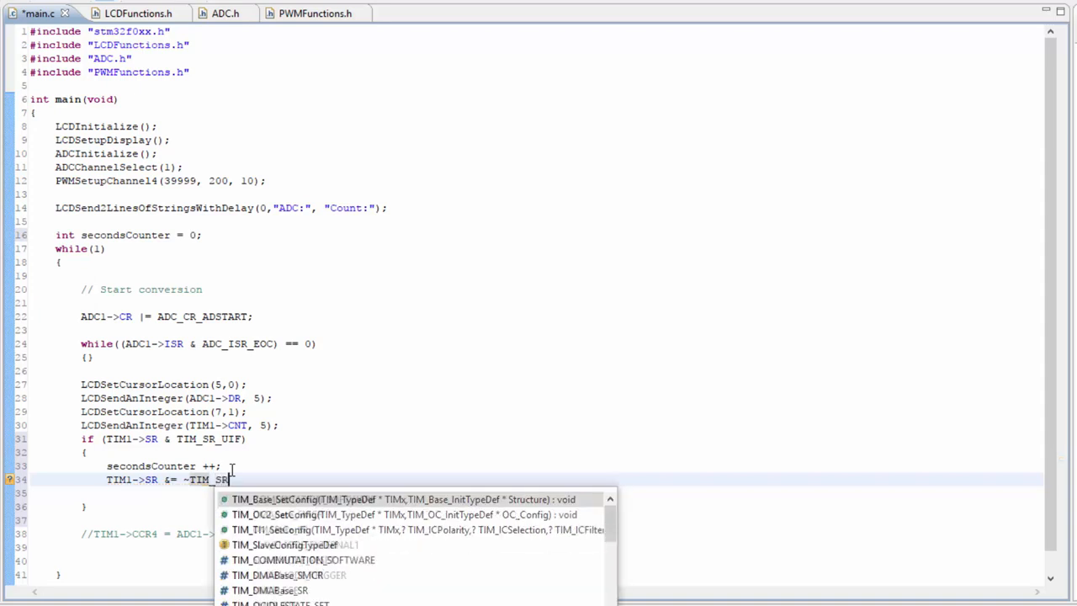
type("_UIF;")
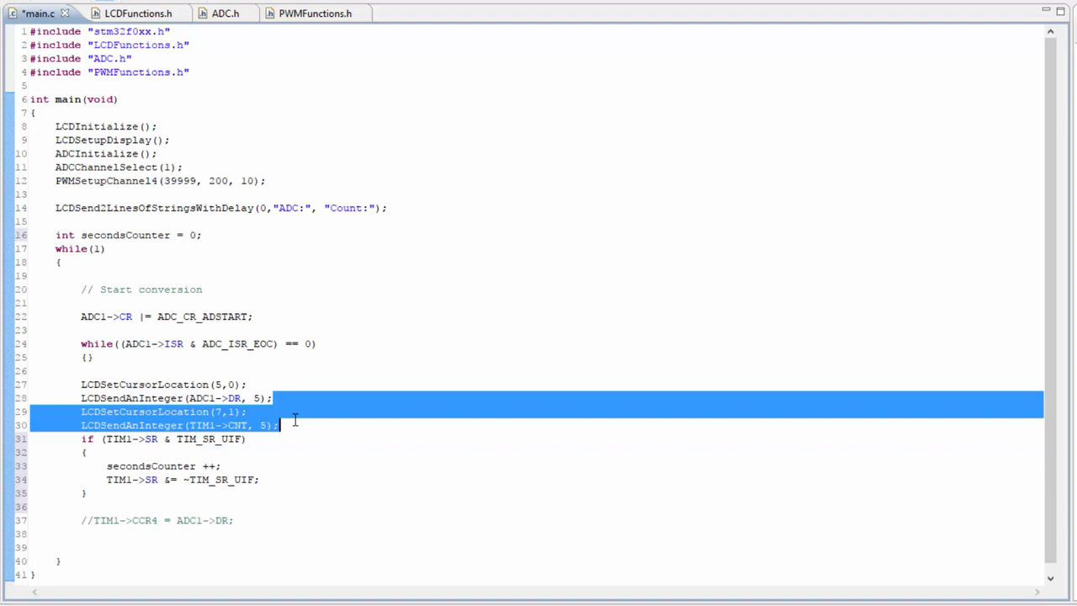
Step: Move the LCD display lines inside the block and show secondsCounter instead of the count
key("Delete")
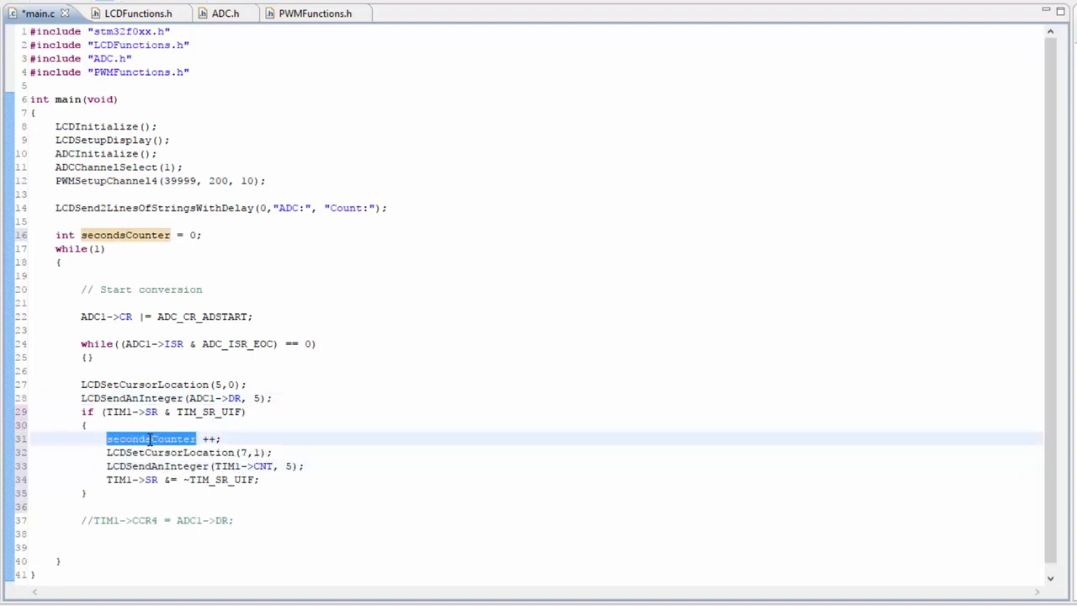
left_click(149, 437)
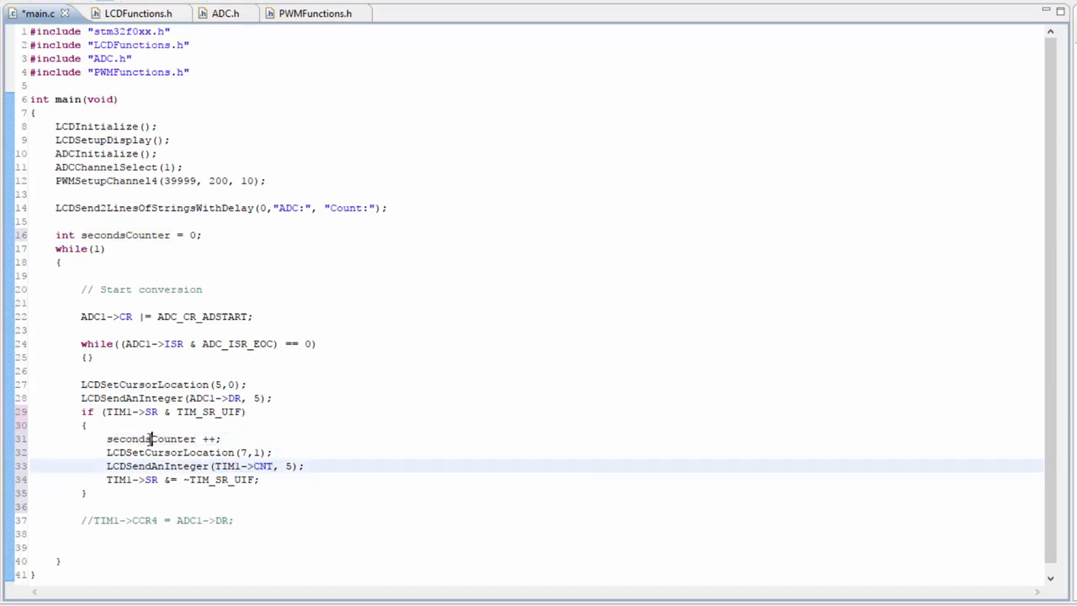
double_click(153, 436)
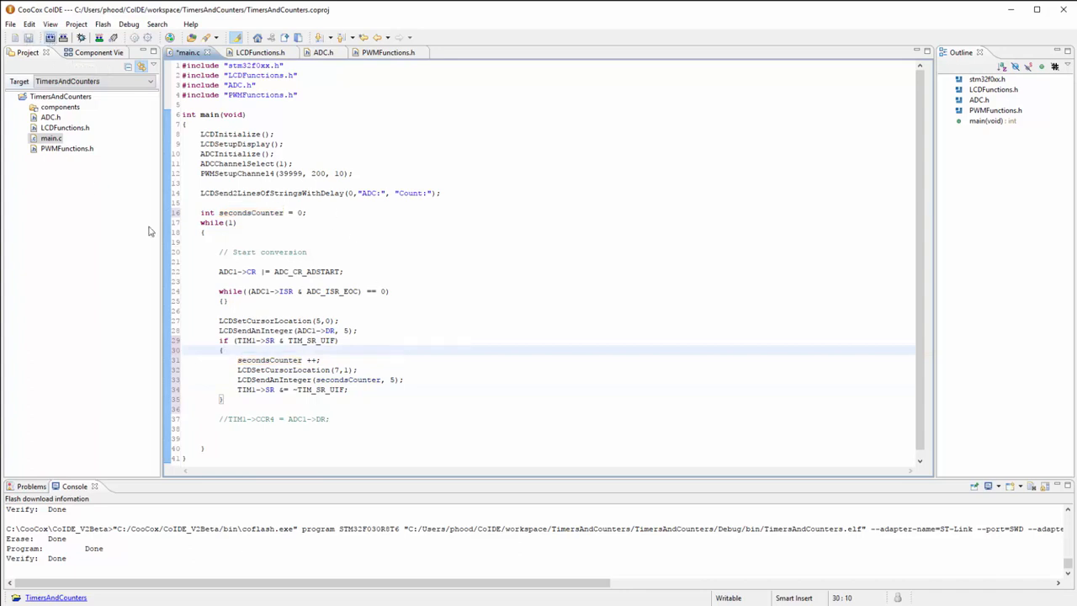
Step: Build the project and download the program to the board's flash
left_click(97, 37)
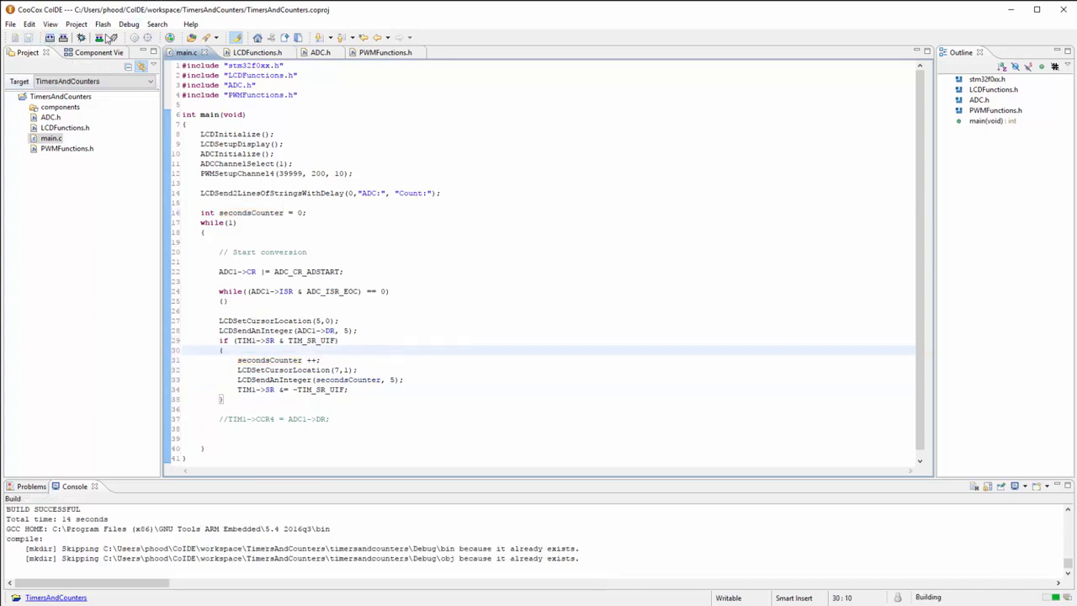
left_click(98, 37)
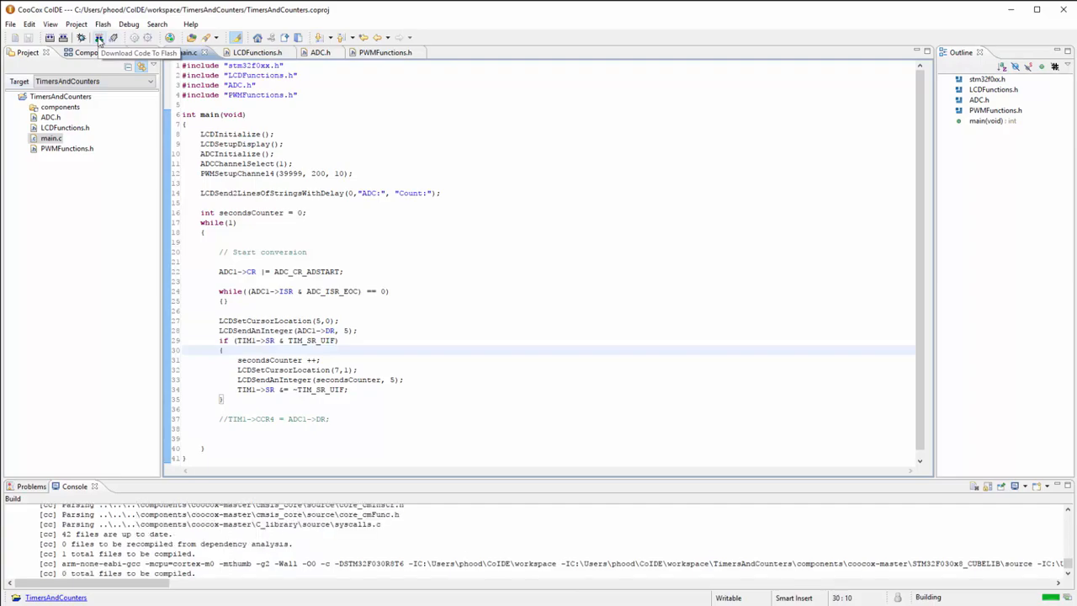
left_click(98, 37)
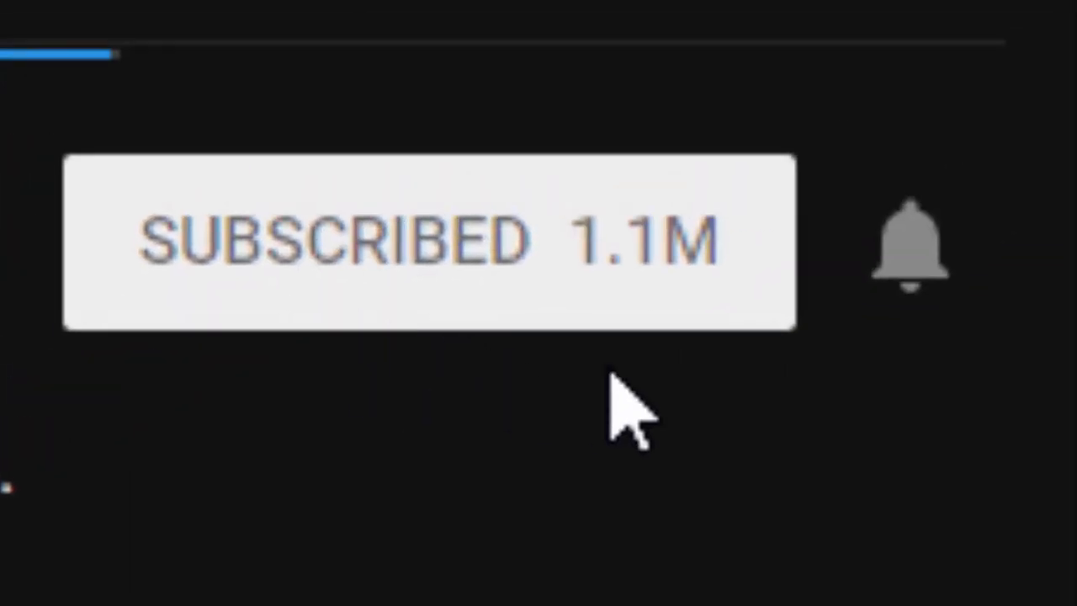
mouse_move(909, 252)
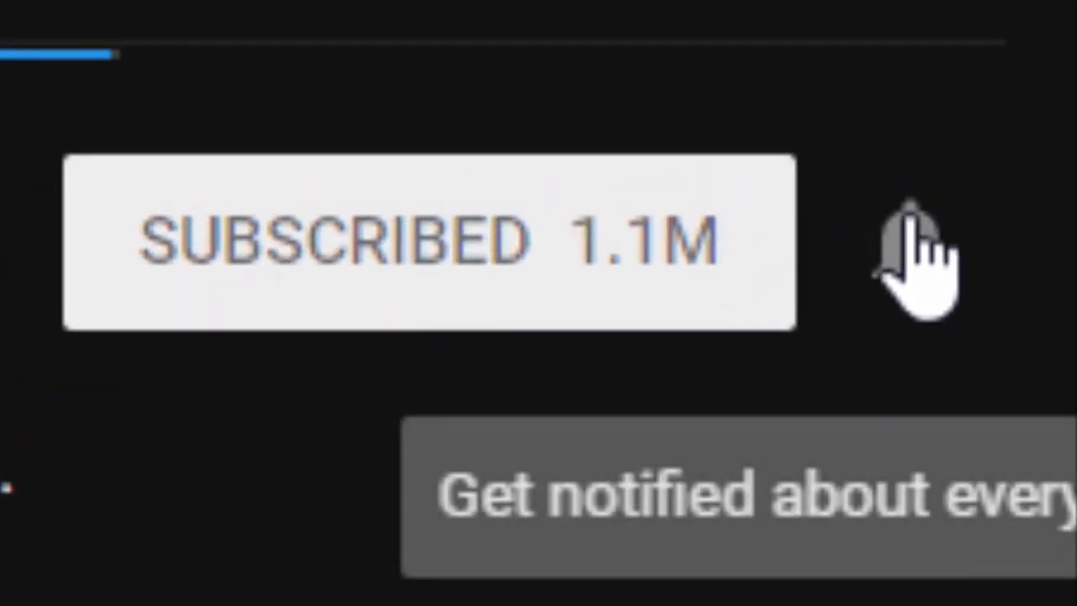